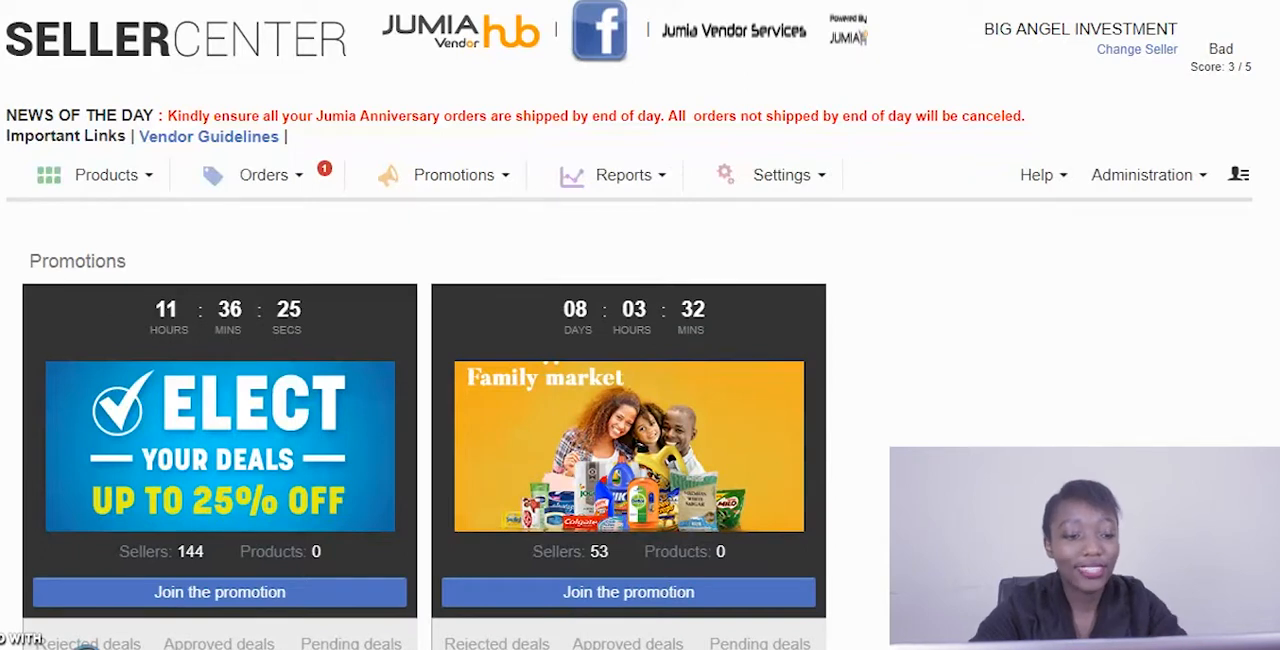
{"action": "mouse_move", "coordinate": [658, 210]}
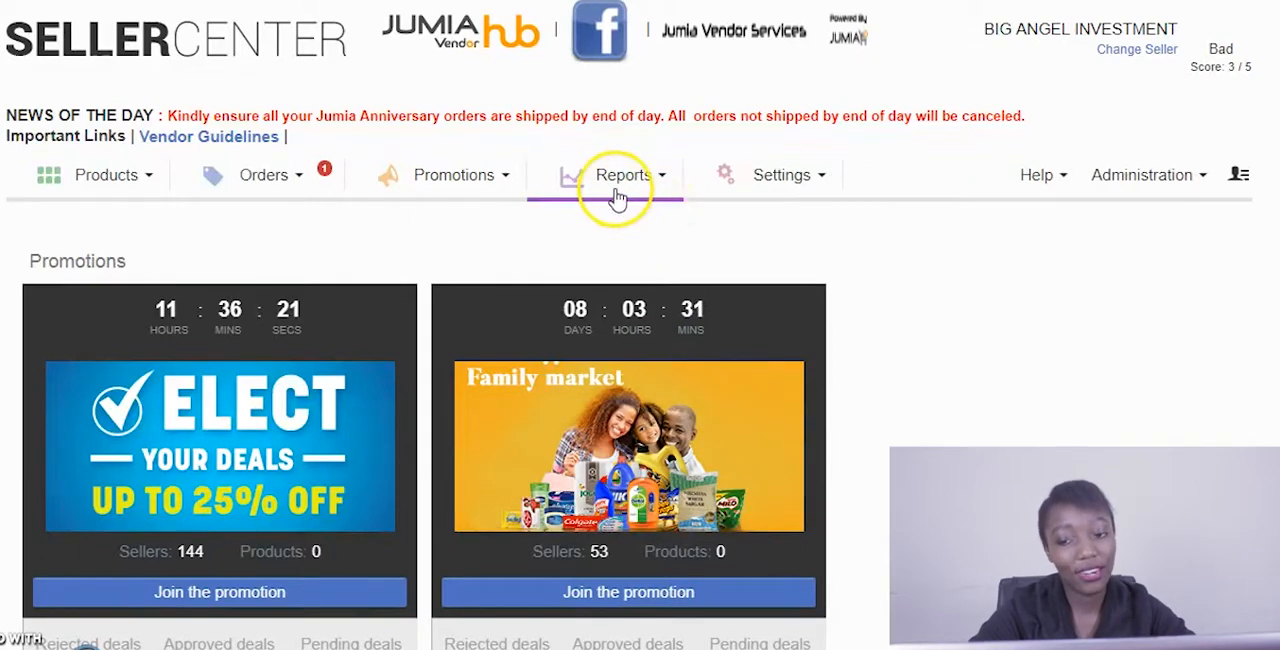
Show the Reports menu listing Sales Report, Account Statements and Stock Accounting.
{"action": "left_click", "coordinate": [624, 174]}
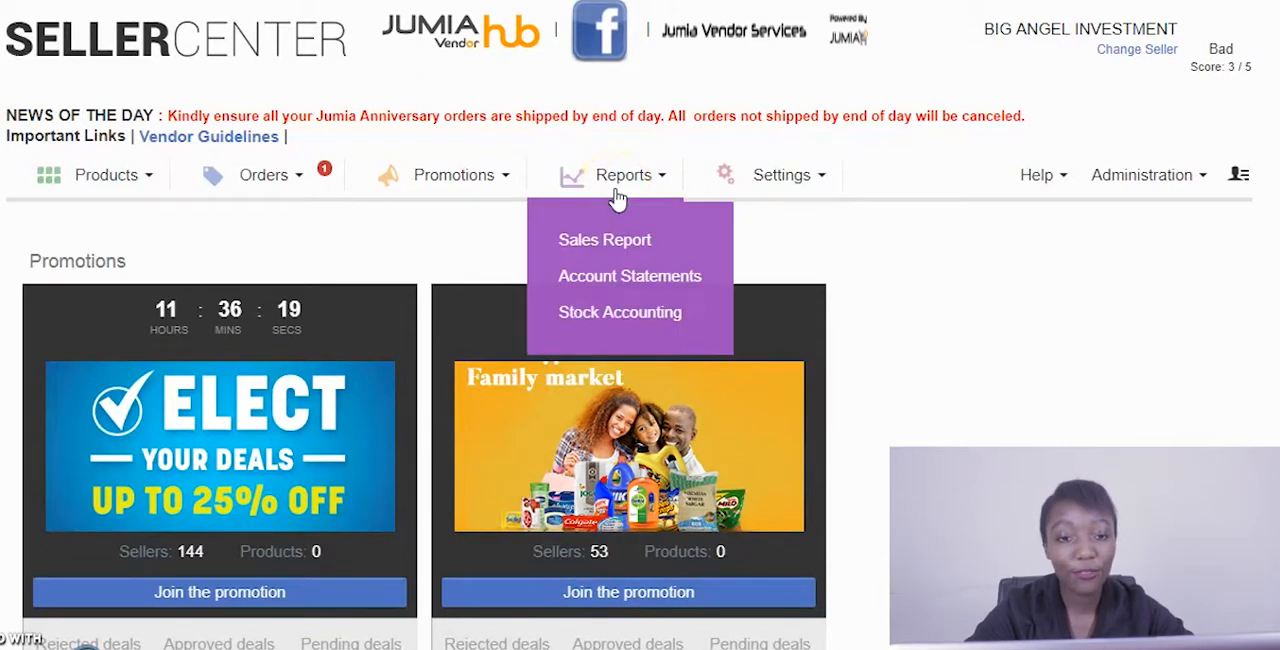
{"action": "mouse_move", "coordinate": [520, 250]}
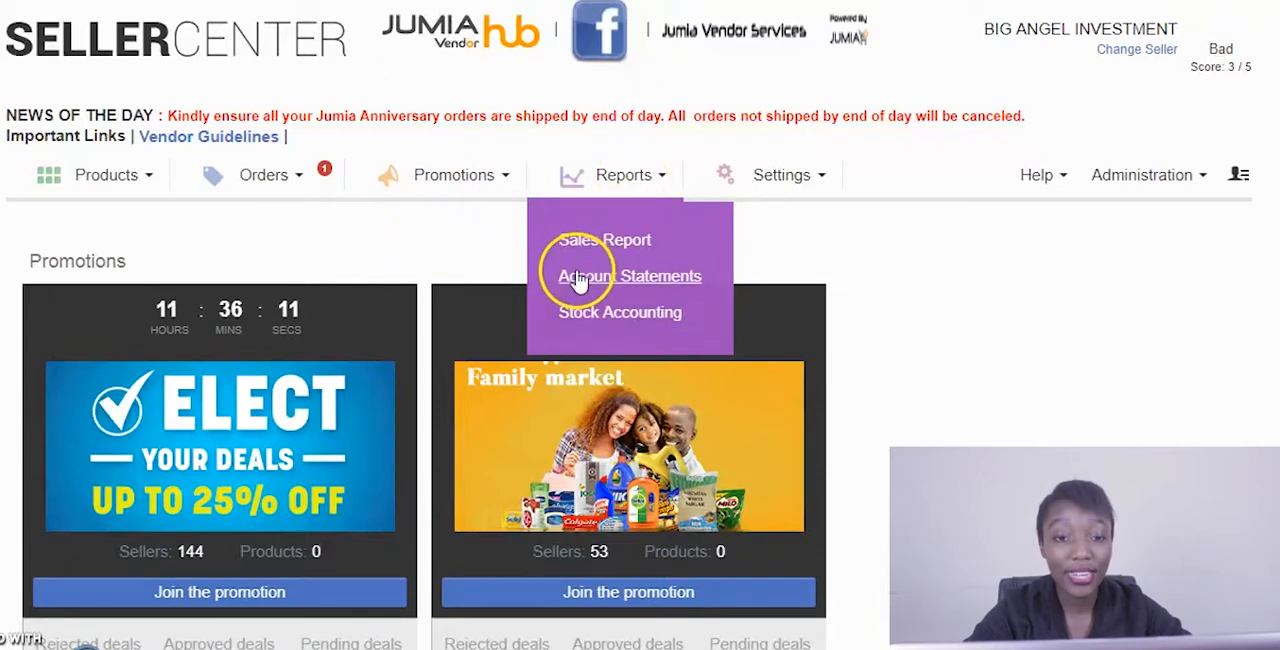
Go to Account Statements showing 0 KES due, 41,483 KES open and 291 items in transit.
{"action": "left_click", "coordinate": [628, 276]}
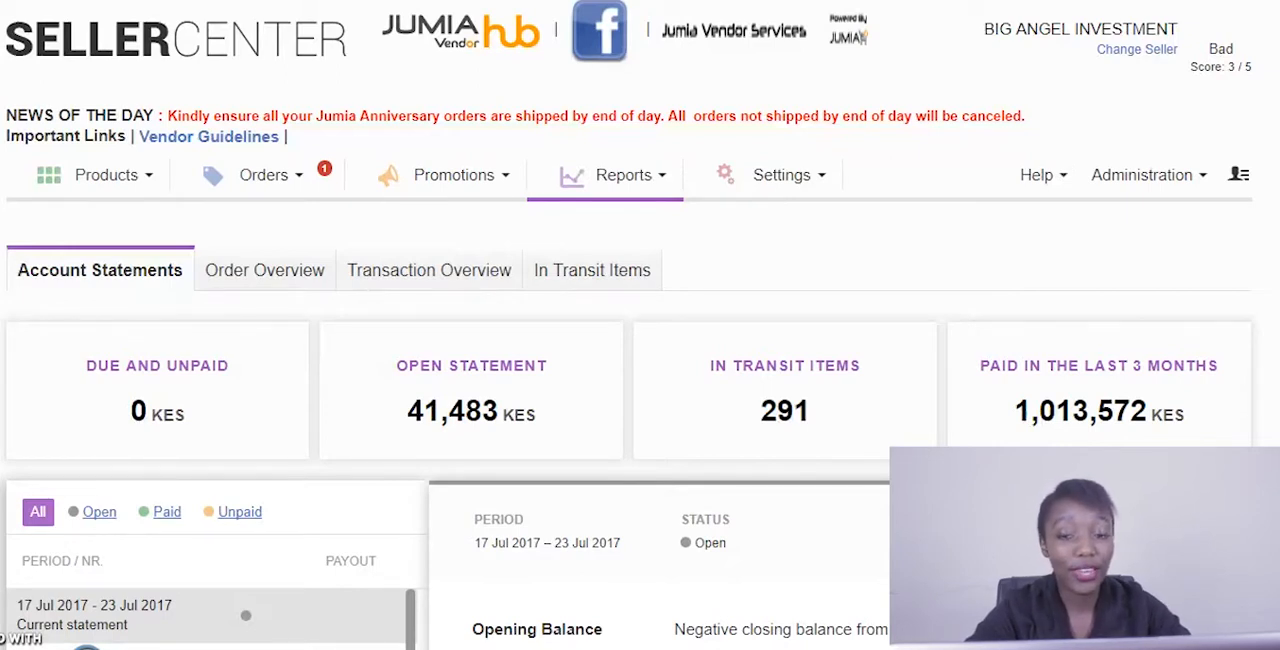
{"action": "mouse_move", "coordinate": [178, 392]}
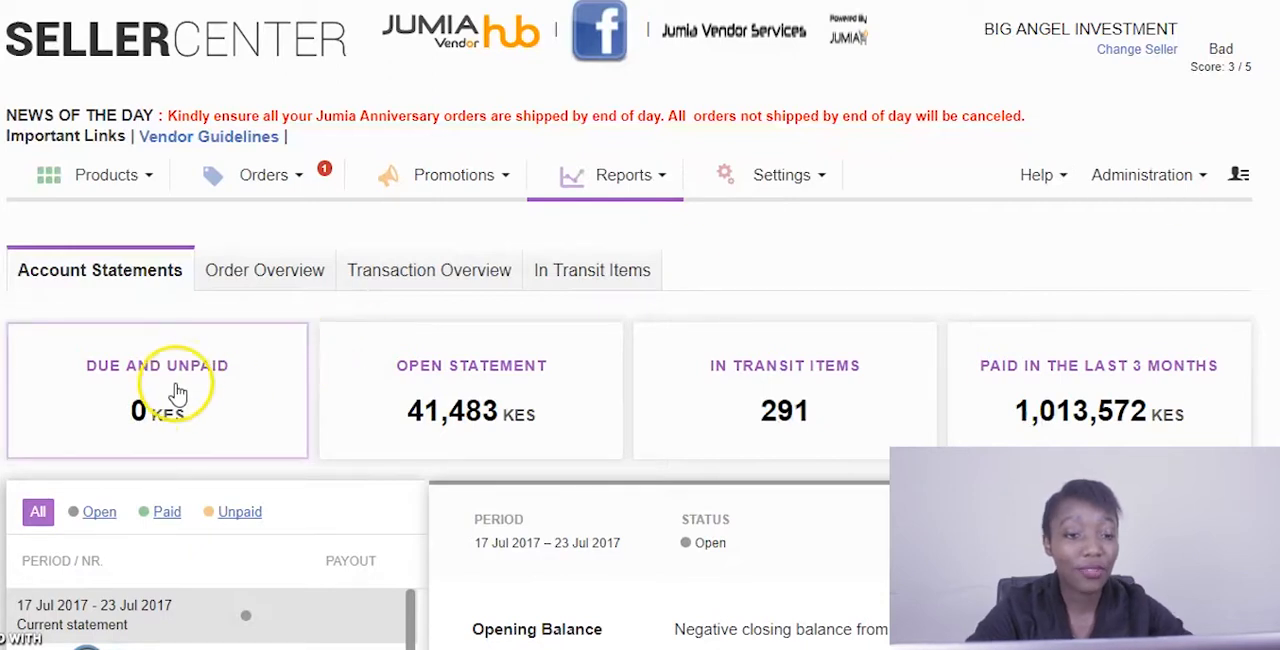
{"action": "mouse_move", "coordinate": [178, 390]}
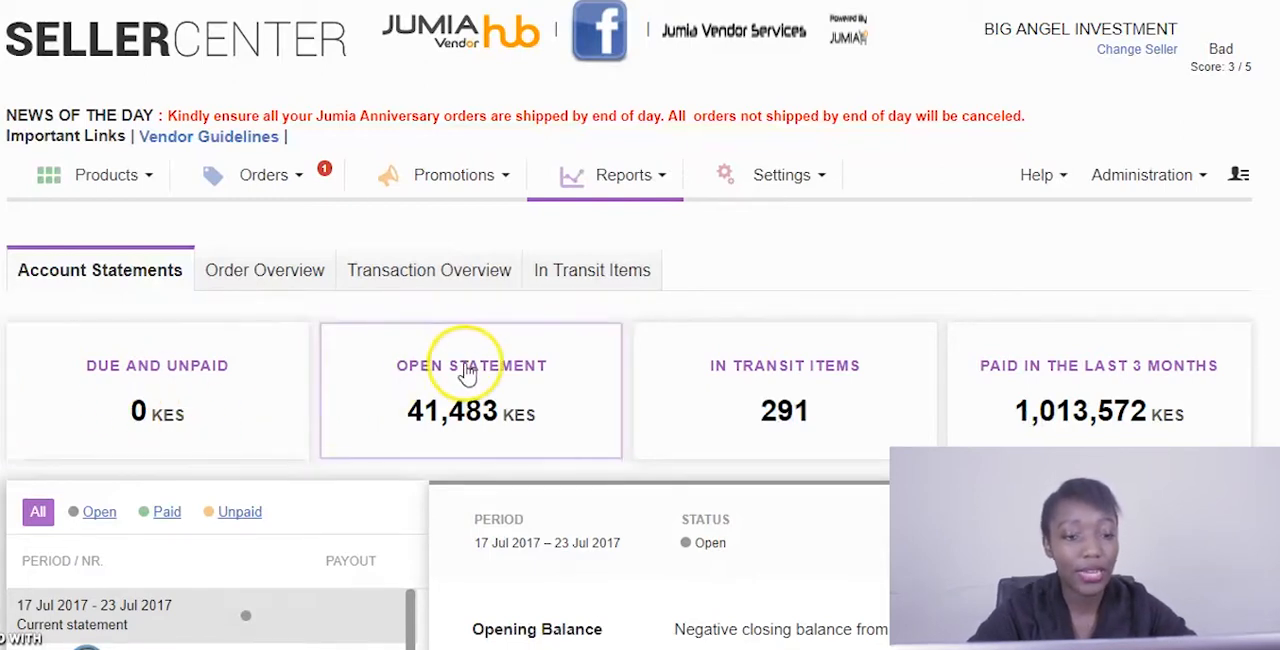
{"action": "mouse_move", "coordinate": [524, 356]}
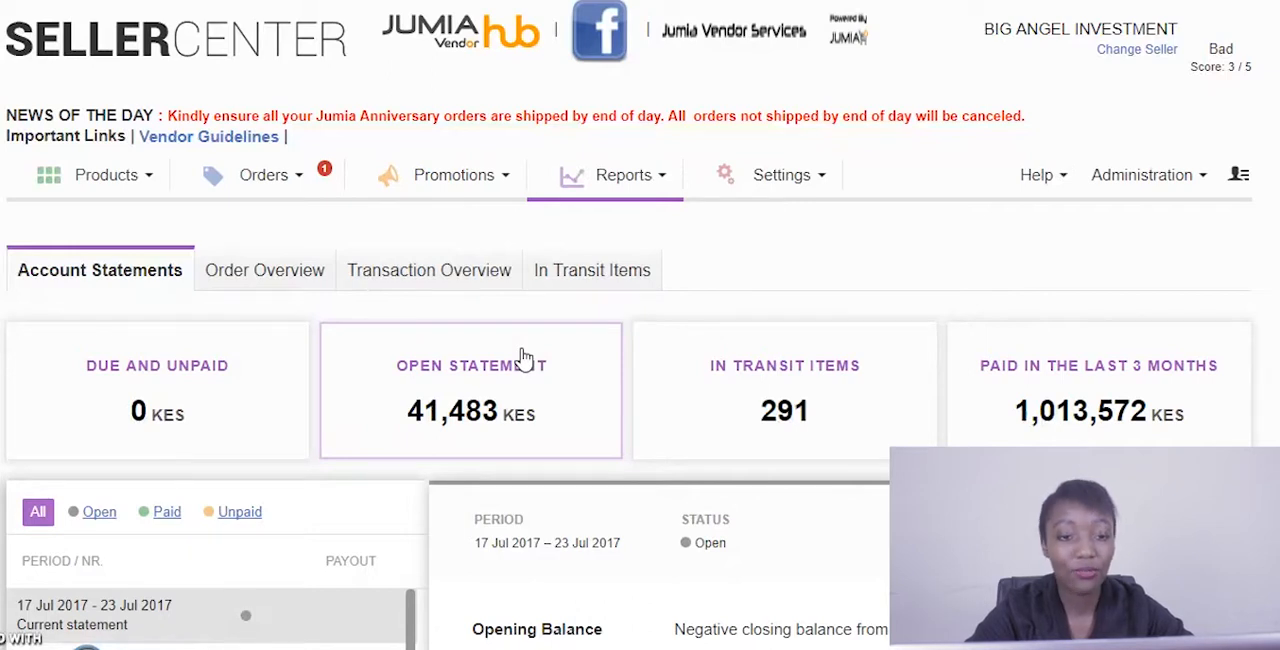
{"action": "mouse_move", "coordinate": [524, 360]}
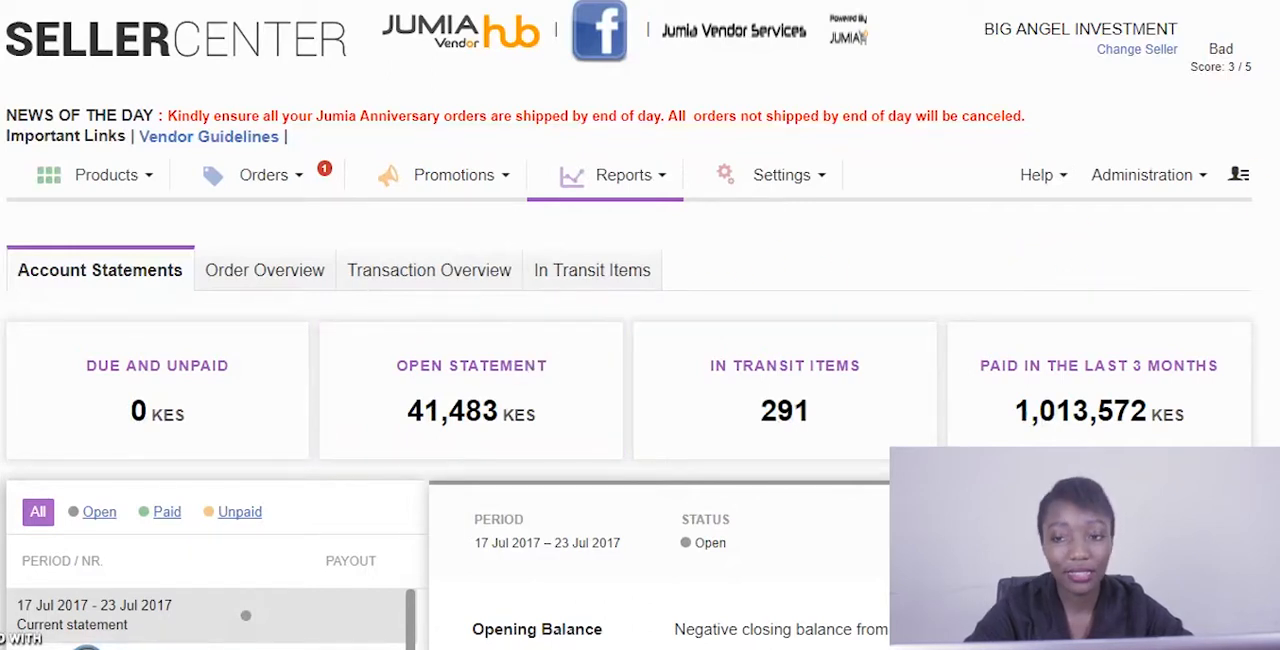
{"action": "mouse_move", "coordinate": [892, 360]}
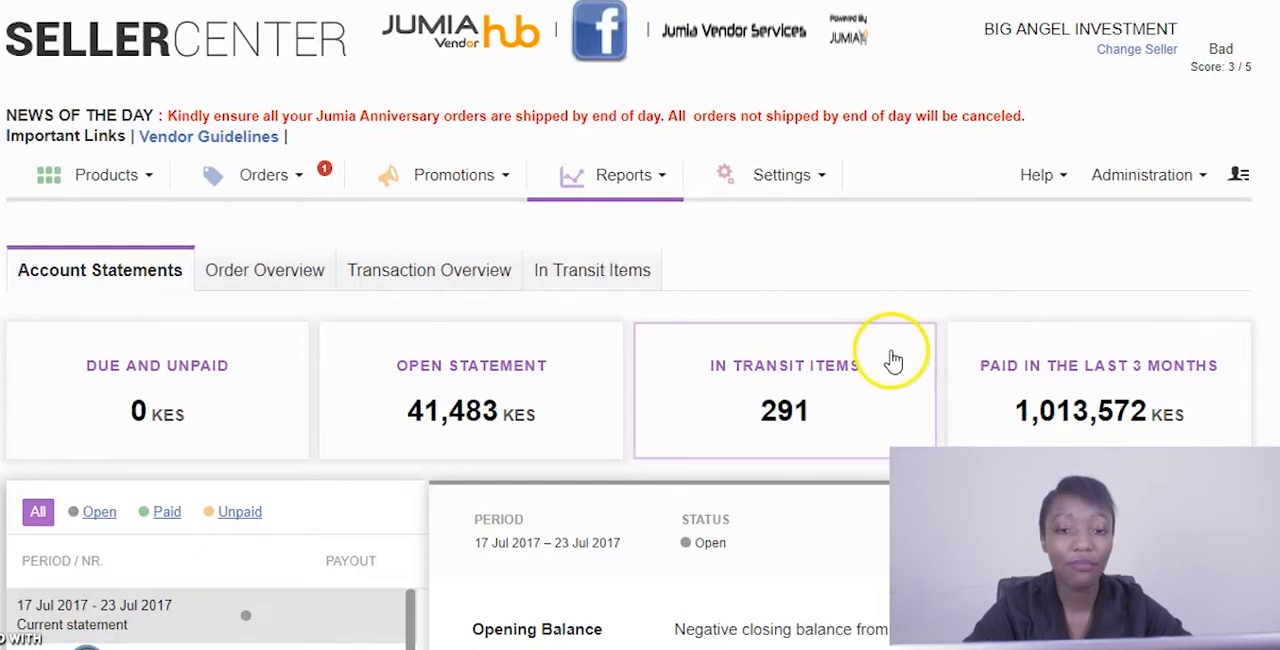
{"action": "mouse_move", "coordinate": [784, 410]}
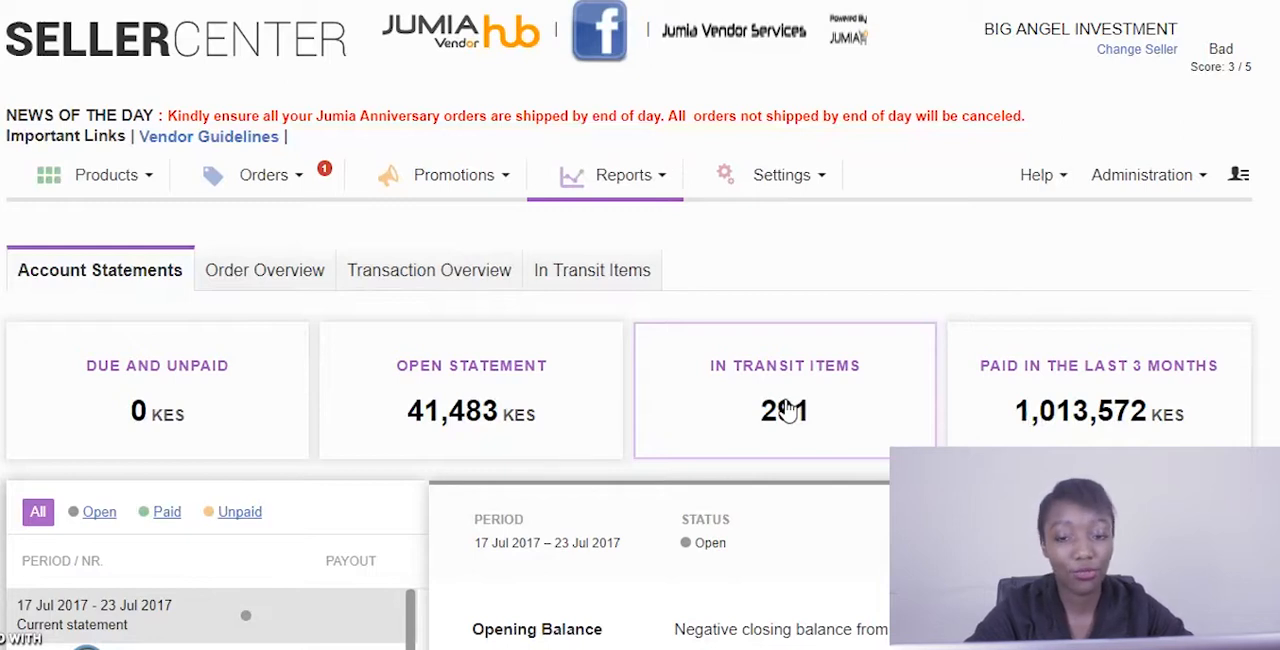
Review the In Transit Items breakdown: 37 in Jumia facilities, 183 in delivery, 71 returning to vendor.
{"action": "left_click", "coordinate": [592, 270]}
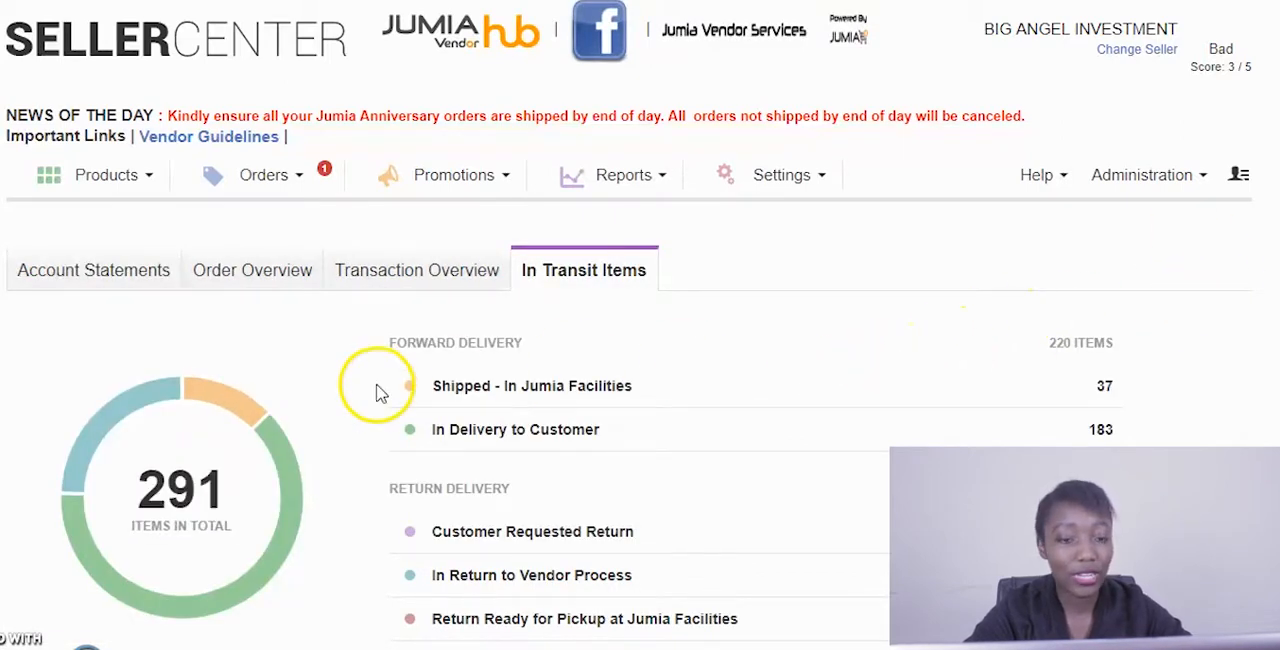
{"action": "mouse_move", "coordinate": [870, 280]}
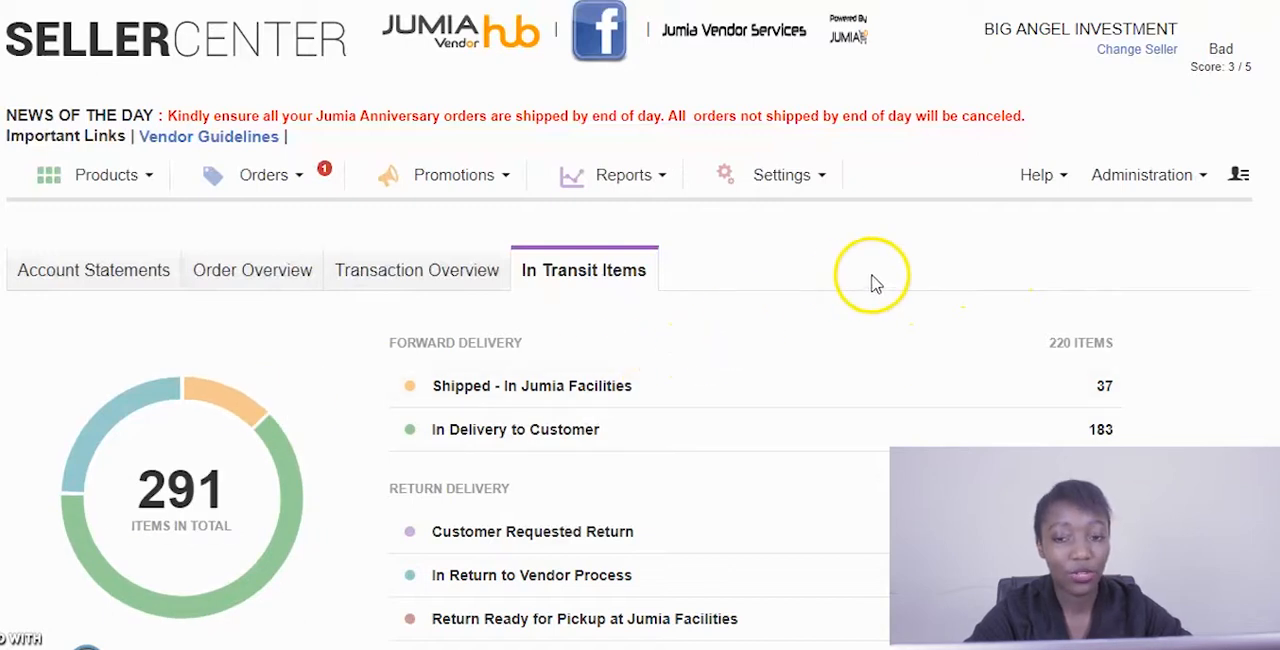
{"action": "left_click", "coordinate": [532, 384]}
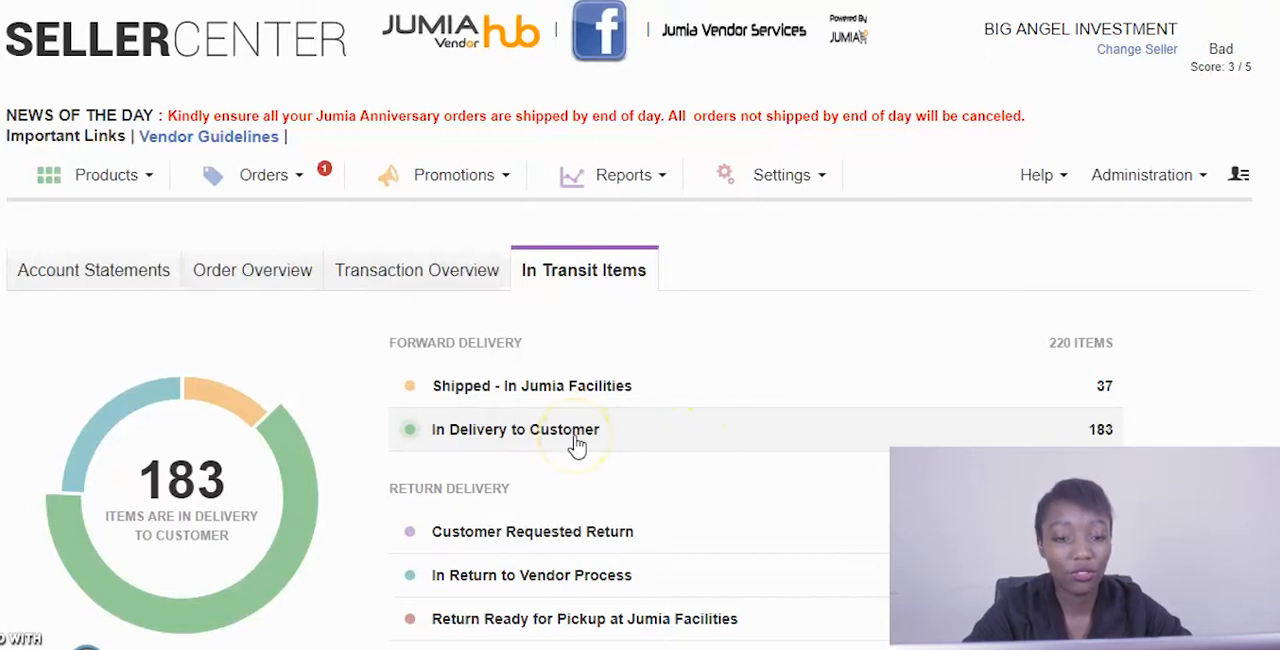
{"action": "scroll", "scroll_direction": "up", "scroll_amount": 3}
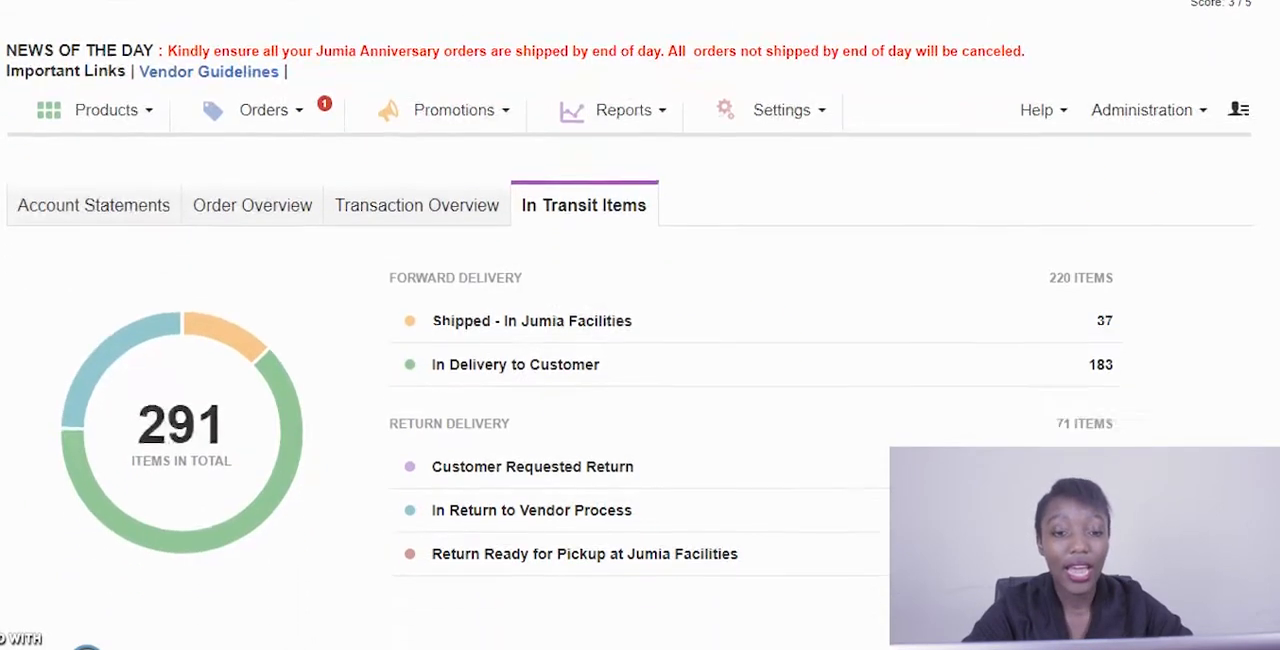
{"action": "scroll", "scroll_direction": "down", "scroll_amount": 3}
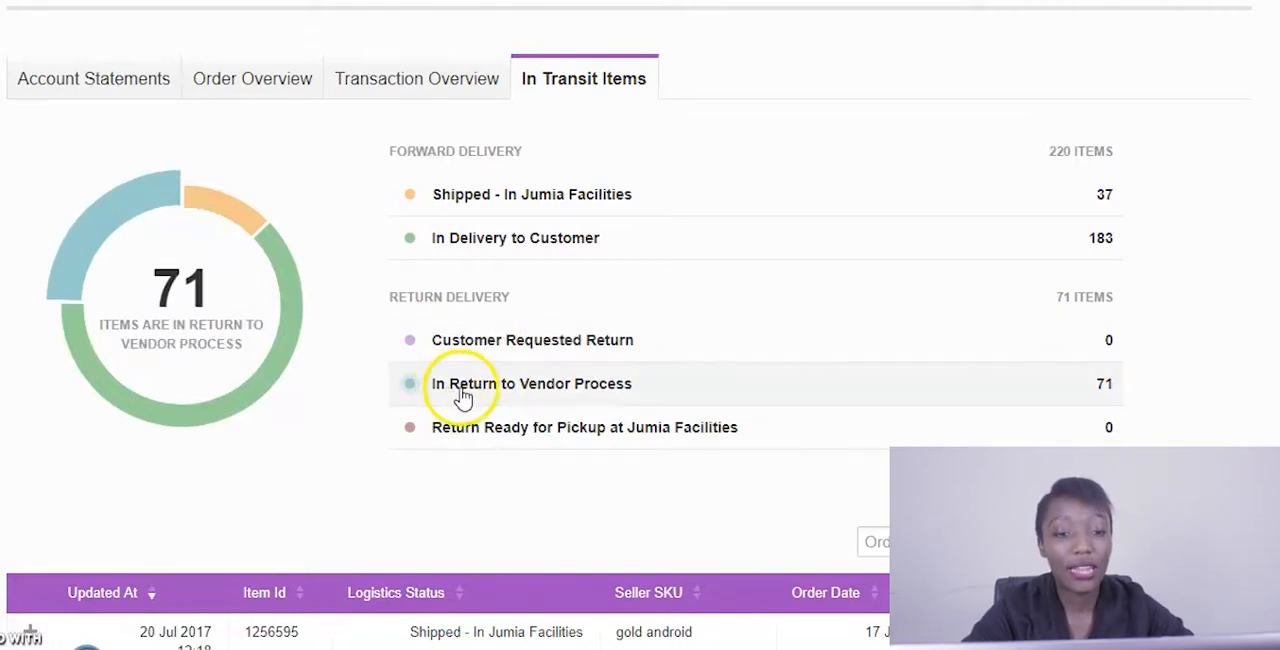
{"action": "mouse_move", "coordinate": [480, 394]}
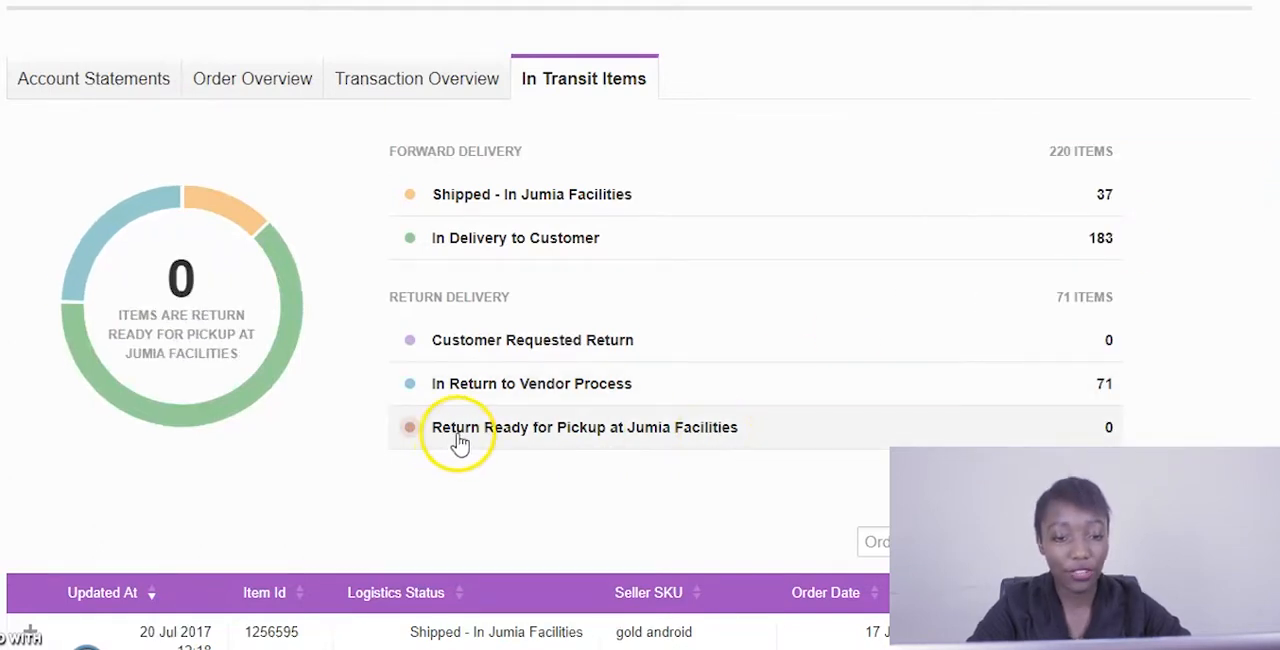
{"action": "mouse_move", "coordinate": [690, 440]}
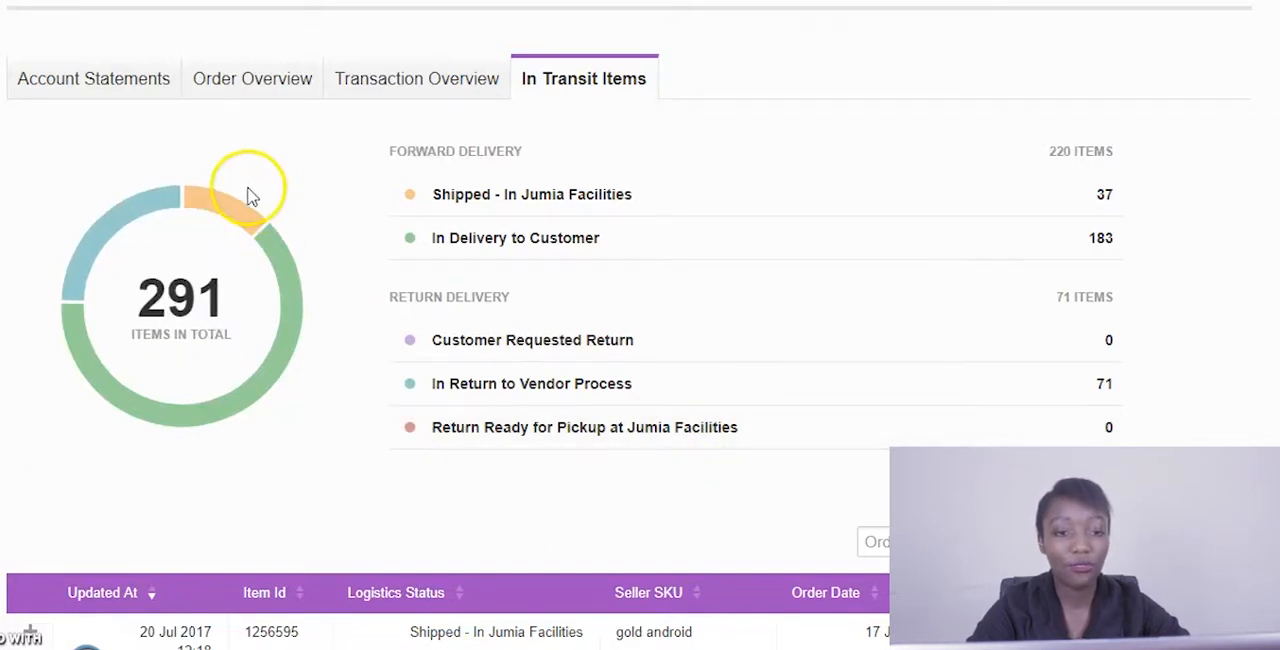
{"action": "mouse_move", "coordinate": [92, 78]}
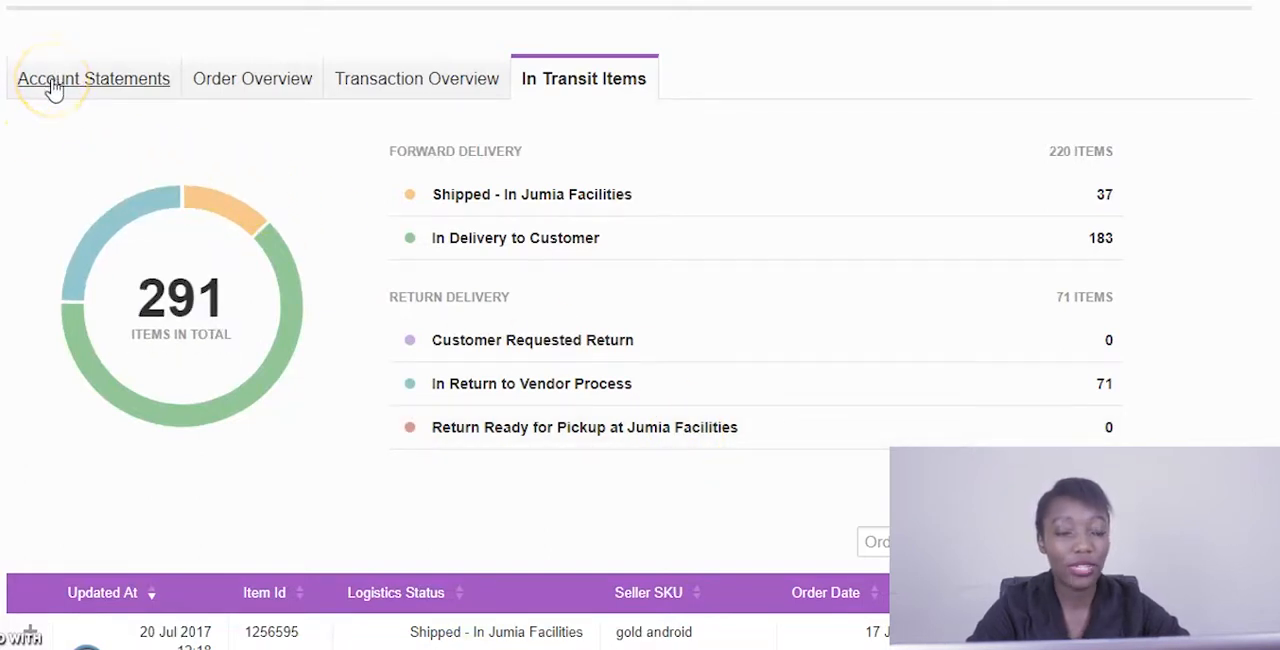
Review the 17–23 Jul 2017 statement: 54,240.00 KES revenue, -10,958.08 KES fees, 43,281.92 KES subtotal.
{"action": "left_click", "coordinate": [92, 78]}
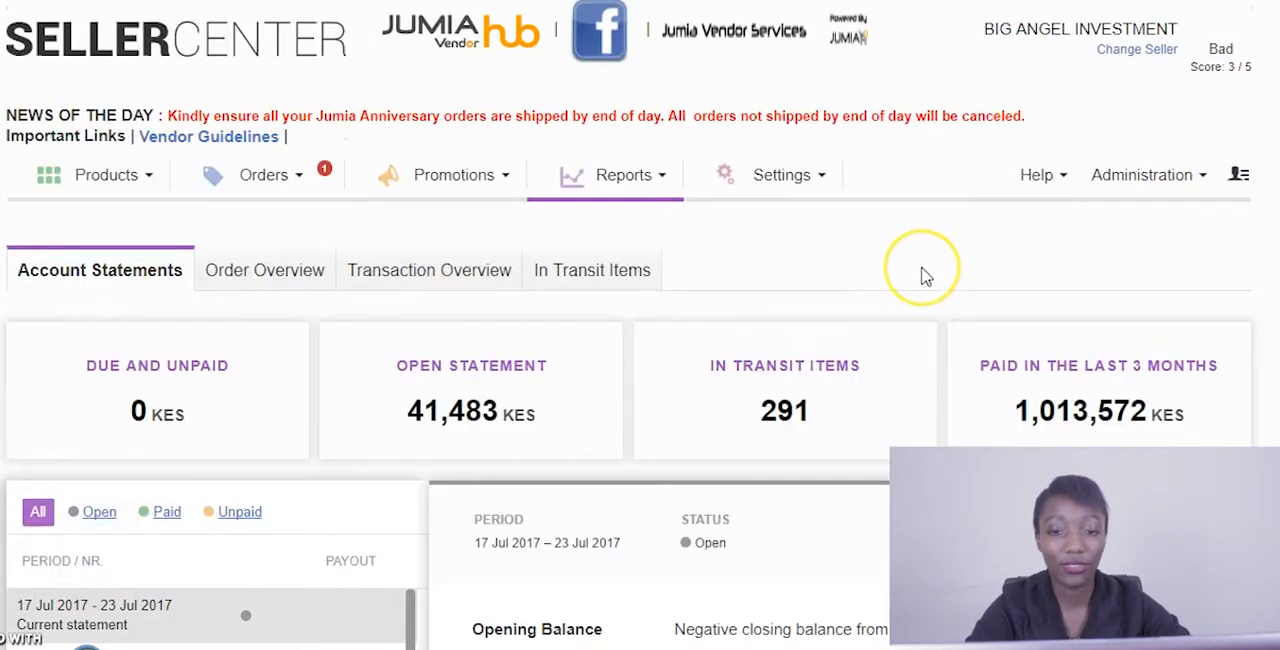
{"action": "mouse_move", "coordinate": [924, 276]}
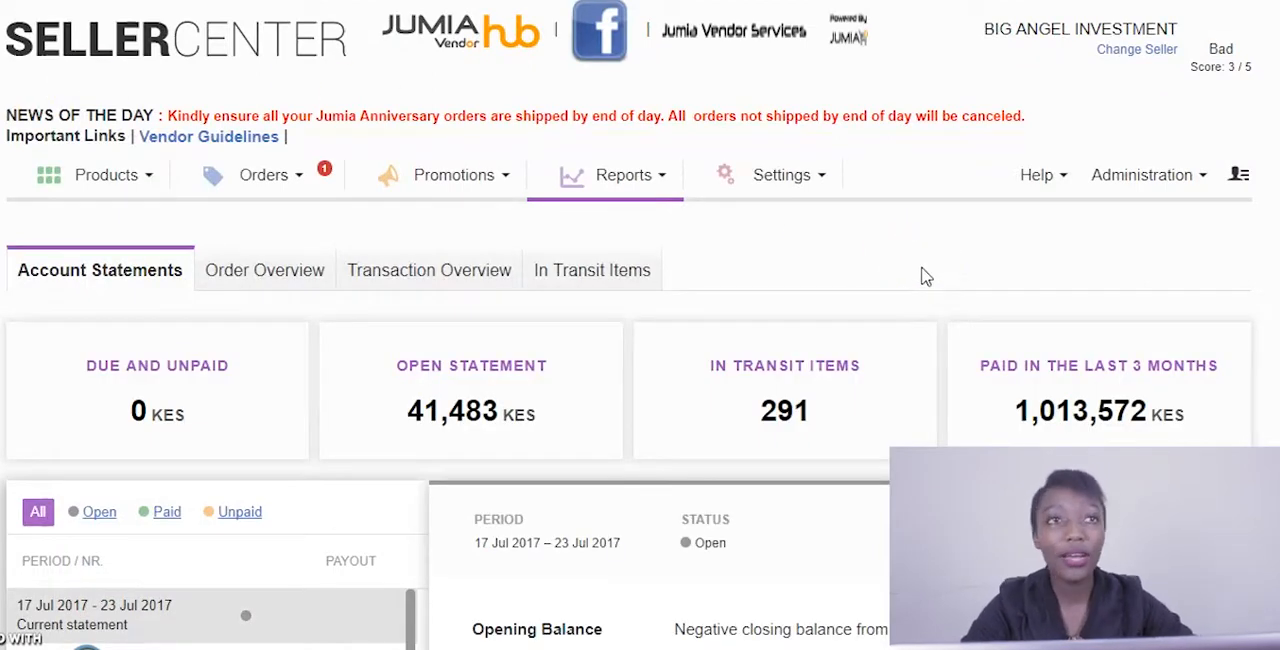
{"action": "mouse_move", "coordinate": [1196, 264]}
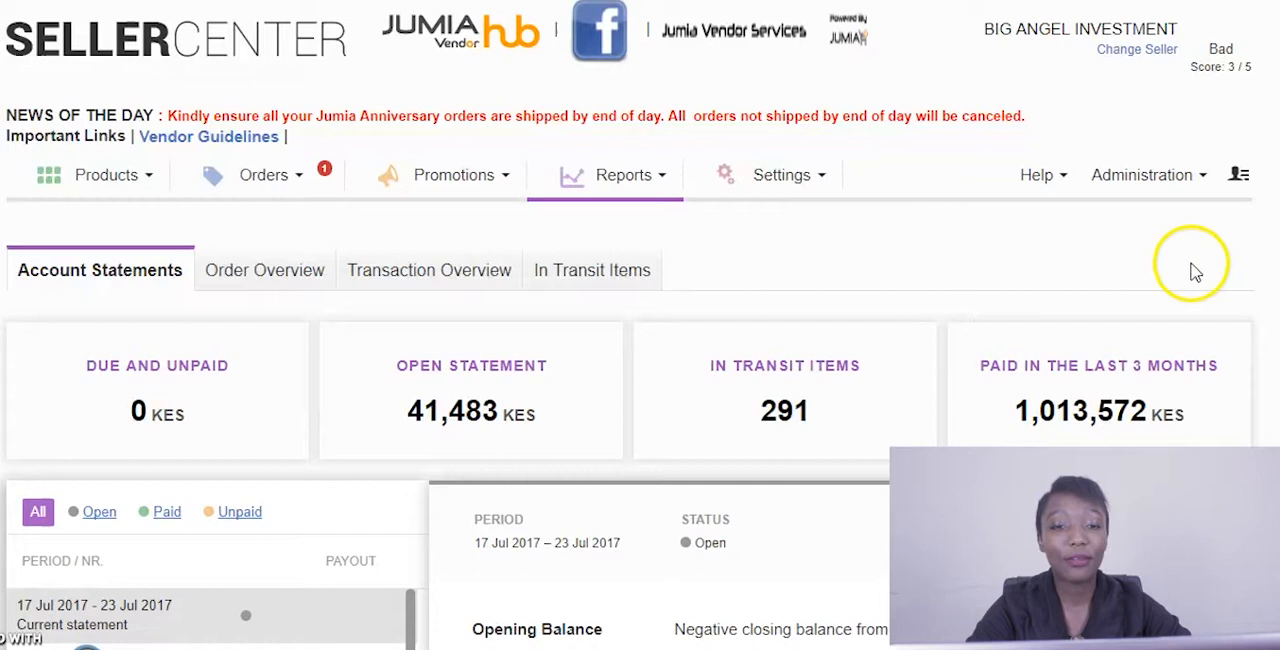
{"action": "scroll", "scroll_direction": "down", "scroll_amount": 3}
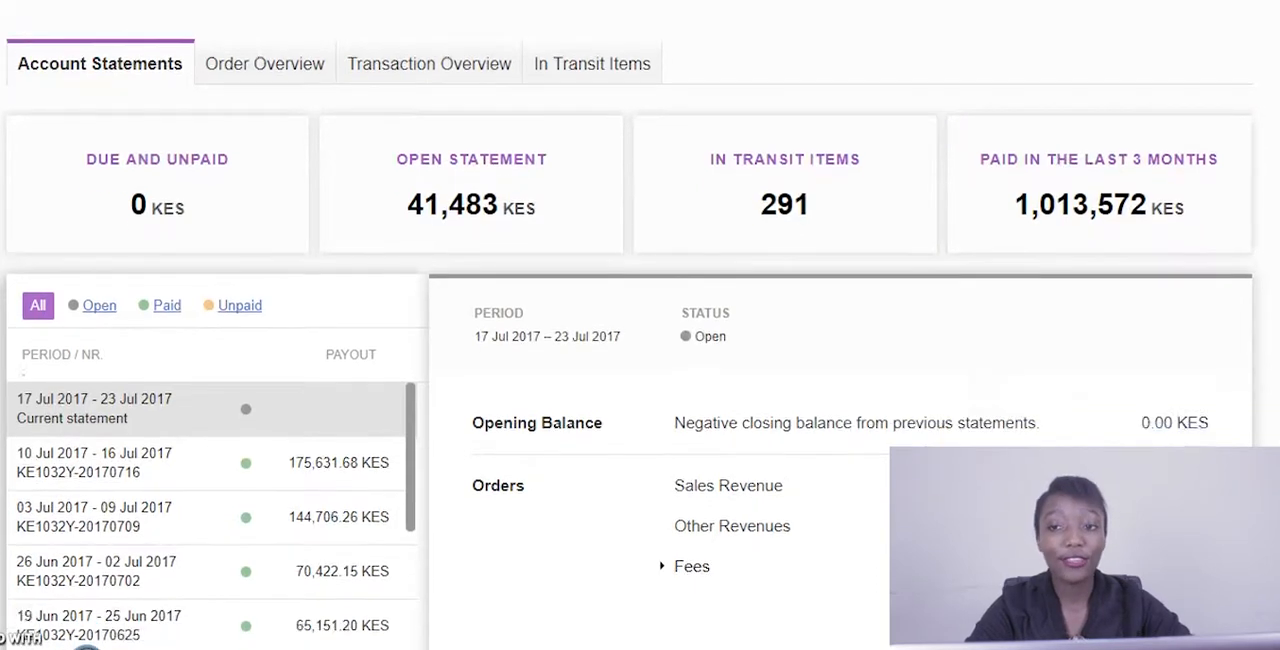
{"action": "scroll", "scroll_direction": "down", "scroll_amount": 3}
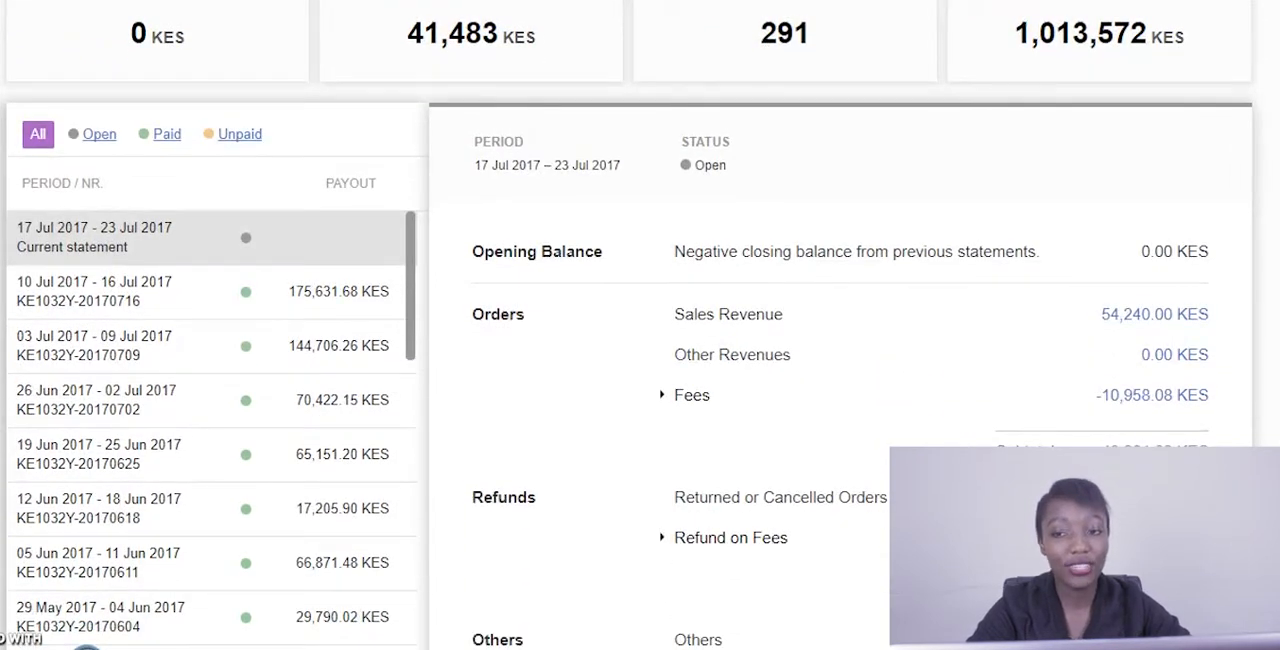
{"action": "scroll", "scroll_direction": "down", "scroll_amount": 3}
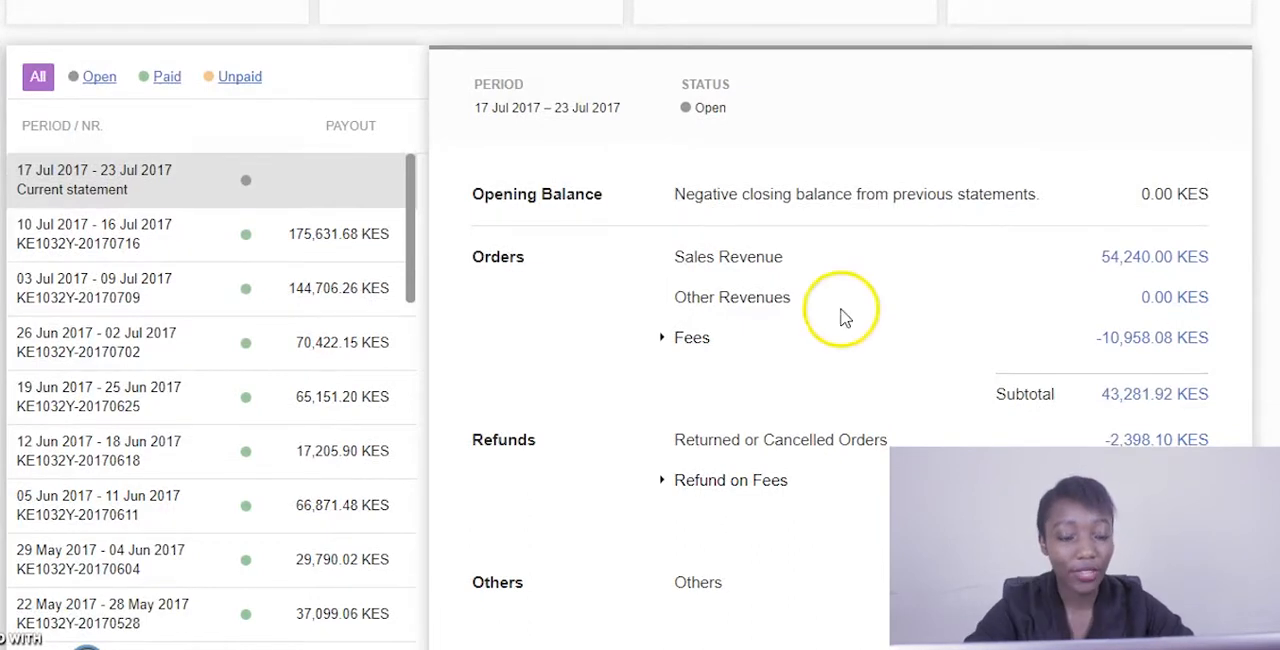
{"action": "mouse_move", "coordinate": [410, 210]}
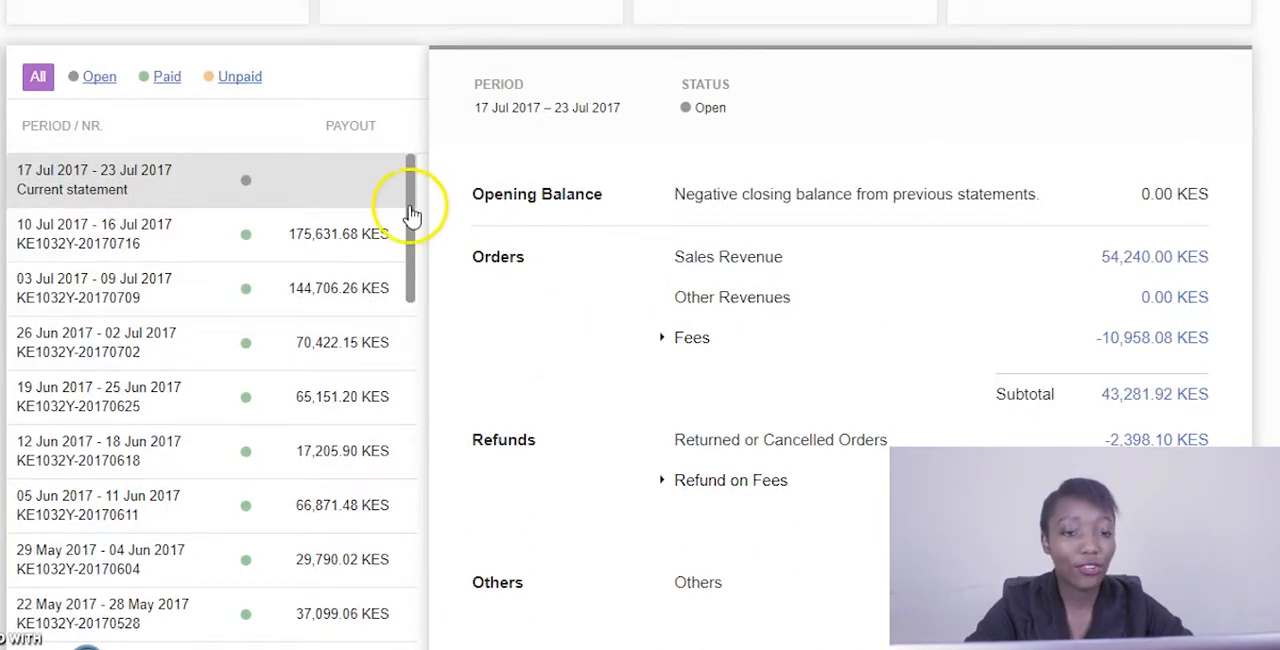
{"action": "scroll", "scroll_direction": "down", "scroll_amount": 3}
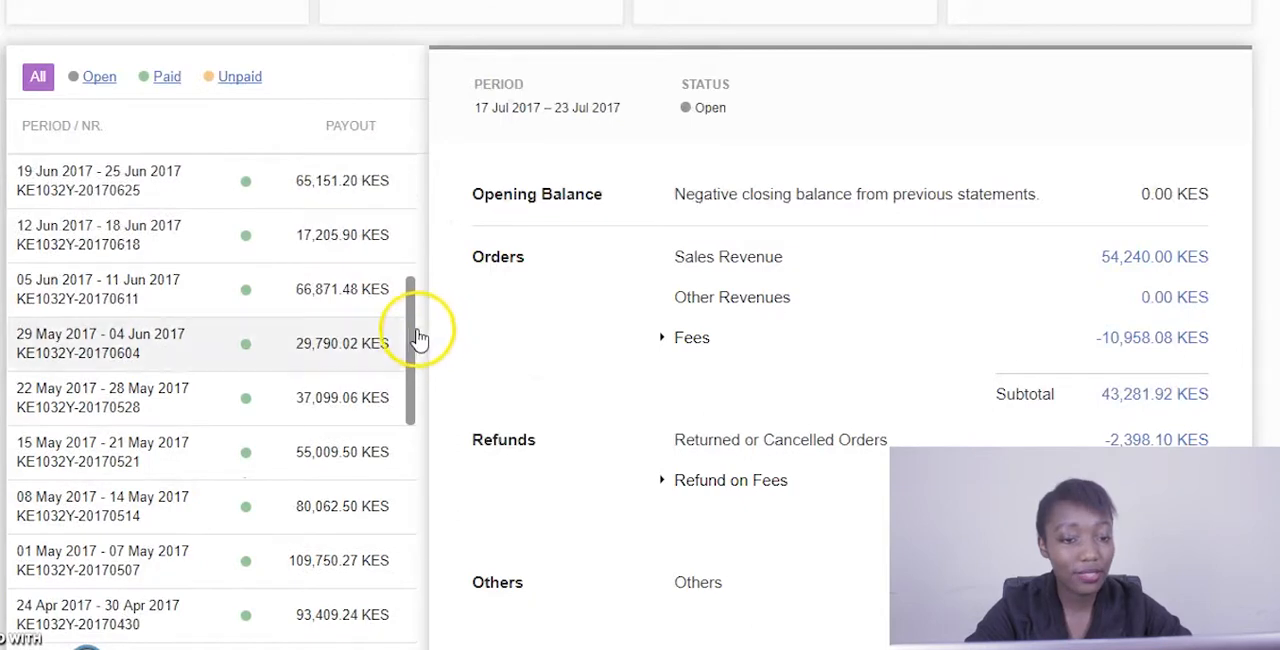
{"action": "scroll", "scroll_direction": "down", "scroll_amount": 3}
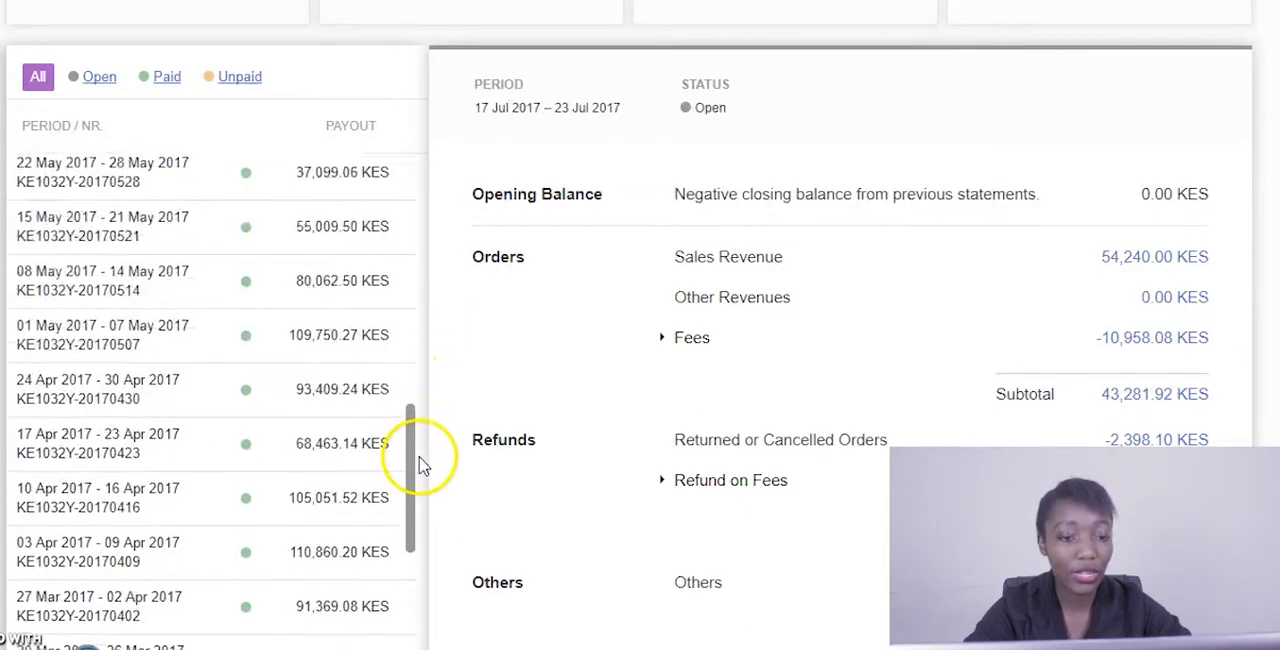
{"action": "scroll", "scroll_direction": "up", "scroll_amount": 3}
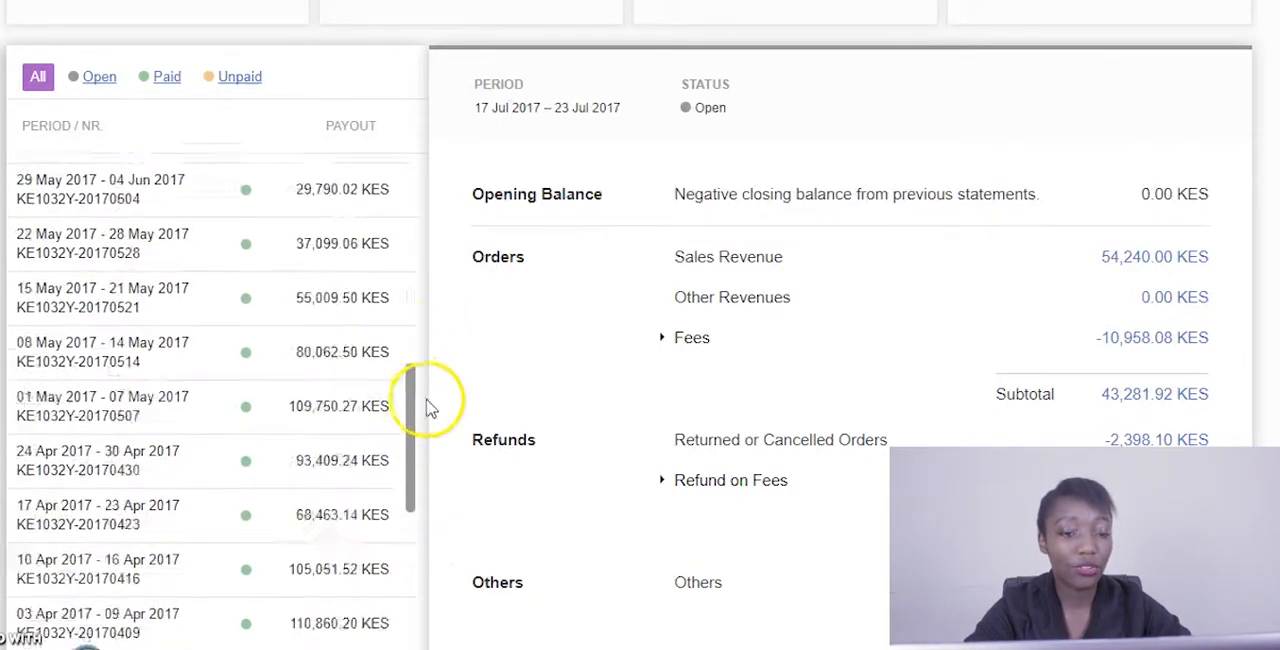
{"action": "scroll", "scroll_direction": "up", "scroll_amount": 3}
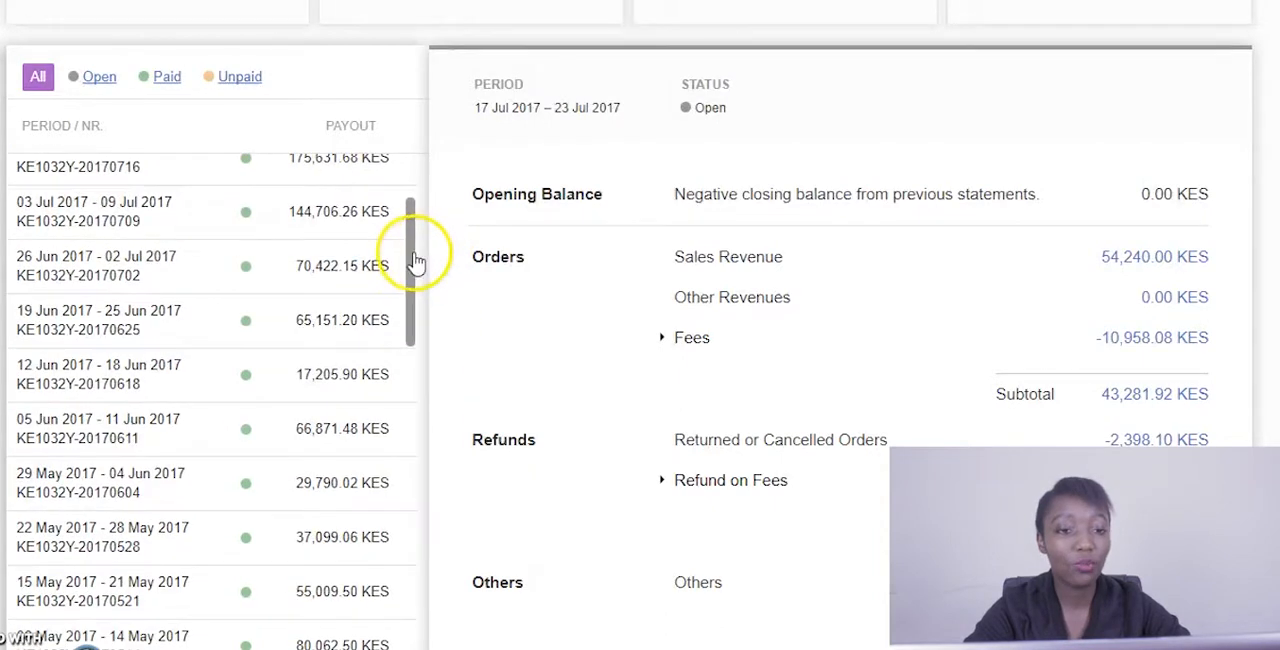
{"action": "scroll", "scroll_direction": "up", "scroll_amount": 3}
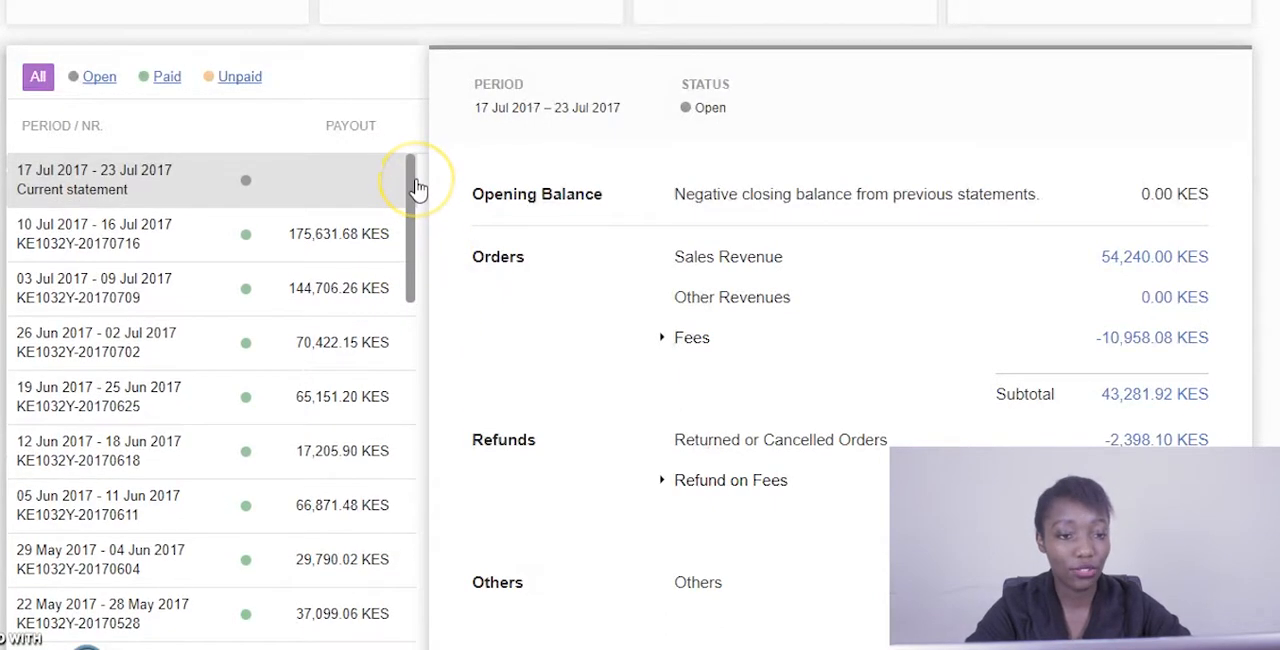
{"action": "mouse_move", "coordinate": [176, 234]}
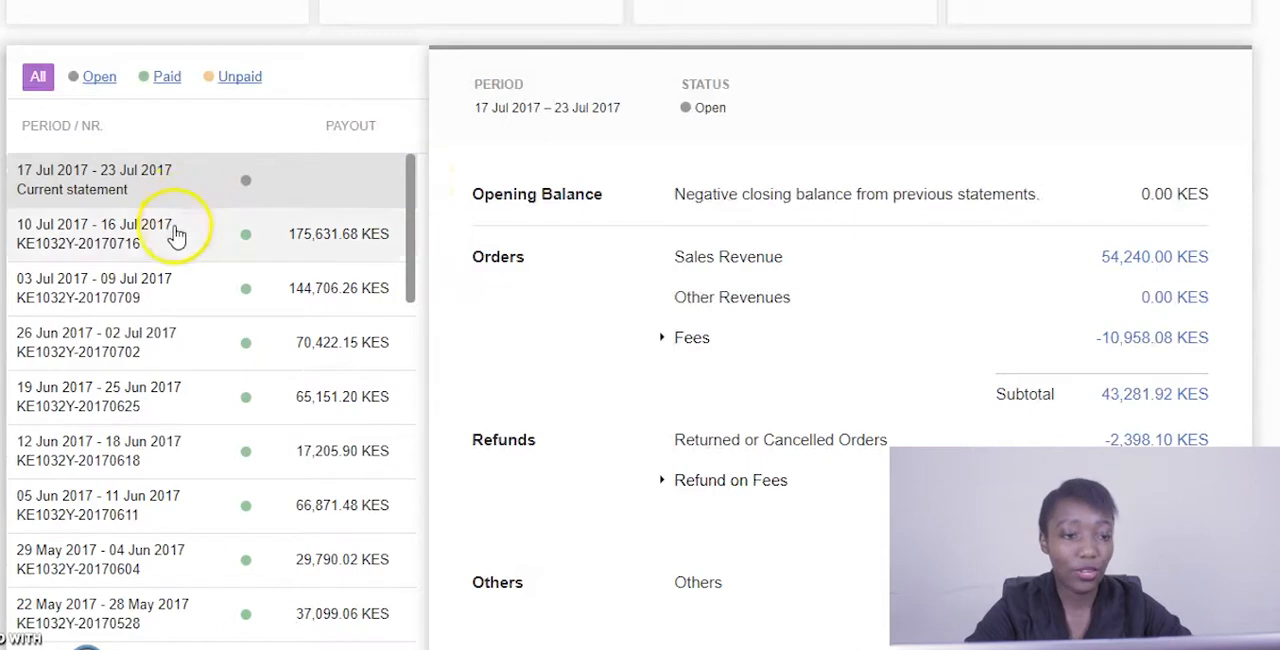
Expand the 10–16 Jul 2017 statement's fees into Jumia First Fee -53.20 KES and Commission -48,006.57 KES.
{"action": "left_click", "coordinate": [96, 232]}
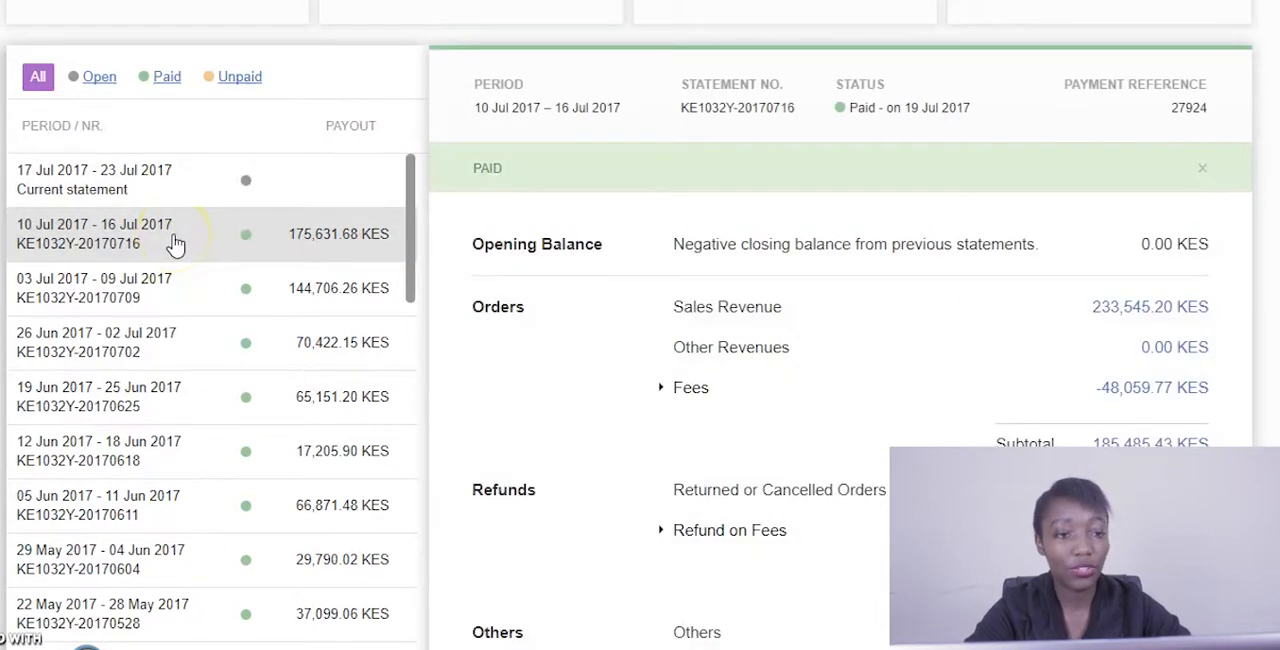
{"action": "mouse_move", "coordinate": [638, 278]}
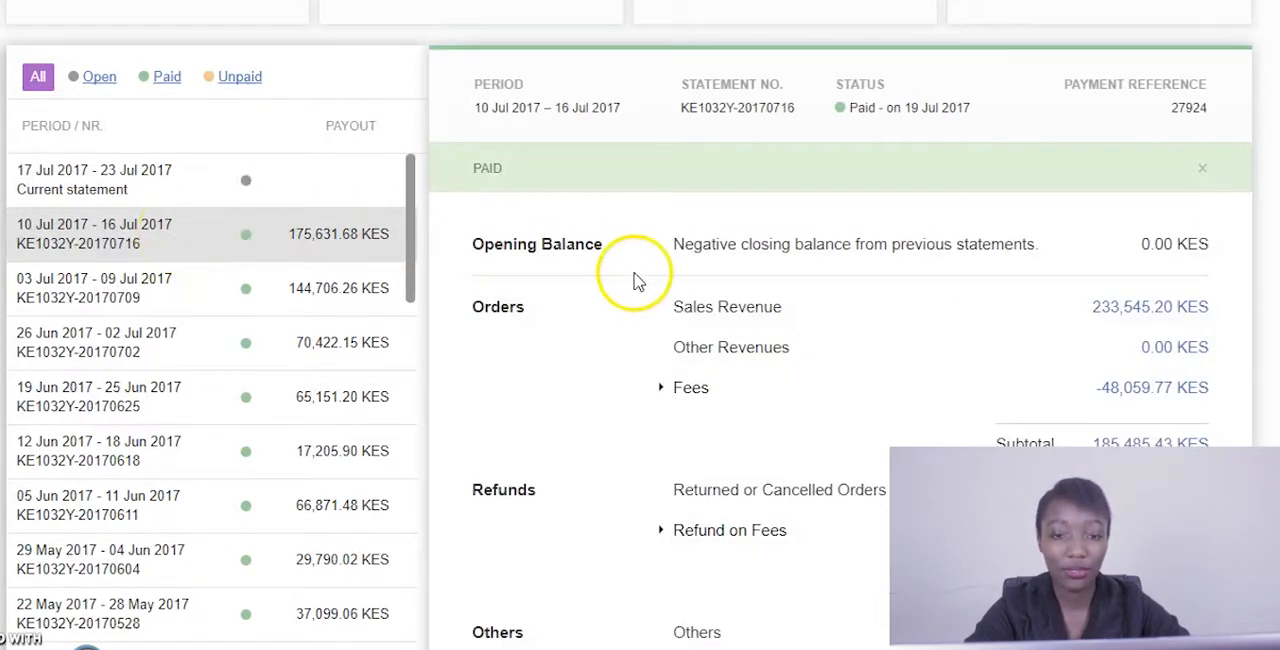
{"action": "mouse_move", "coordinate": [1008, 290]}
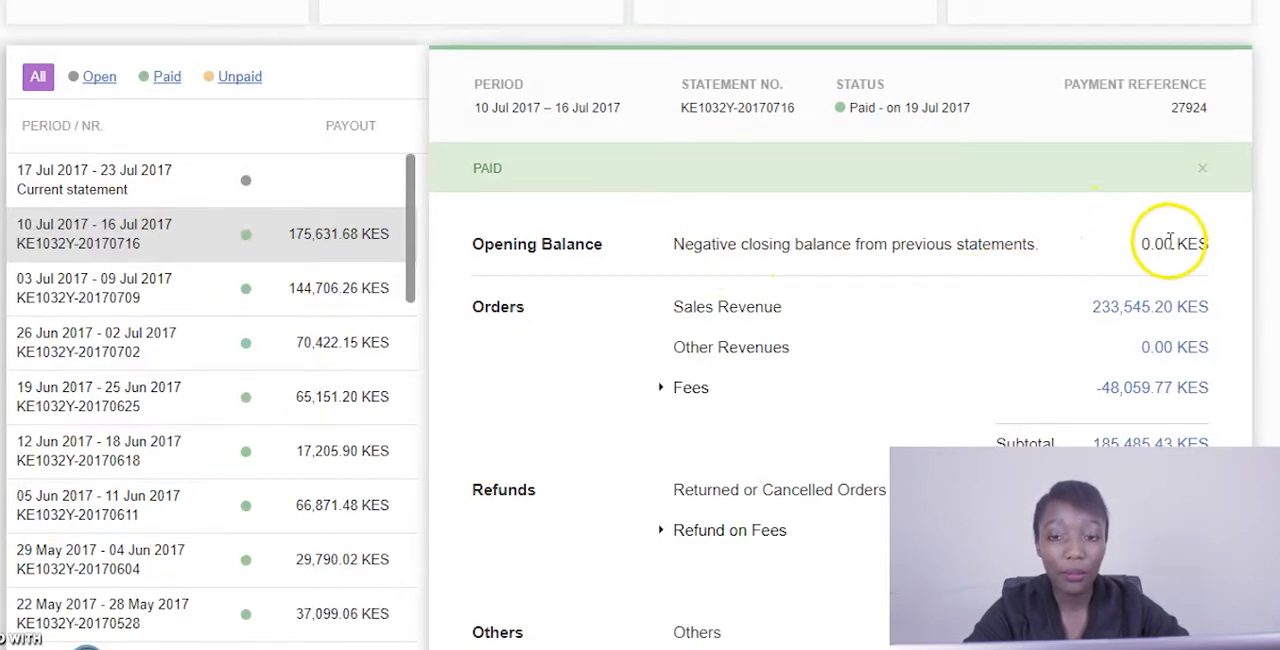
{"action": "mouse_move", "coordinate": [756, 306]}
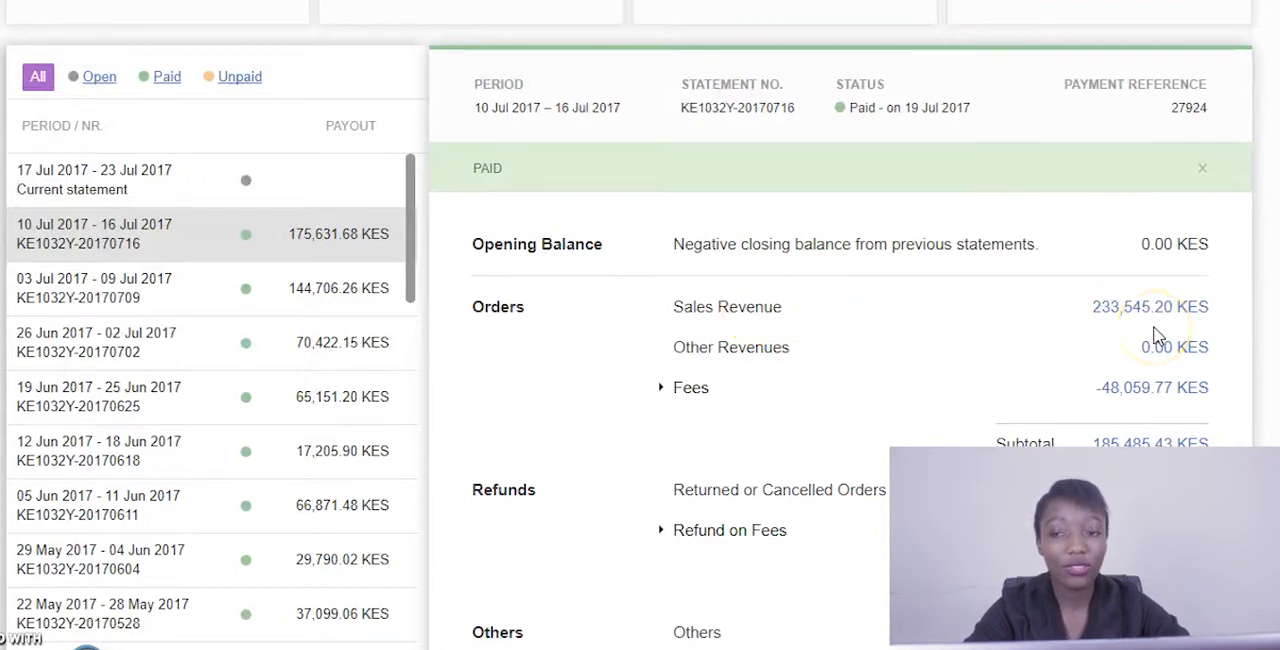
{"action": "mouse_move", "coordinate": [810, 350]}
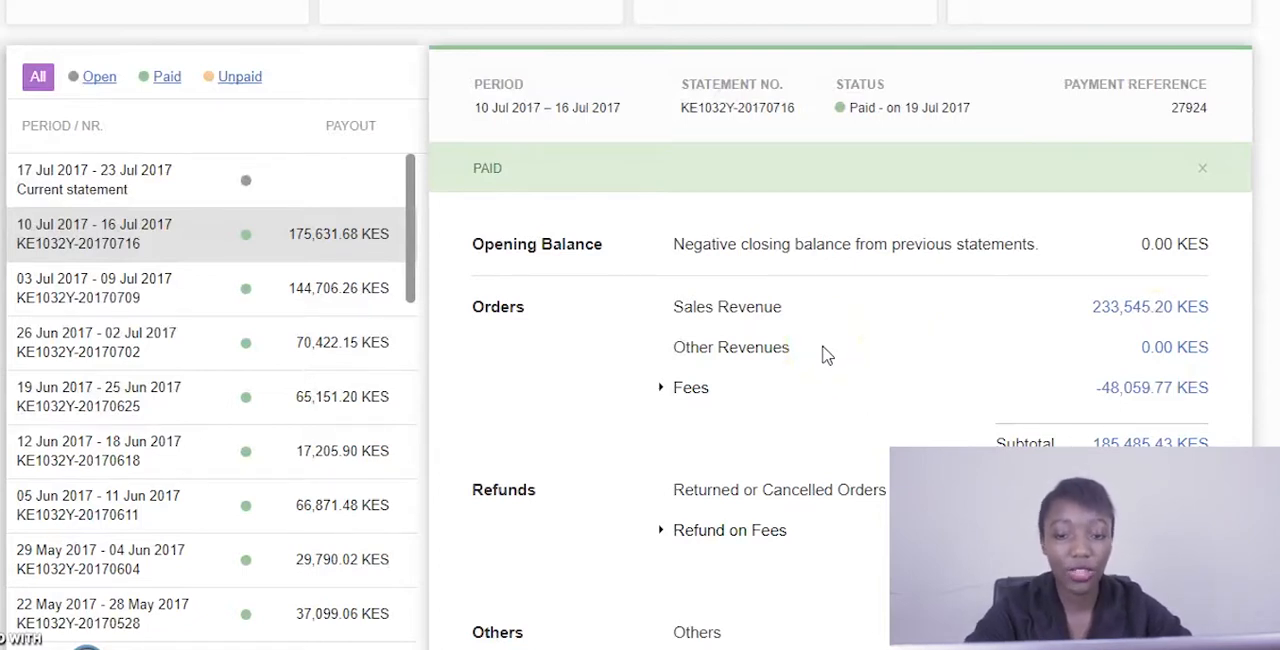
{"action": "mouse_move", "coordinate": [900, 354]}
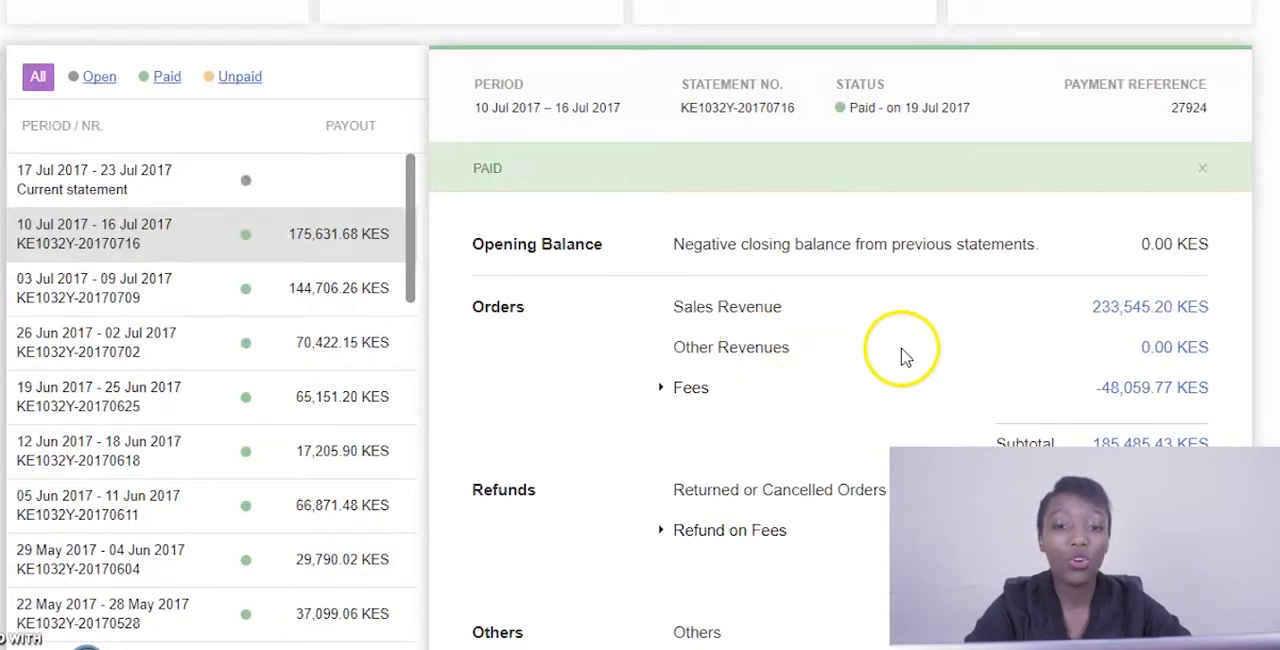
{"action": "mouse_move", "coordinate": [1150, 354]}
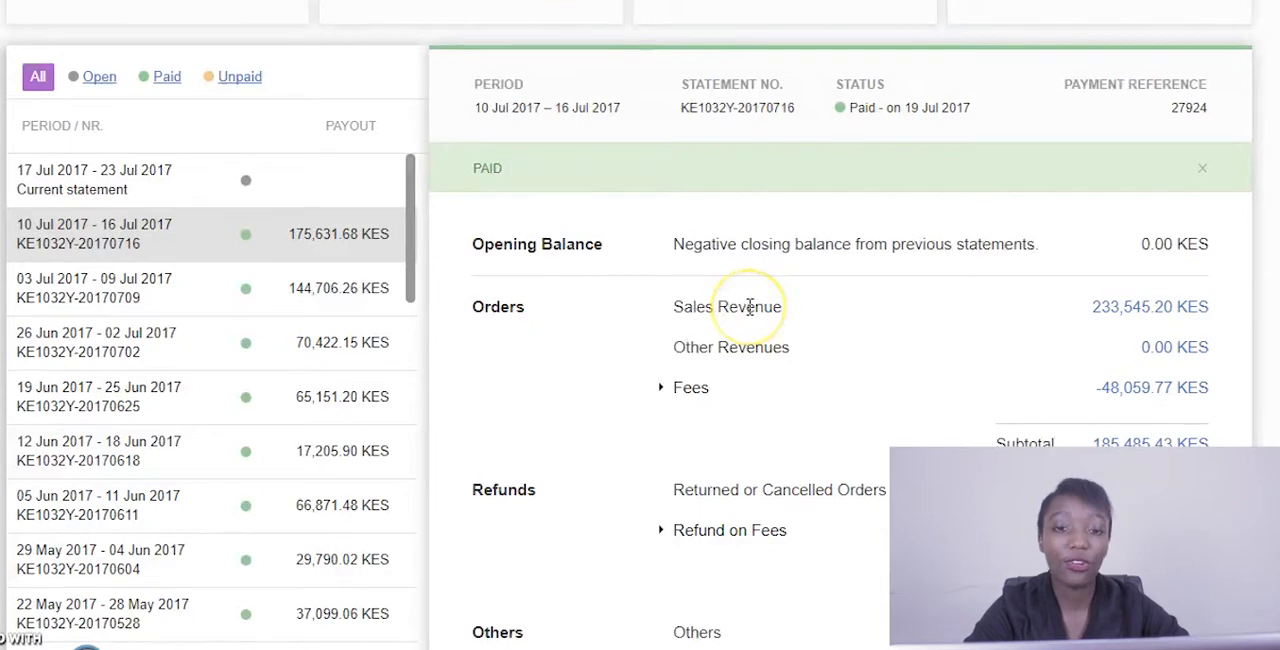
{"action": "mouse_move", "coordinate": [658, 404]}
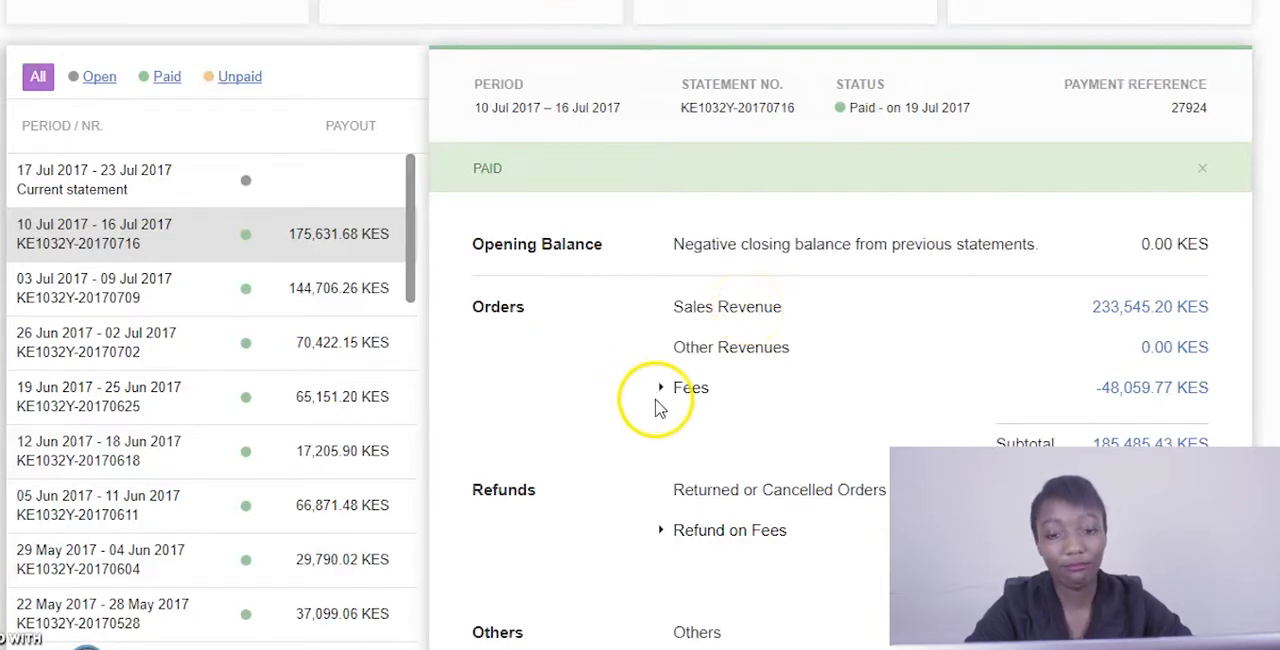
{"action": "left_click", "coordinate": [688, 388]}
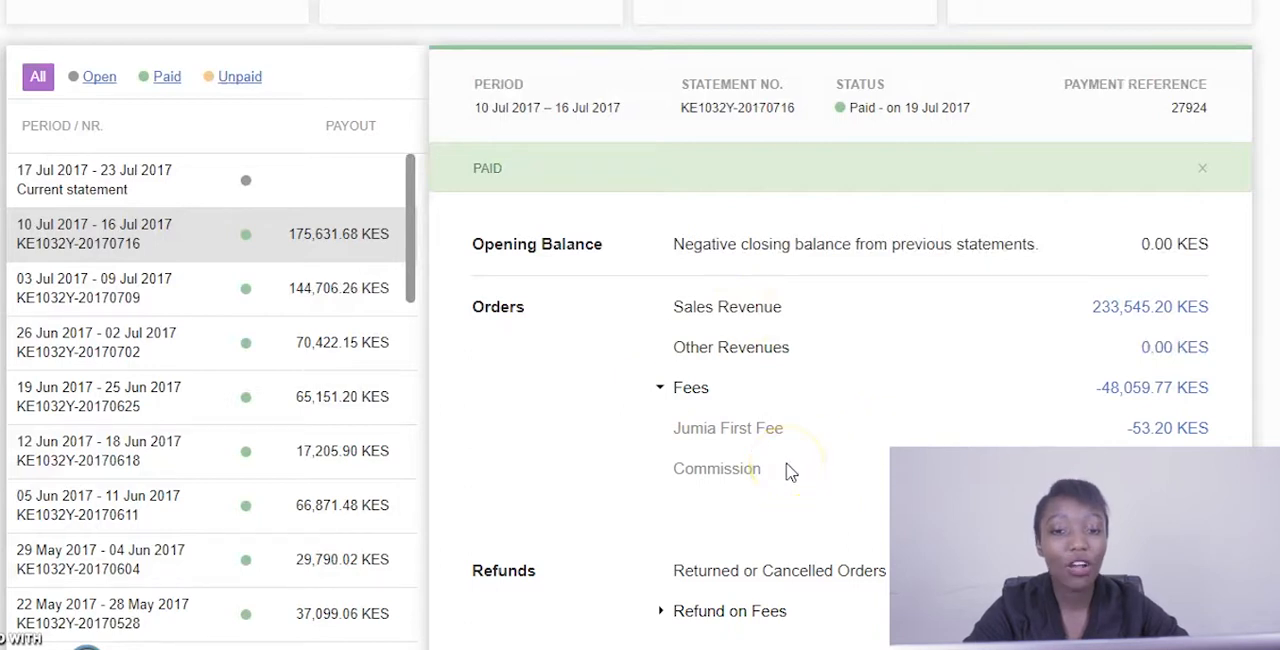
{"action": "mouse_move", "coordinate": [800, 382]}
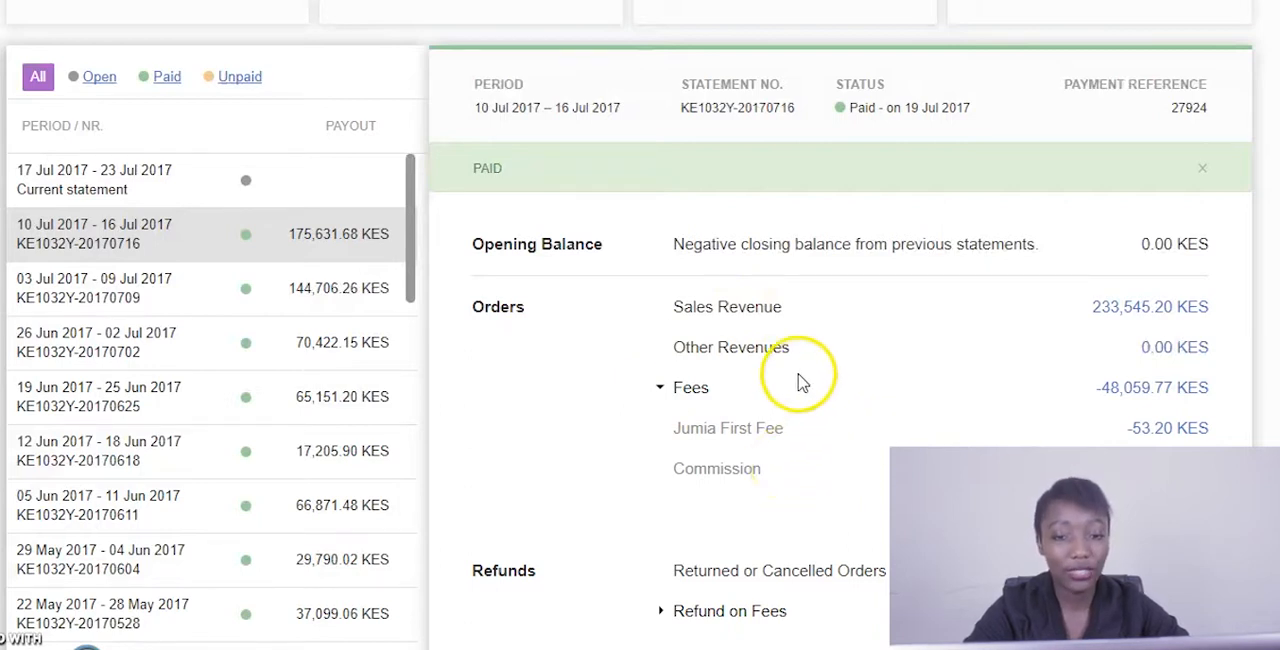
{"action": "mouse_move", "coordinate": [770, 300]}
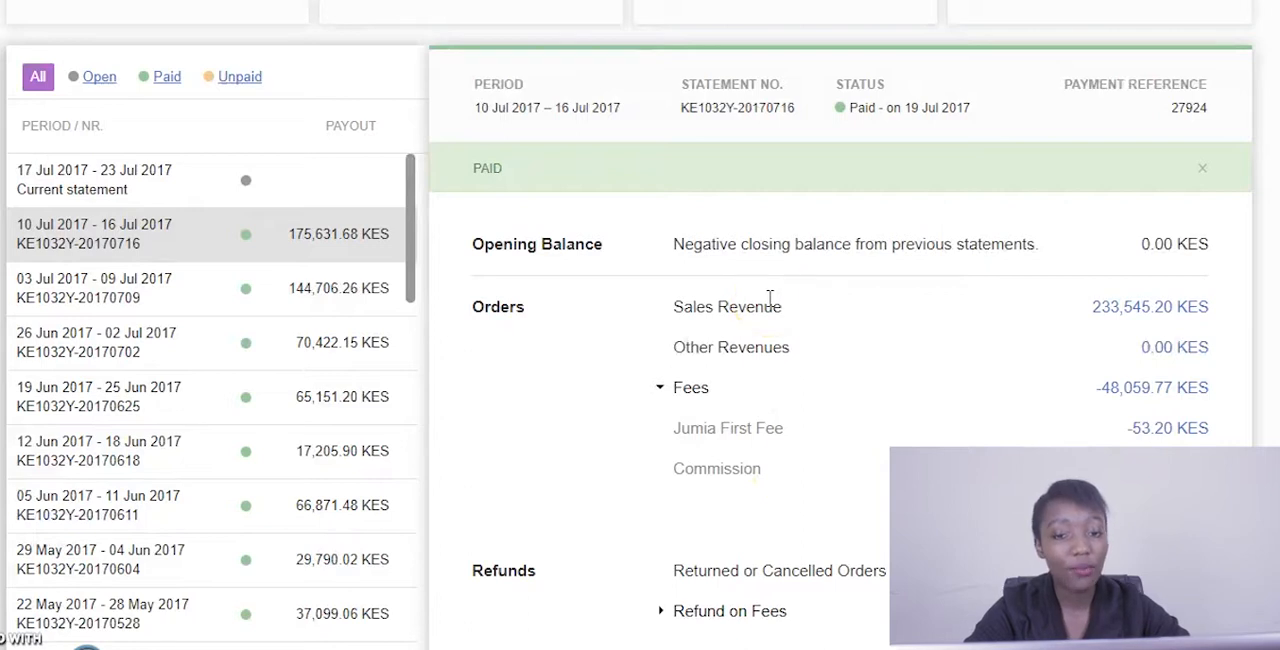
{"action": "mouse_move", "coordinate": [750, 484]}
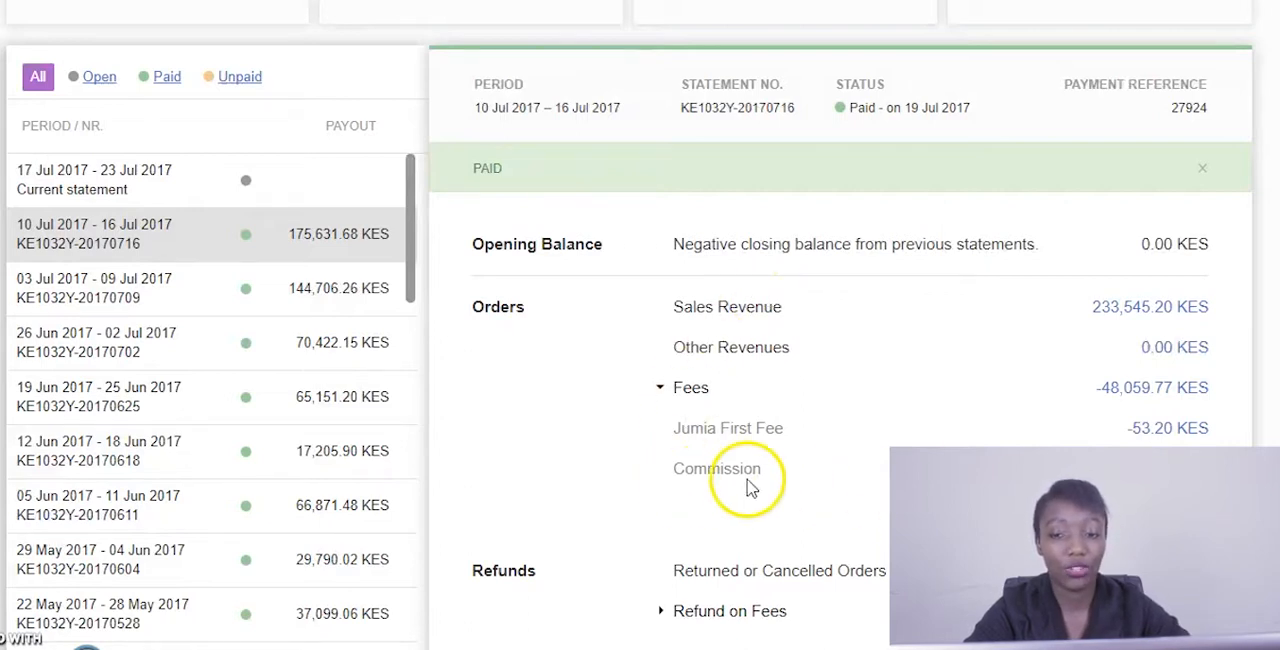
{"action": "mouse_move", "coordinate": [816, 470]}
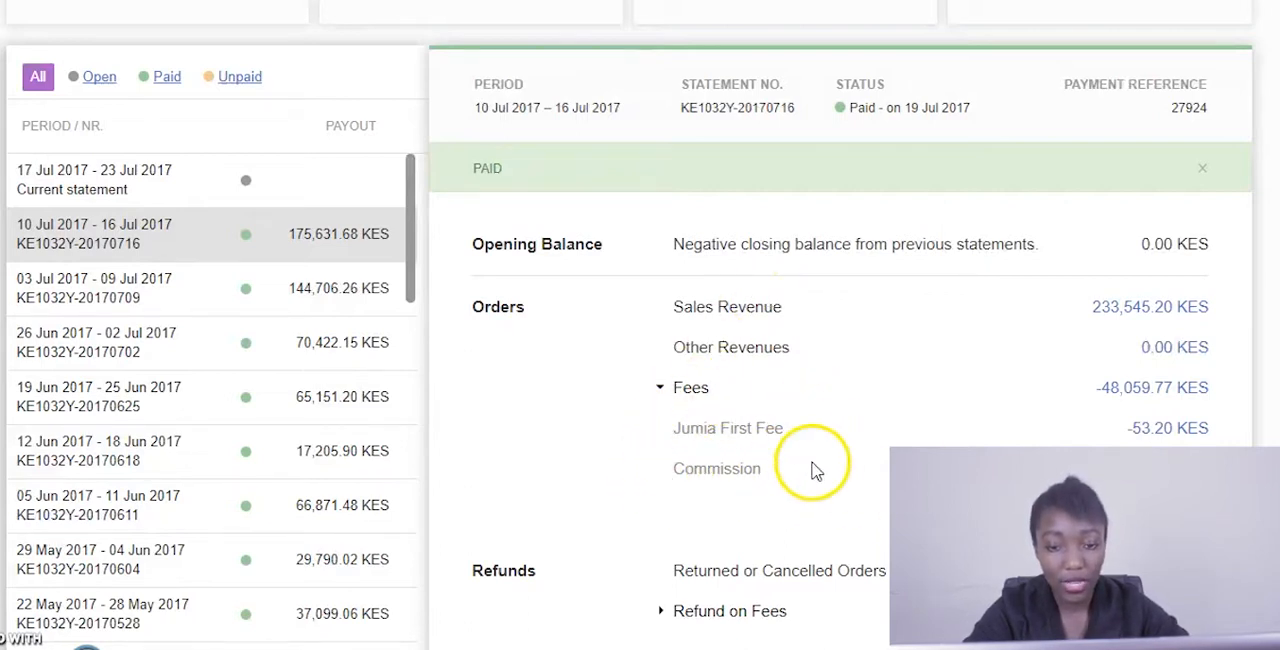
{"action": "mouse_move", "coordinate": [1140, 308]}
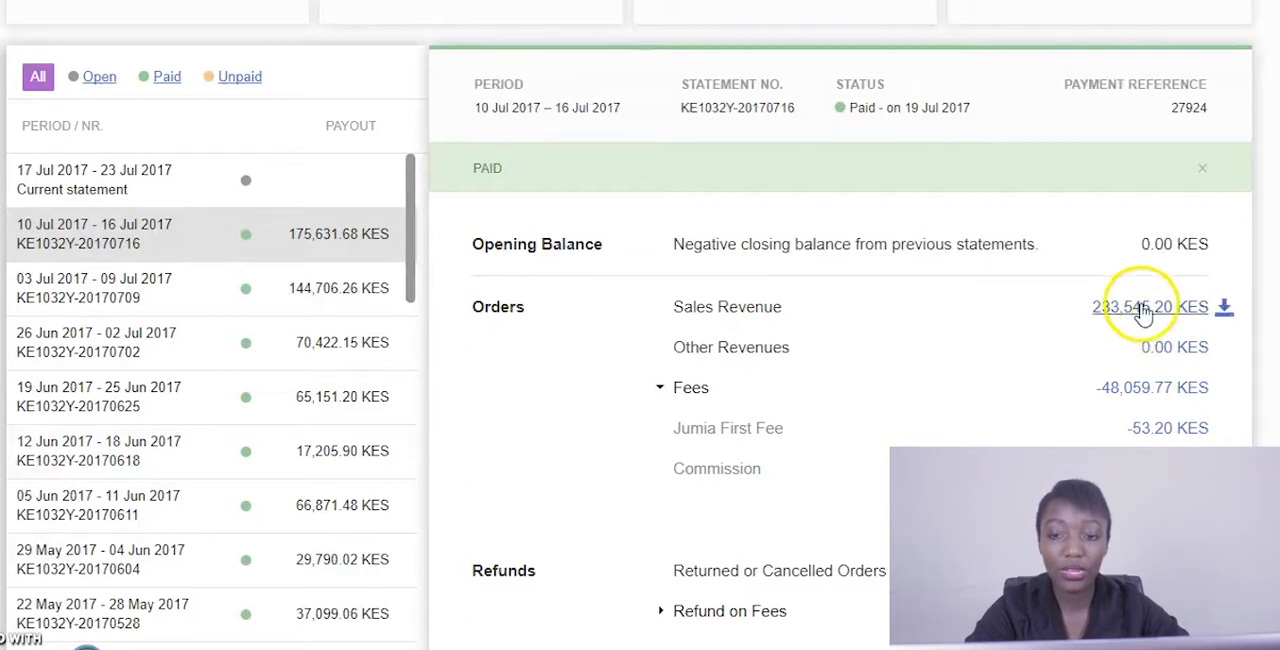
{"action": "mouse_move", "coordinate": [1088, 316]}
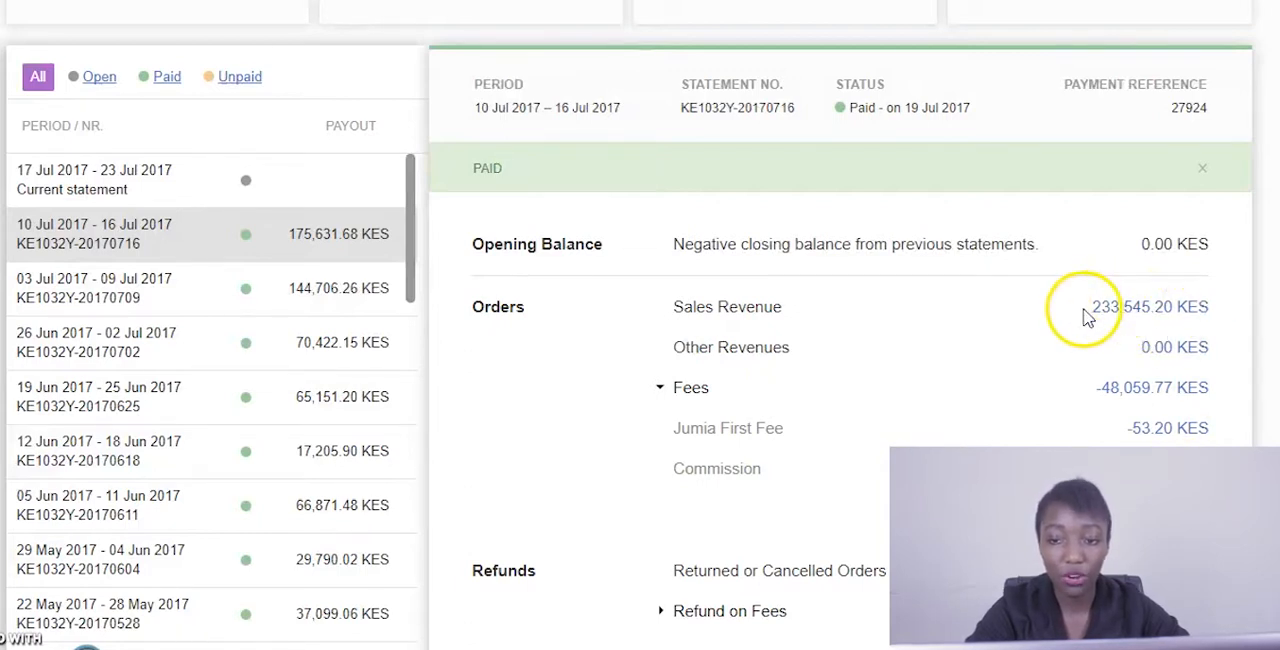
{"action": "mouse_move", "coordinate": [1150, 308]}
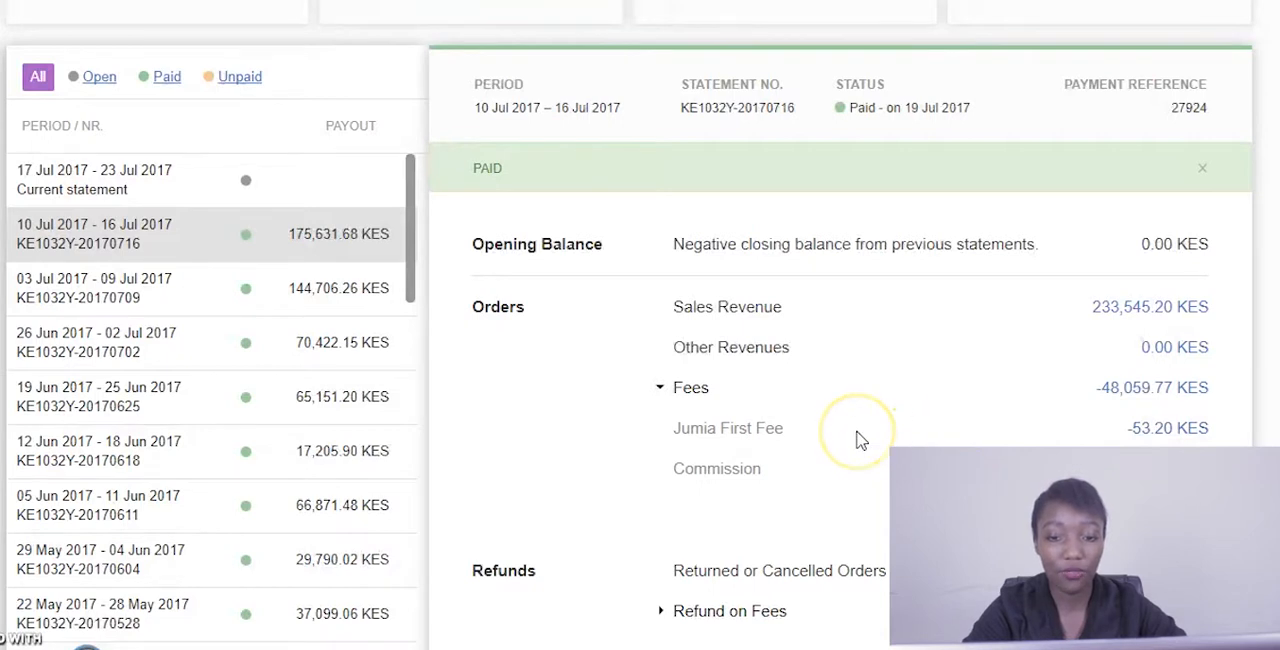
{"action": "mouse_move", "coordinate": [858, 432]}
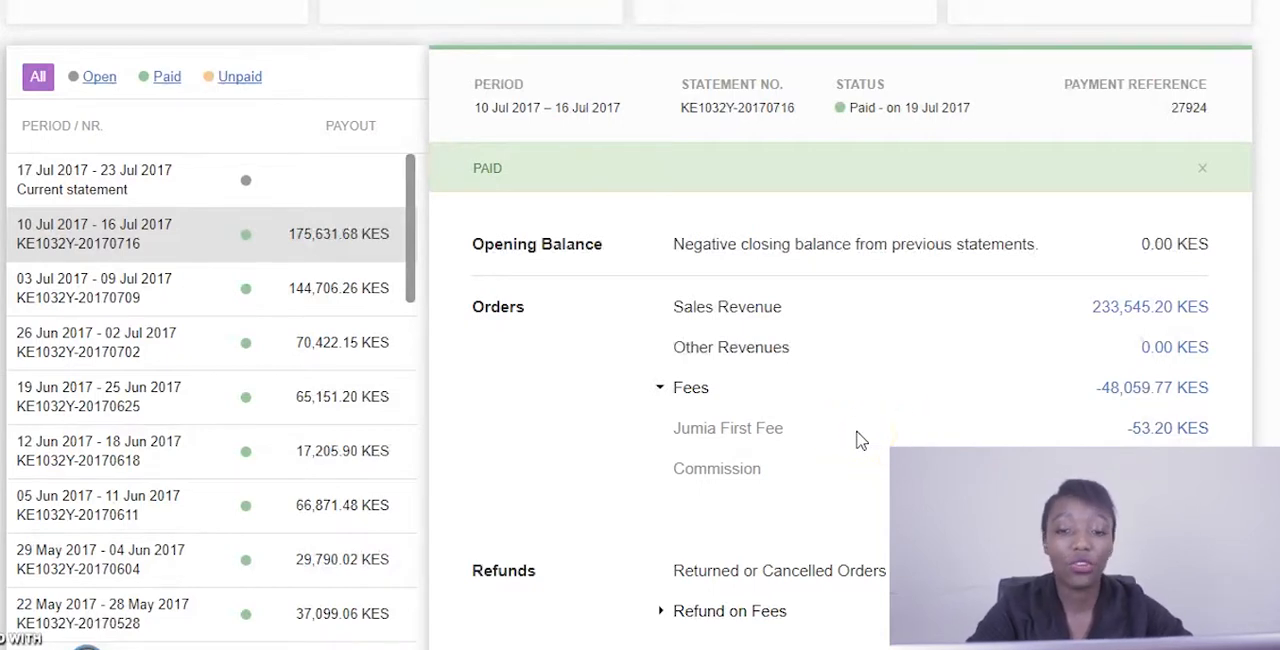
{"action": "mouse_move", "coordinate": [772, 470]}
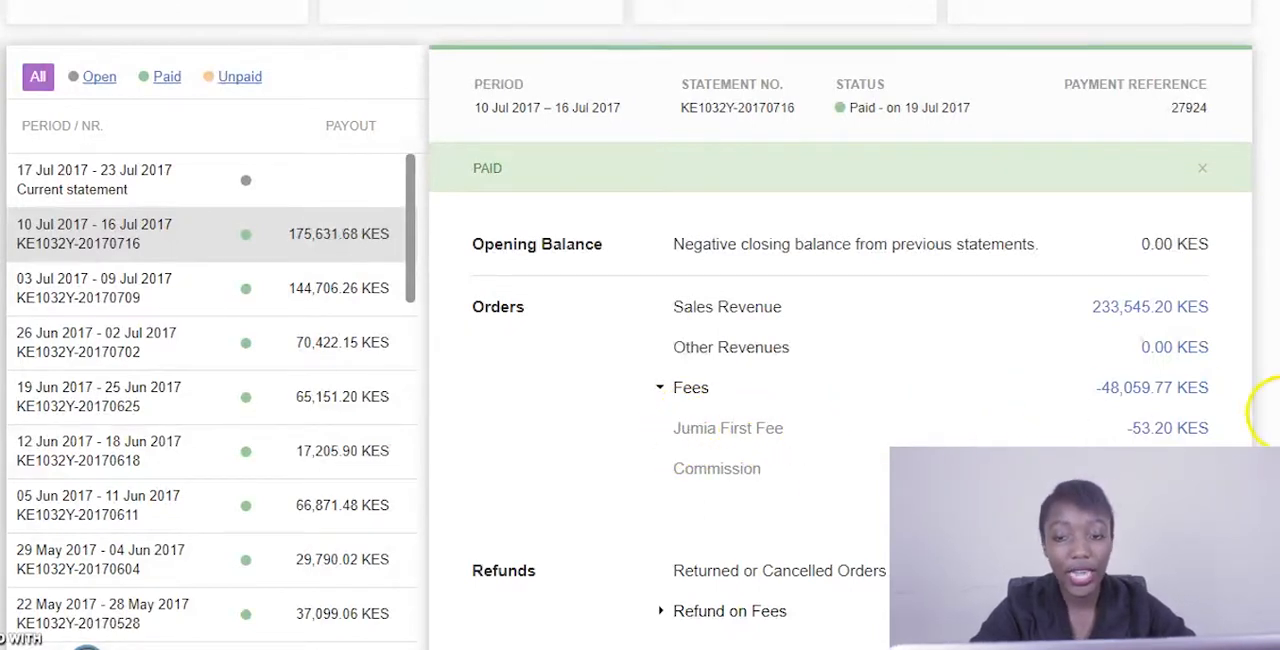
{"action": "scroll", "scroll_direction": "down", "scroll_amount": 3}
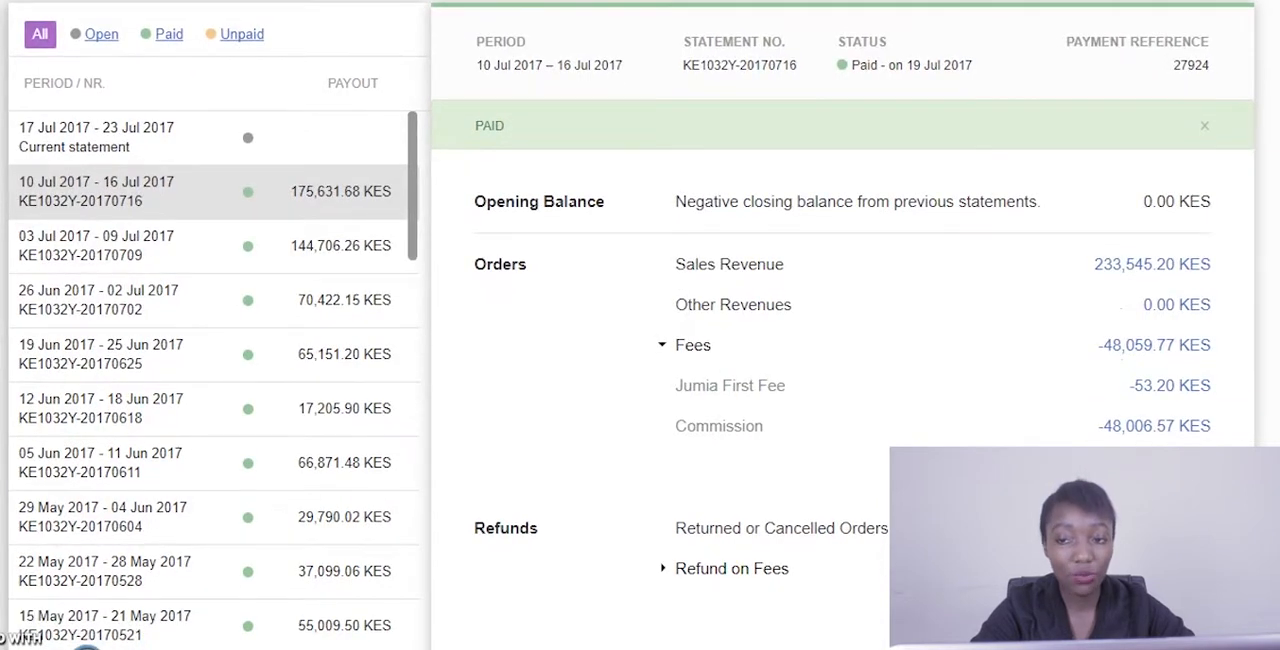
{"action": "scroll", "scroll_direction": "up", "scroll_amount": 3}
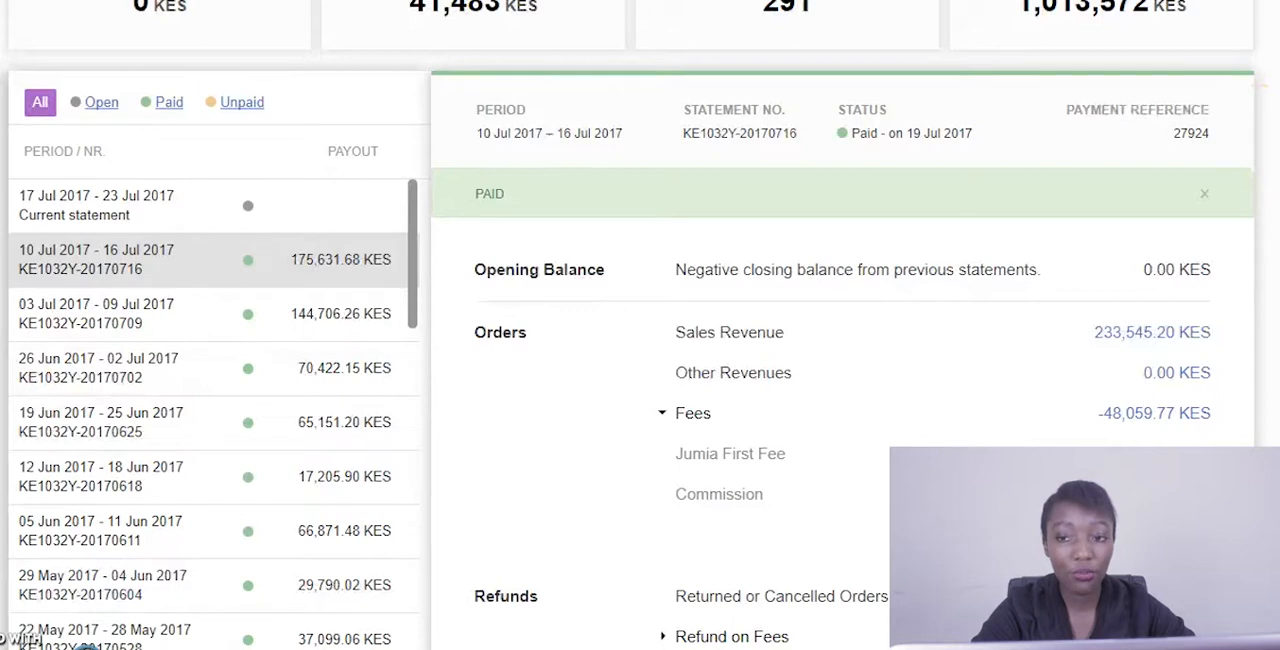
{"action": "scroll", "scroll_direction": "down", "scroll_amount": 3}
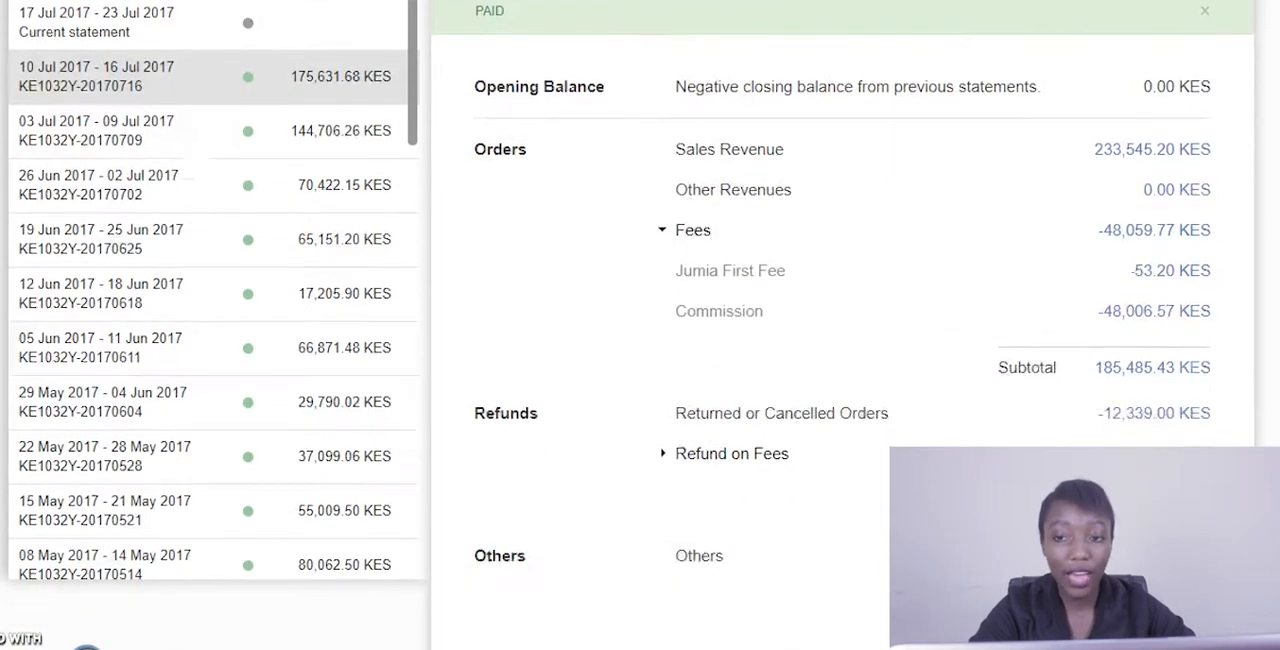
Expand Refund on Fees into the 2,485.25 KES commission refund and reach the 175,631.68 KES closing balance.
{"action": "scroll", "scroll_direction": "down", "scroll_amount": 3}
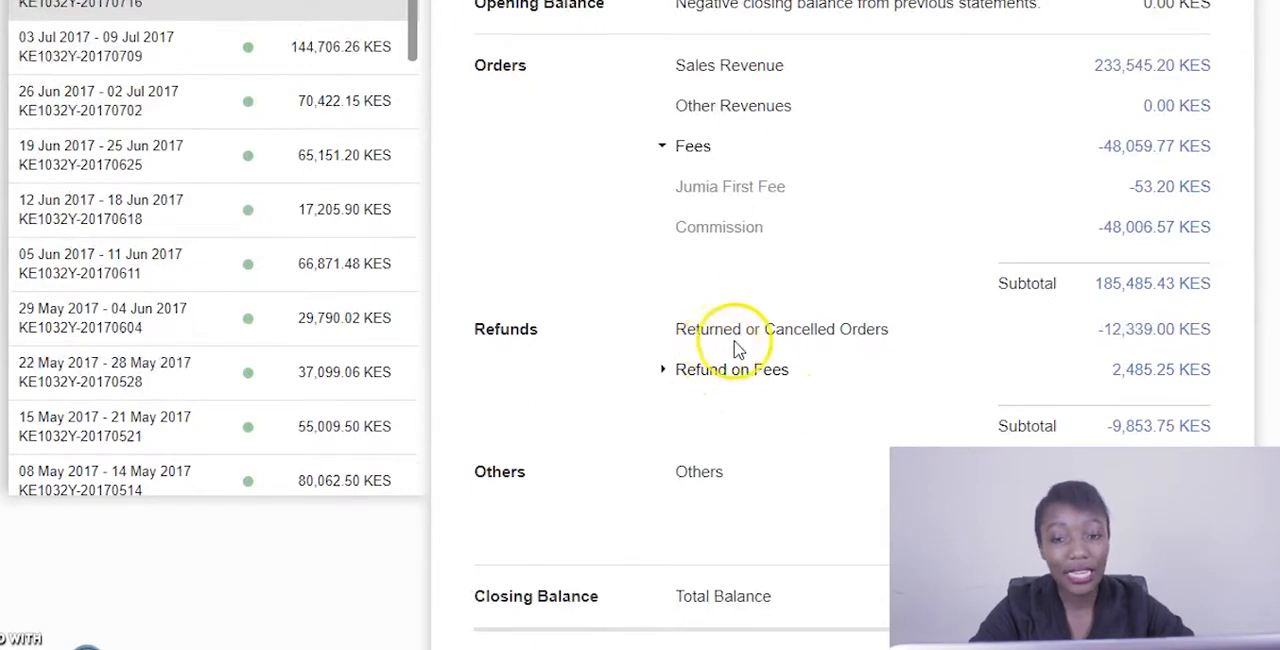
{"action": "mouse_move", "coordinate": [796, 336]}
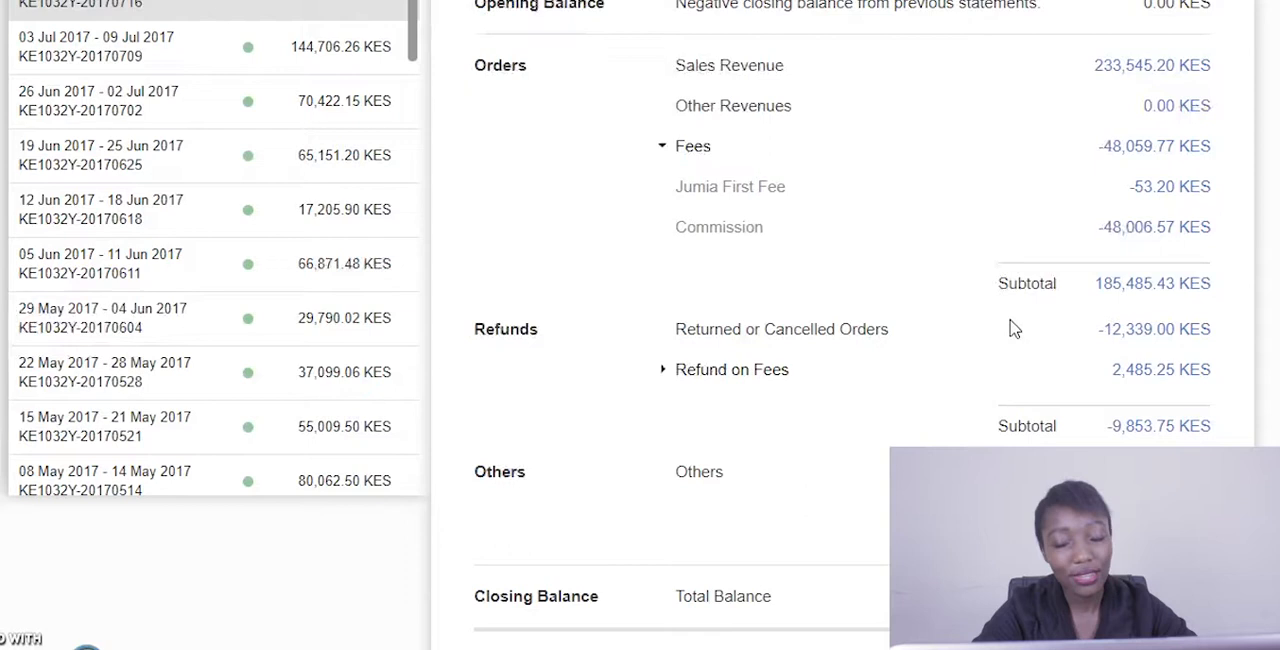
{"action": "mouse_move", "coordinate": [722, 338]}
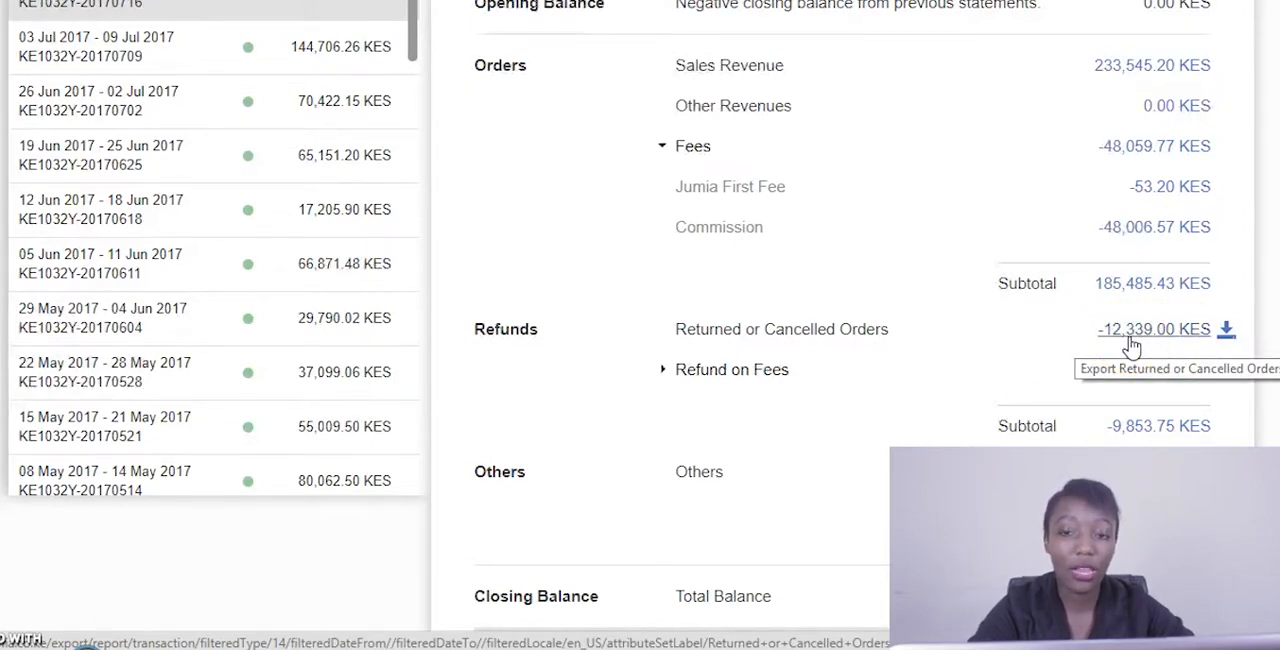
{"action": "left_click", "coordinate": [732, 368]}
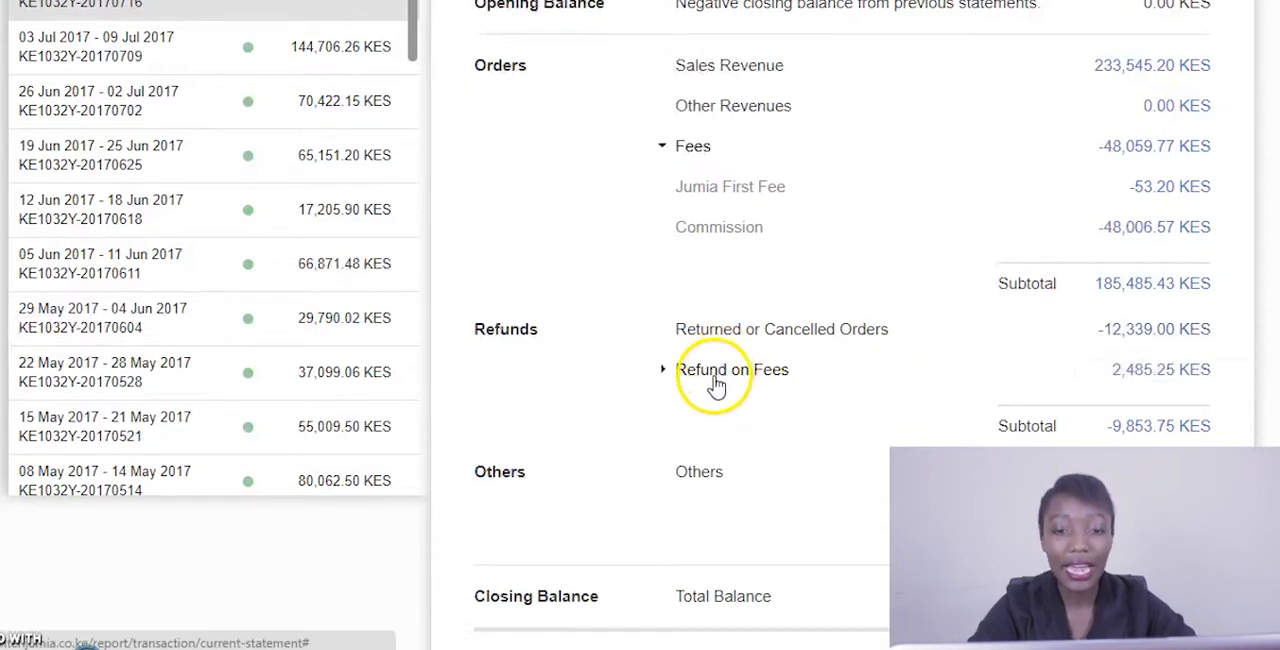
{"action": "left_click", "coordinate": [662, 368]}
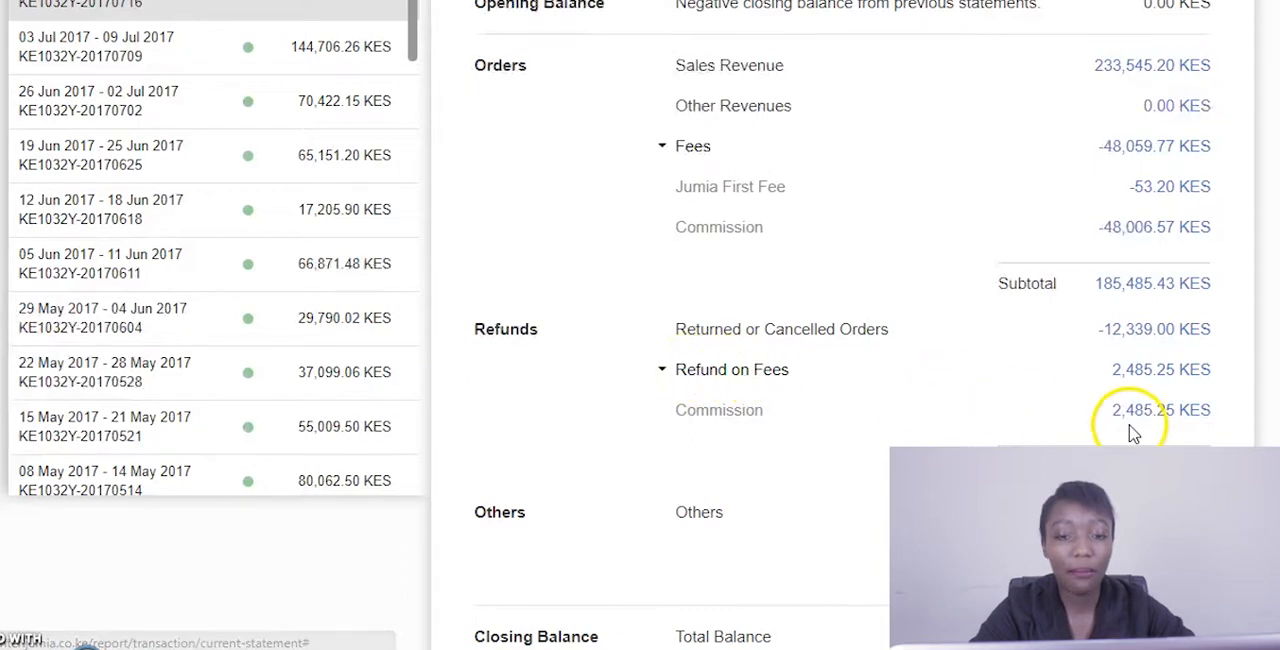
{"action": "mouse_move", "coordinate": [670, 330]}
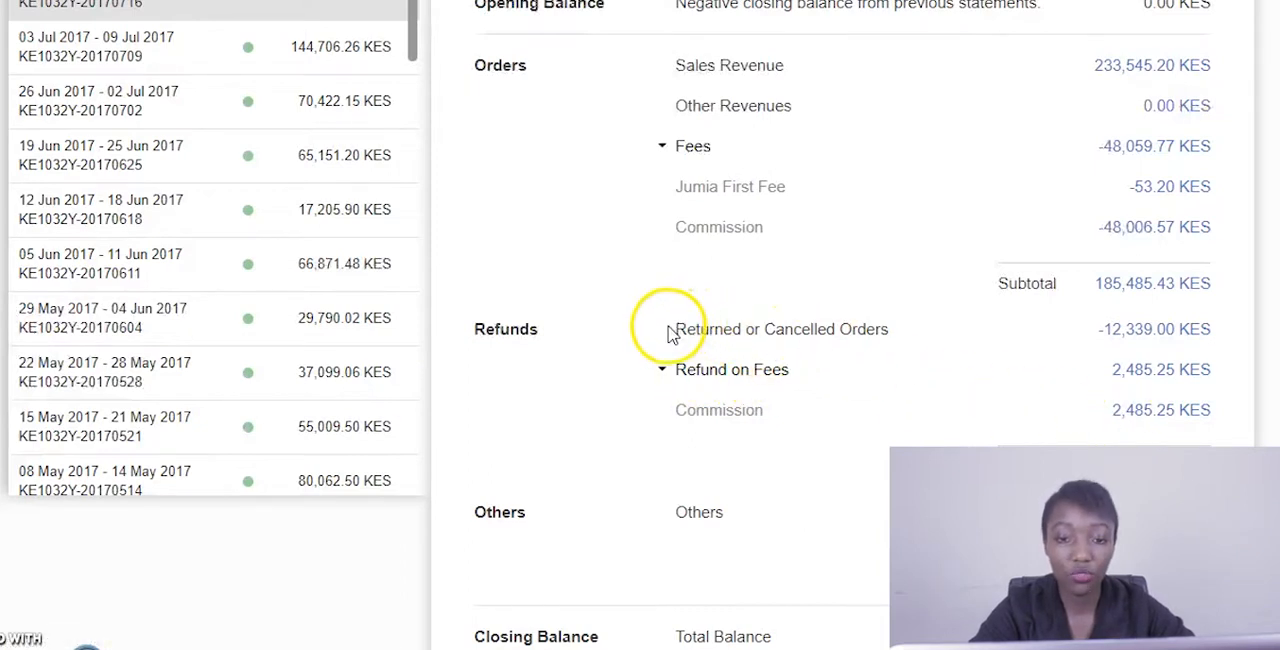
{"action": "mouse_move", "coordinate": [1000, 414]}
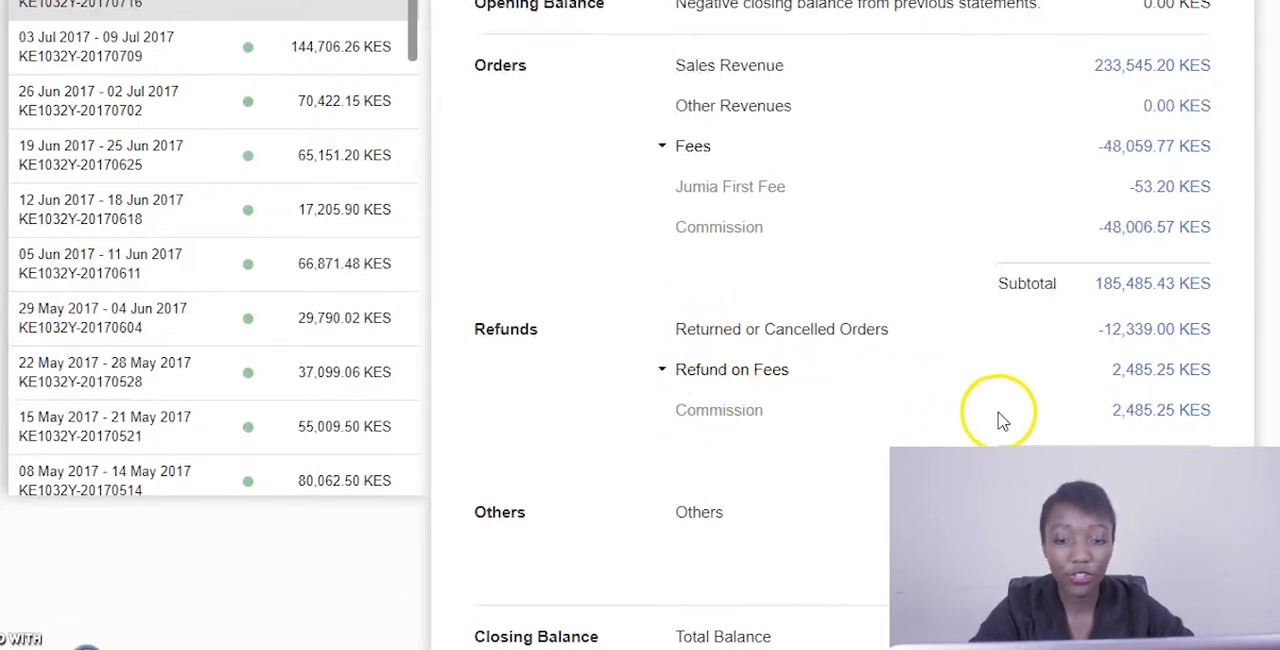
{"action": "mouse_move", "coordinate": [1000, 410]}
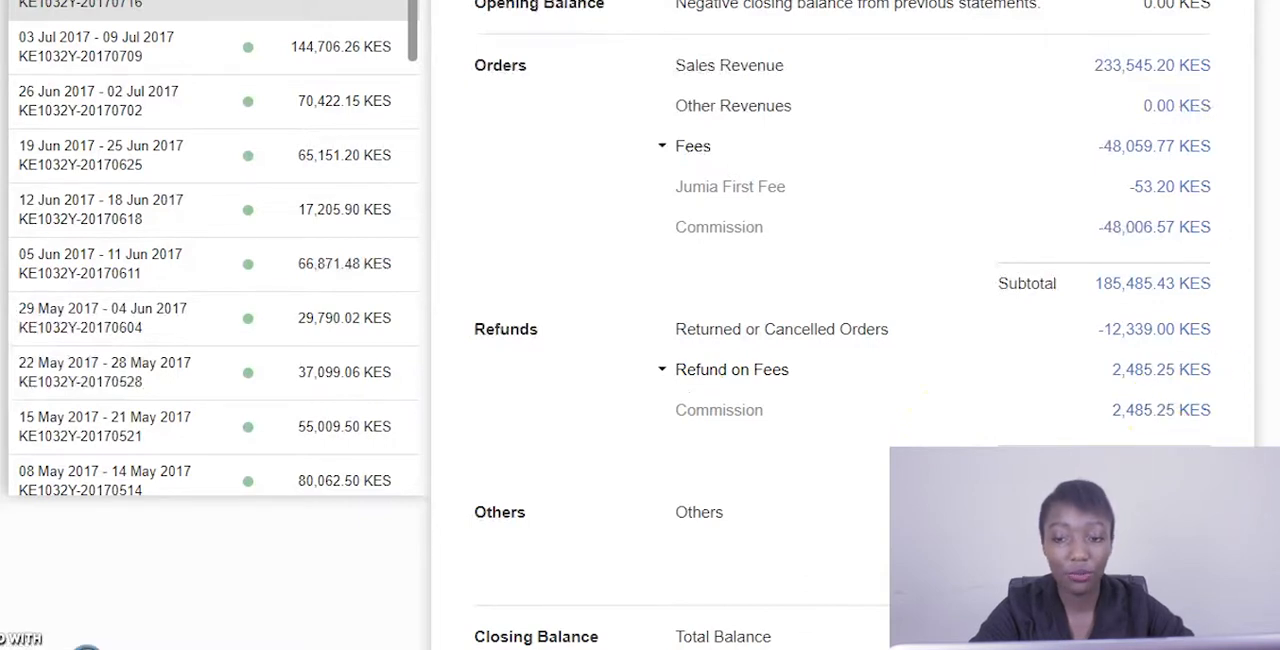
{"action": "scroll", "scroll_direction": "down", "scroll_amount": 3}
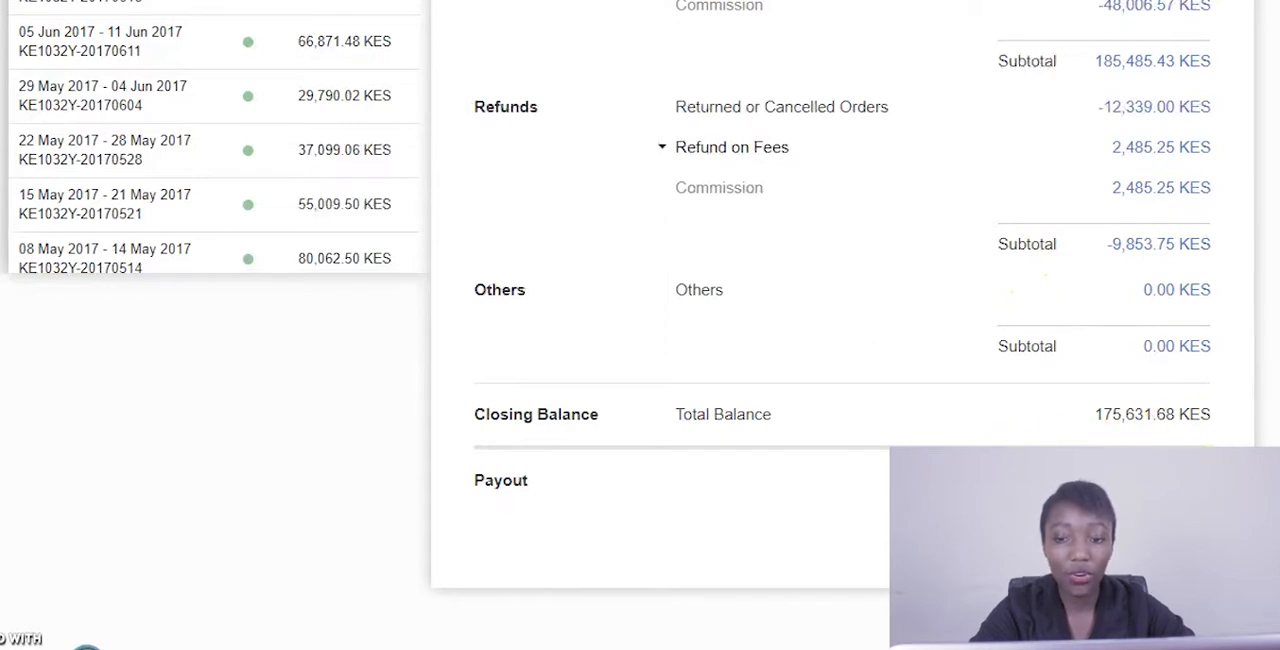
{"action": "mouse_move", "coordinate": [884, 484]}
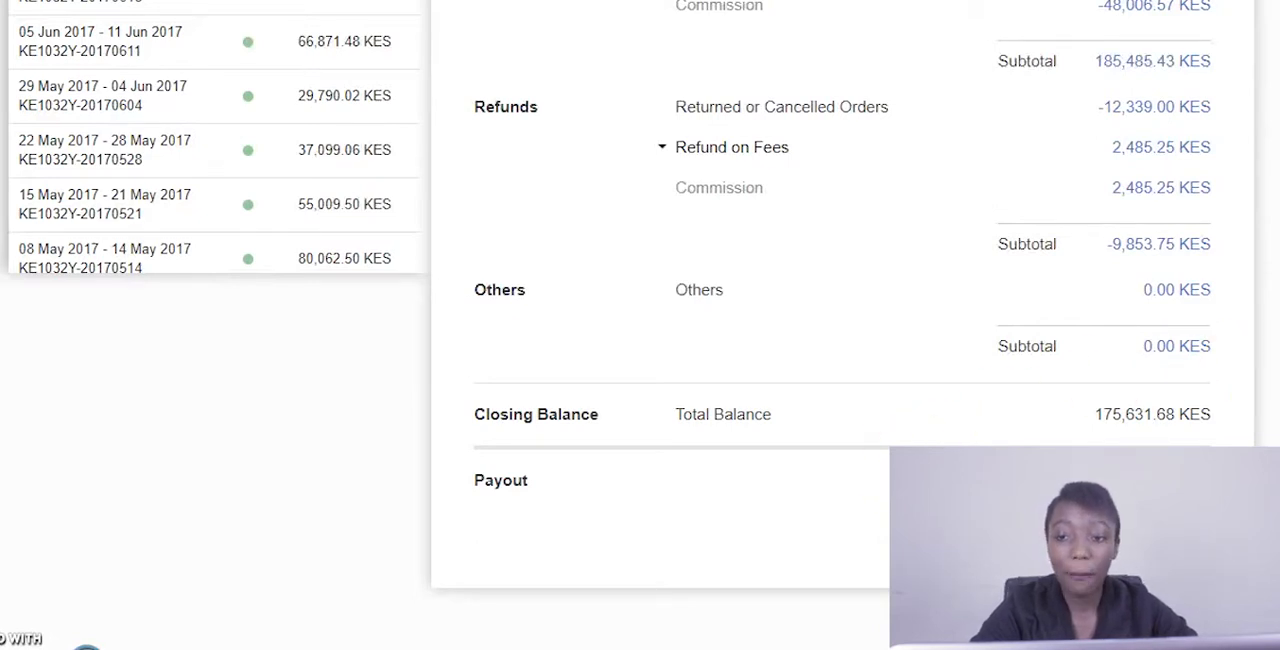
{"action": "scroll", "scroll_direction": "down", "scroll_amount": 3}
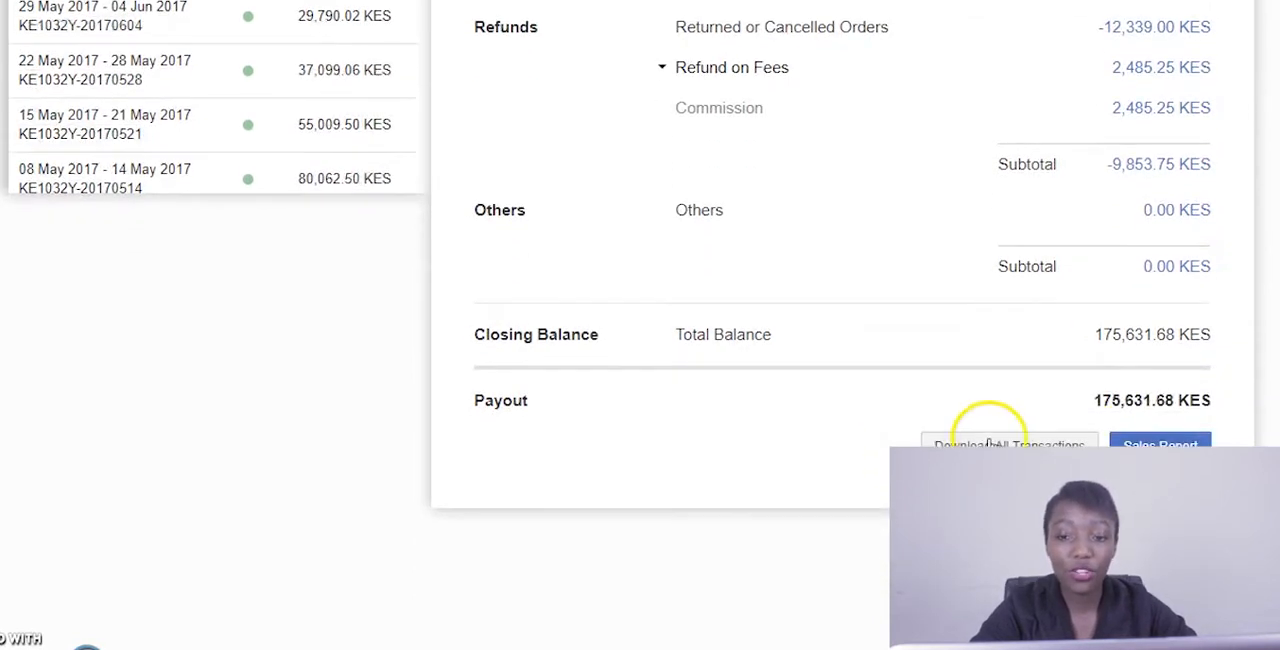
{"action": "mouse_move", "coordinate": [964, 420]}
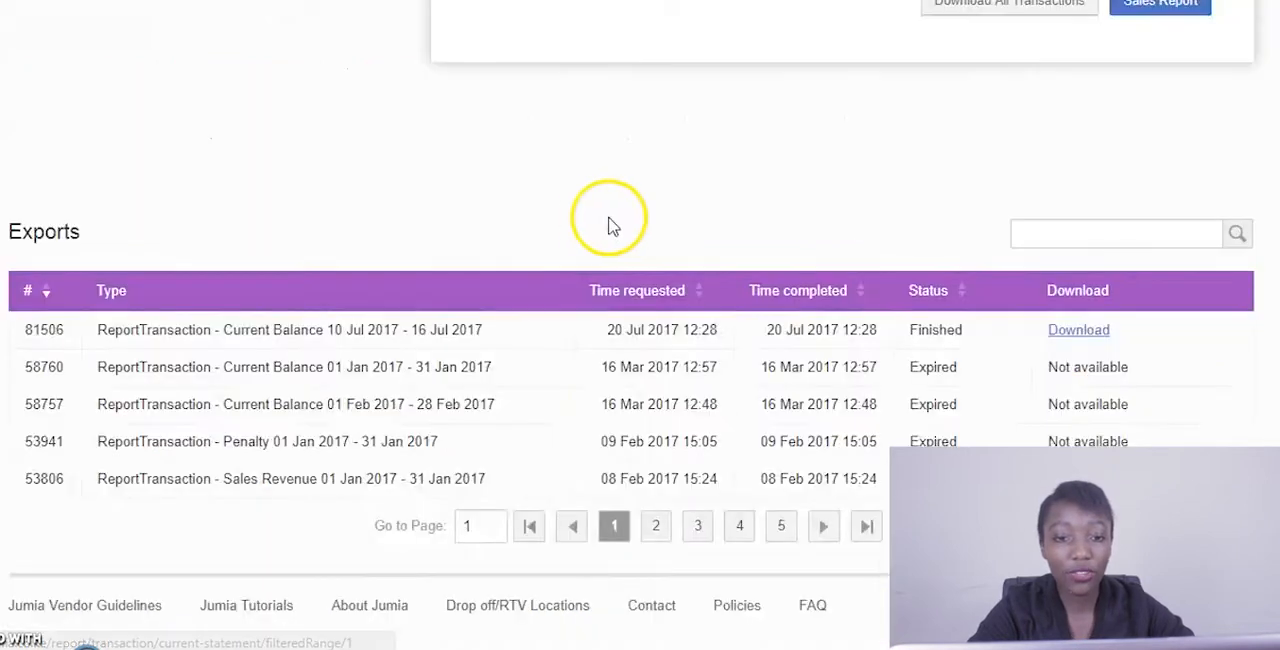
{"action": "mouse_move", "coordinate": [838, 178]}
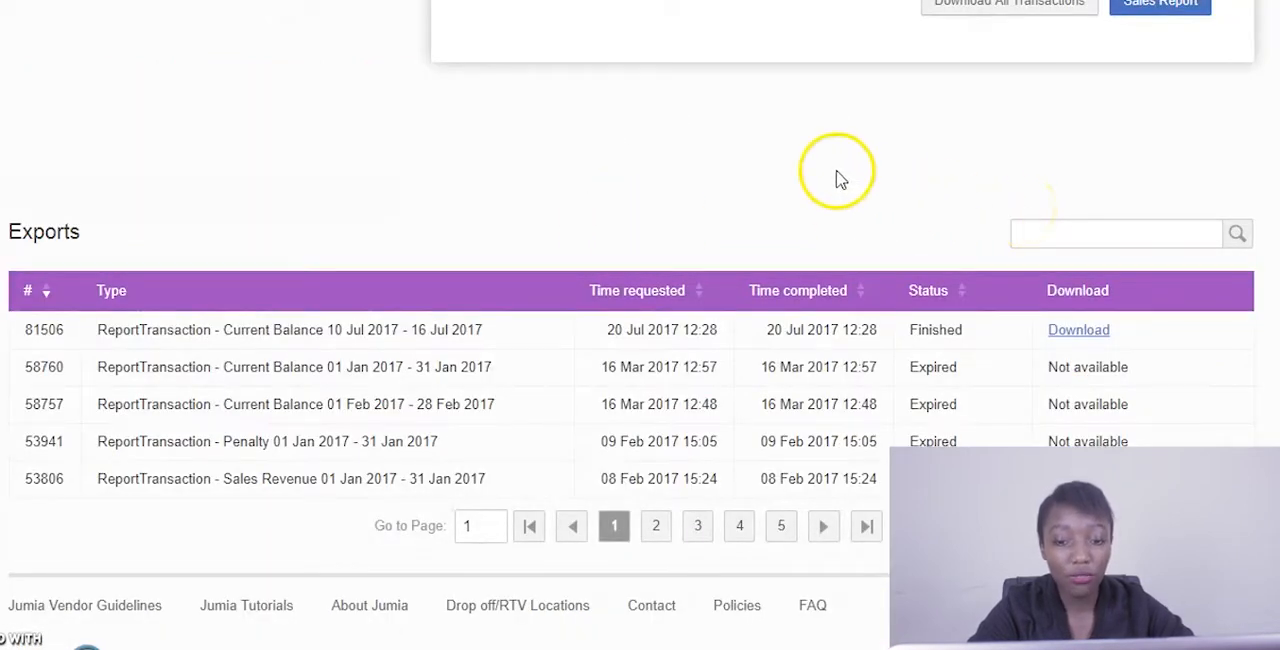
{"action": "mouse_move", "coordinate": [1168, 136]}
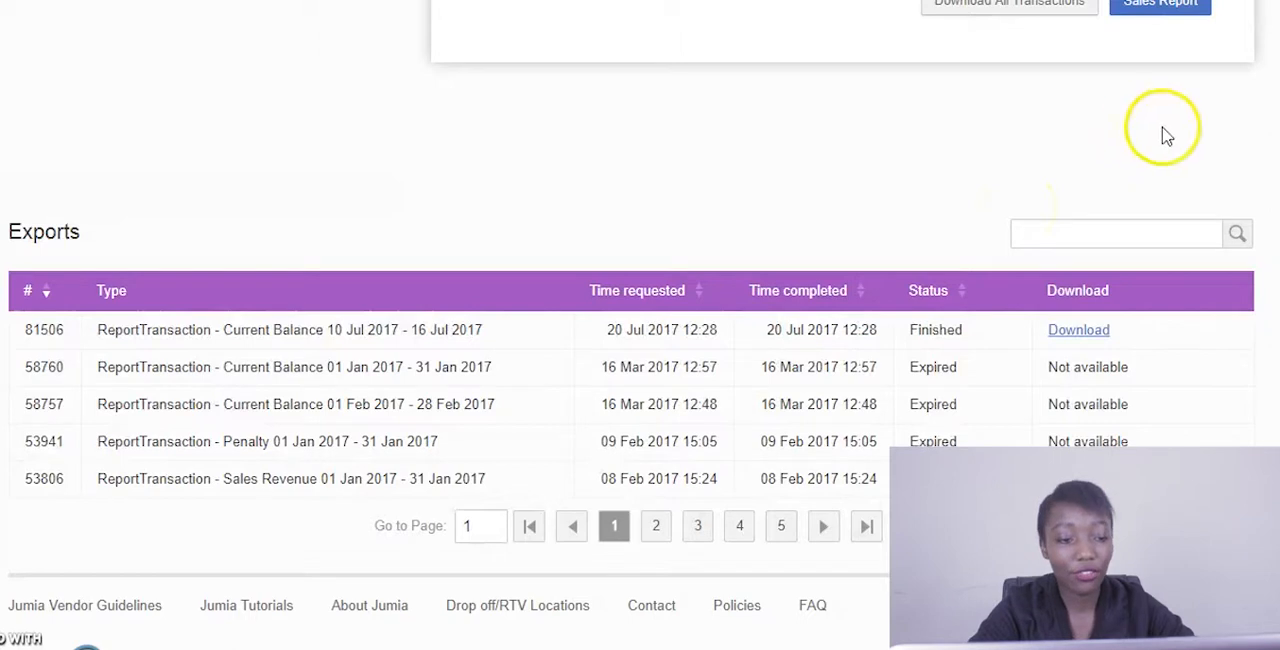
{"action": "scroll", "scroll_direction": "up", "scroll_amount": 3}
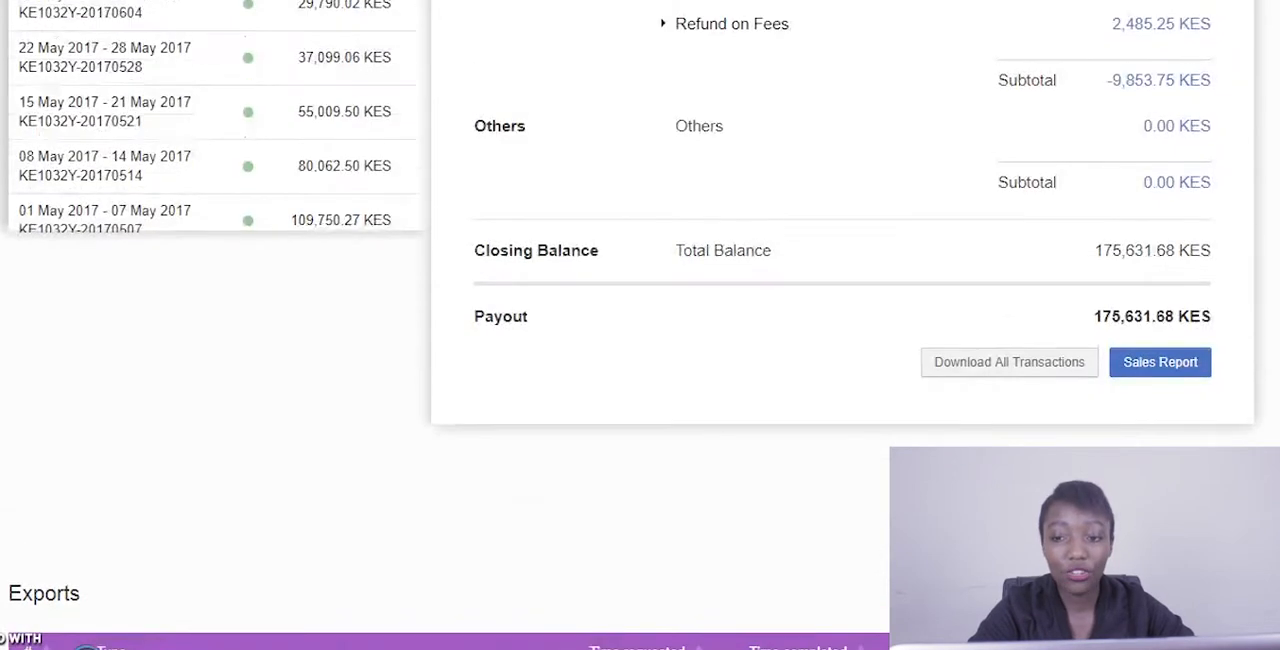
{"action": "scroll", "scroll_direction": "up", "scroll_amount": 3}
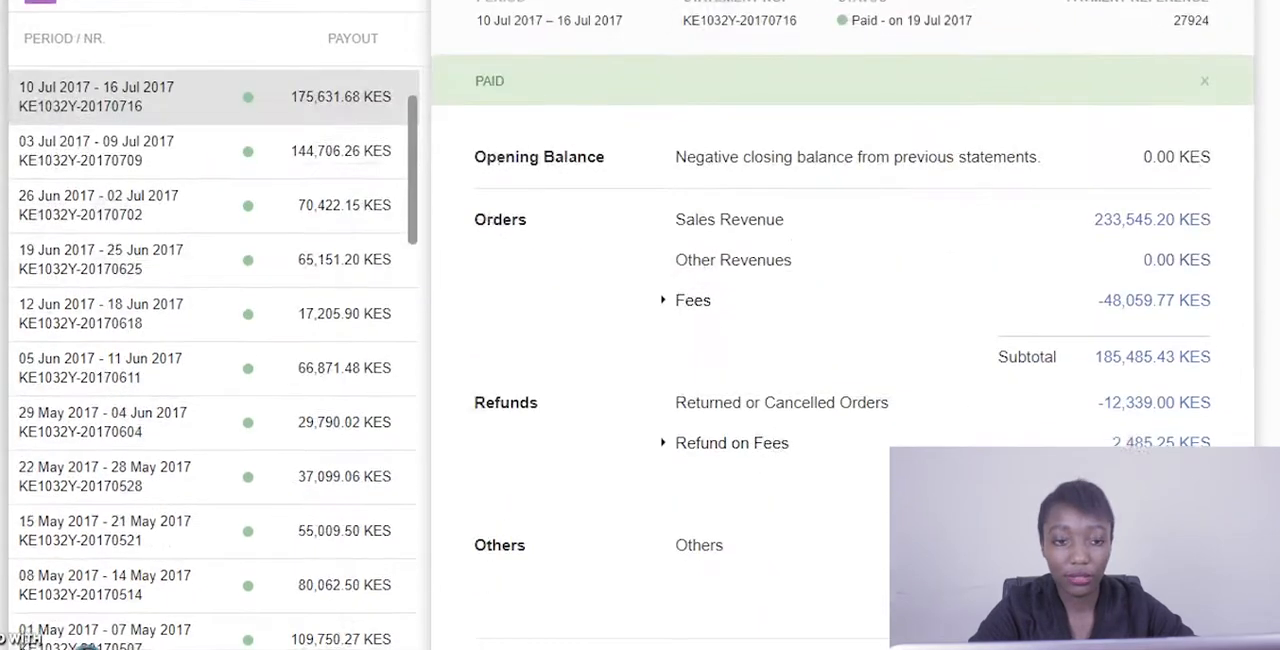
{"action": "scroll", "scroll_direction": "down", "scroll_amount": 3}
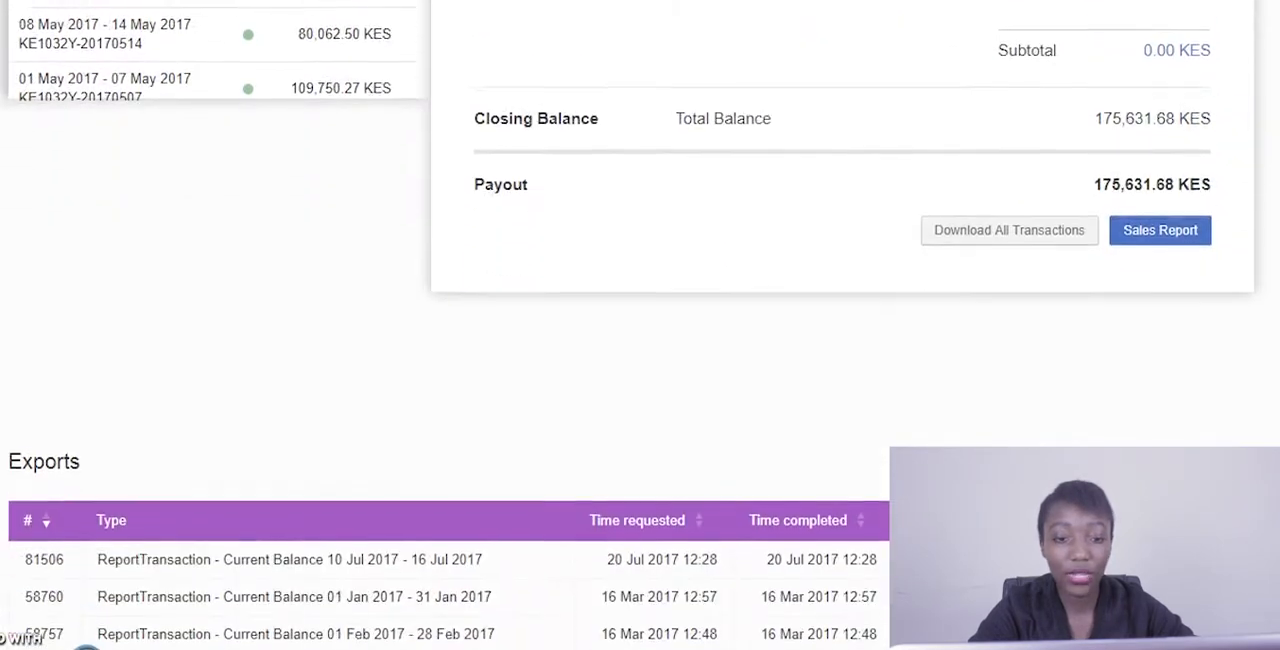
{"action": "scroll", "scroll_direction": "down", "scroll_amount": 3}
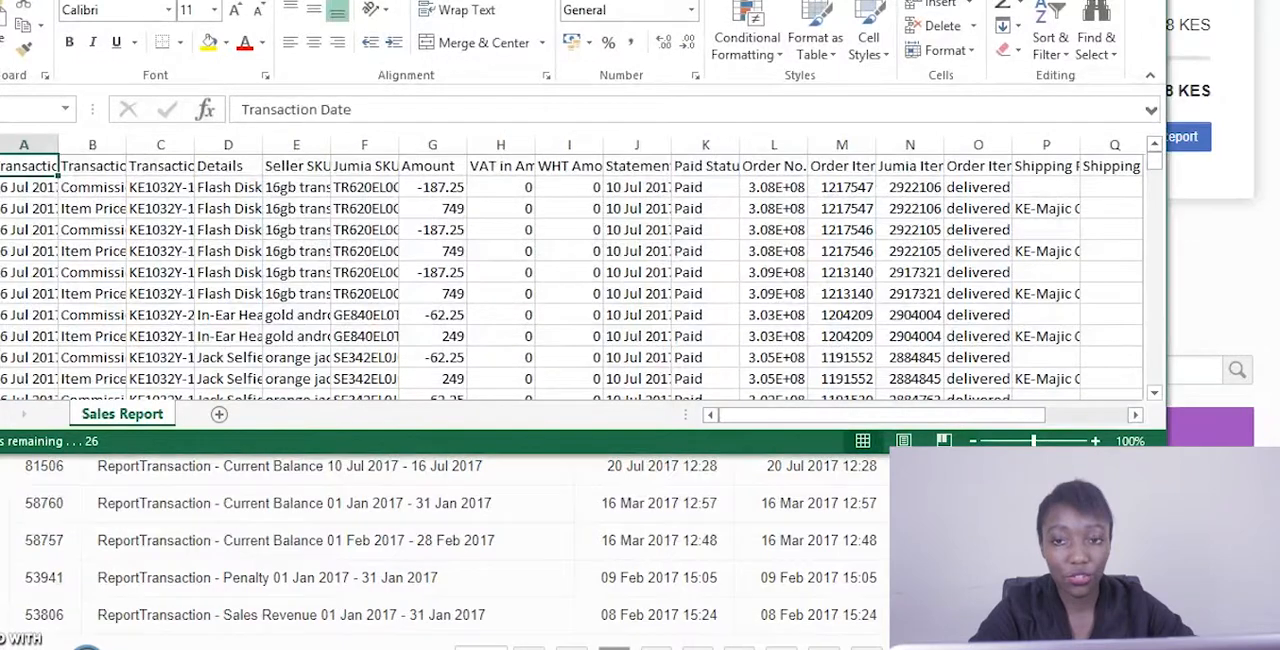
{"action": "mouse_move", "coordinate": [1096, 60]}
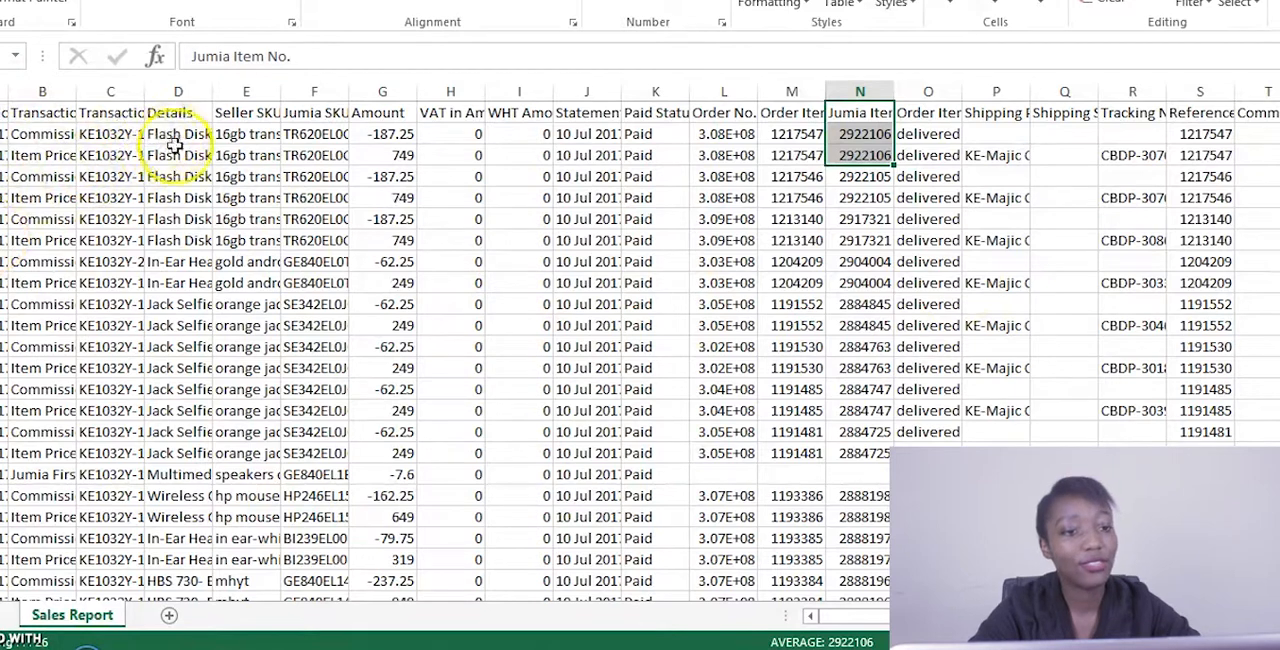
{"action": "mouse_move", "coordinate": [404, 296]}
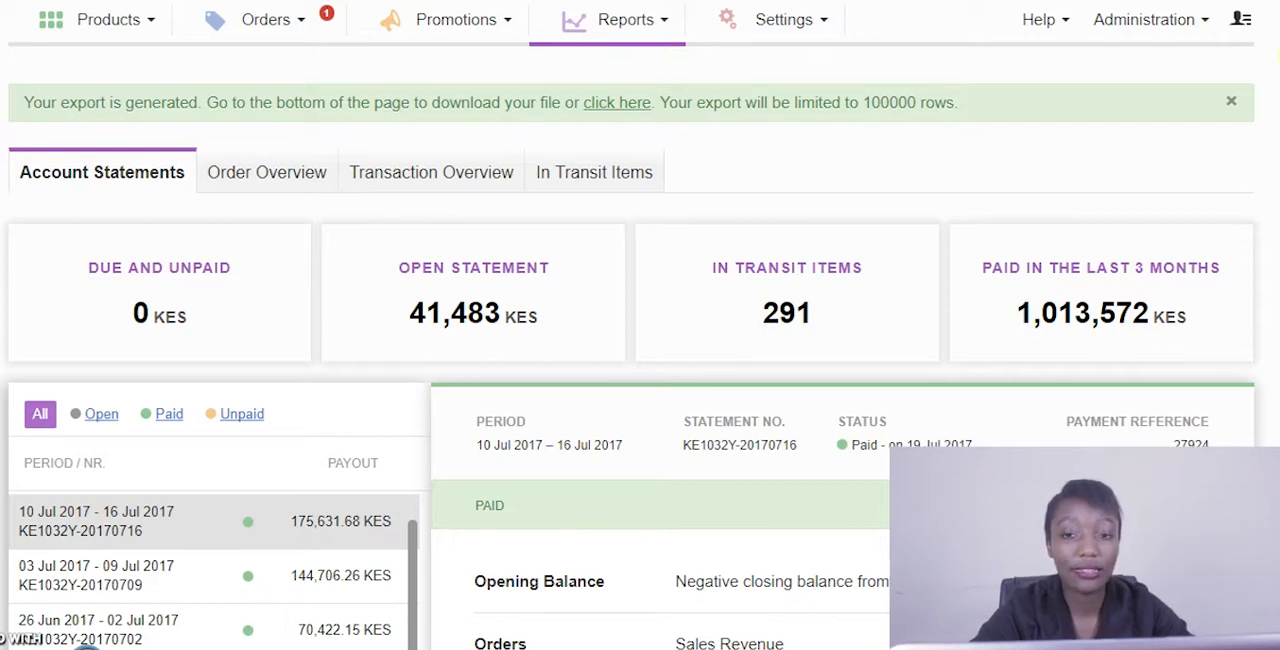
Go to Settings > Your Profile and review the Bank Account section on the General tab.
{"action": "left_click", "coordinate": [784, 20]}
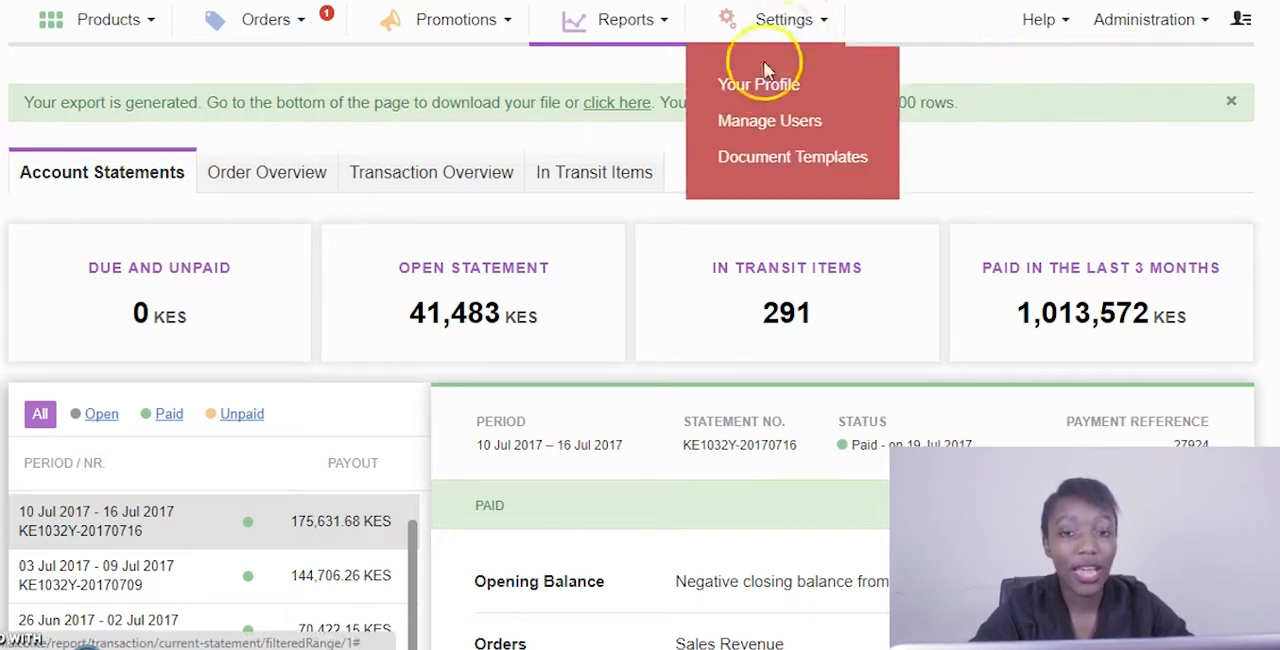
{"action": "left_click", "coordinate": [758, 84]}
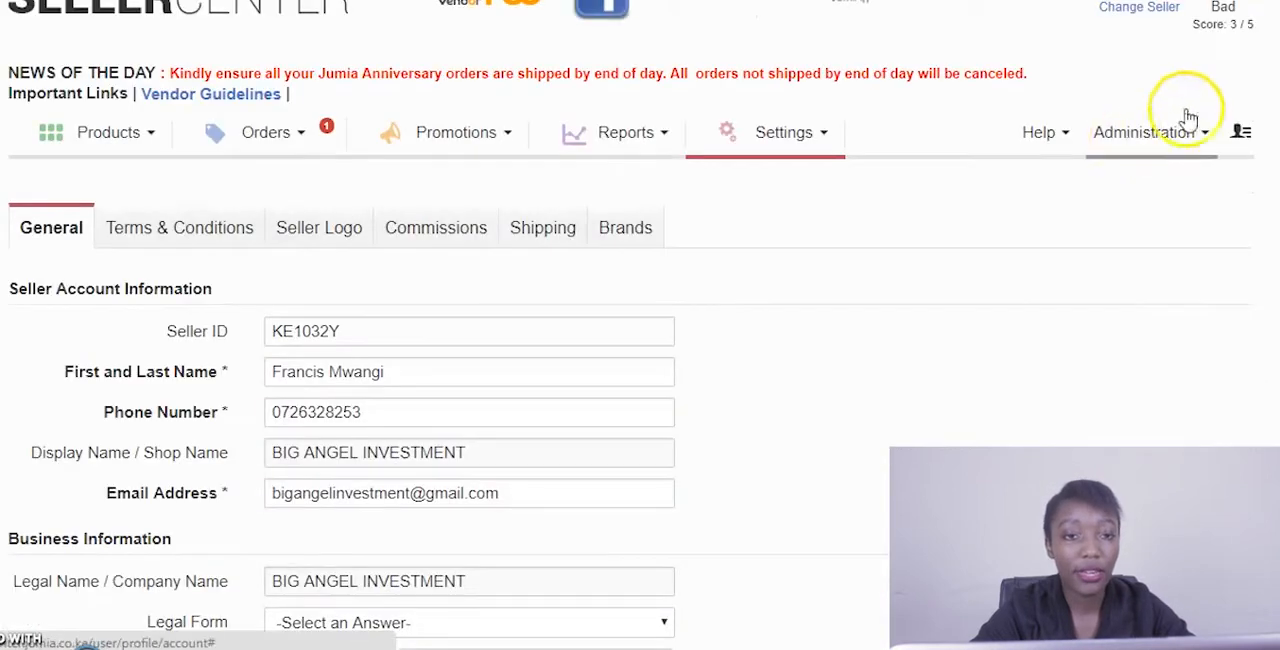
{"action": "scroll", "scroll_direction": "down", "scroll_amount": 3}
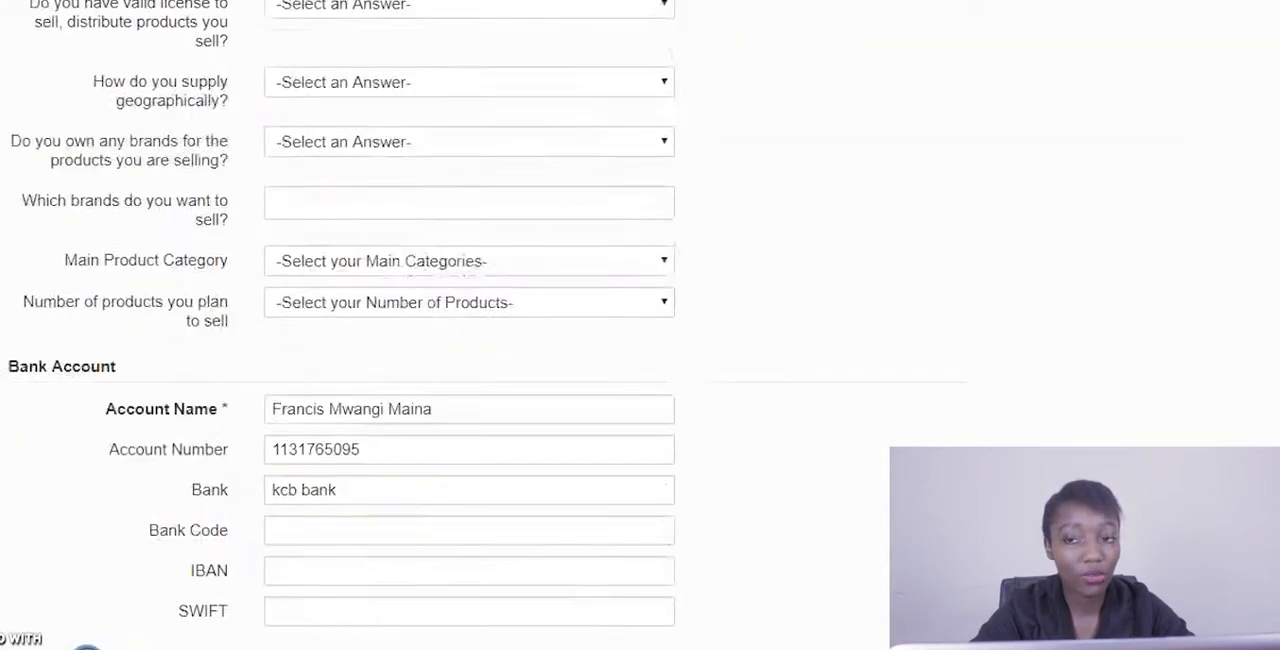
{"action": "scroll", "scroll_direction": "down", "scroll_amount": 3}
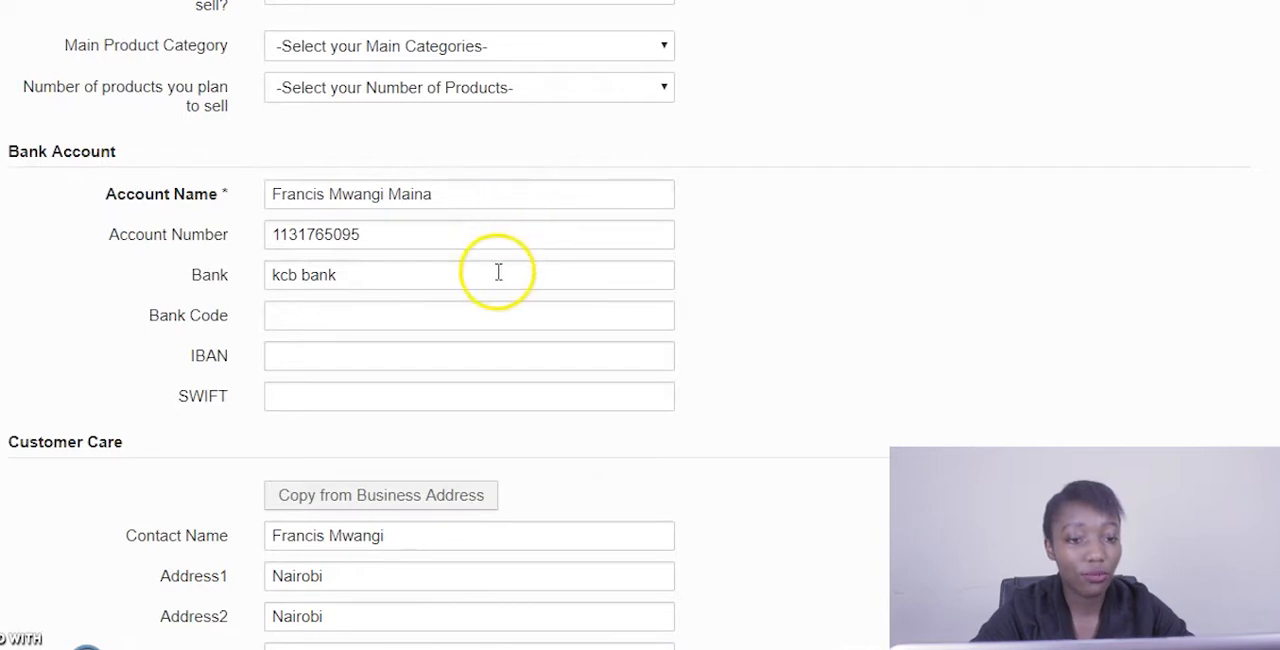
{"action": "mouse_move", "coordinate": [376, 264]}
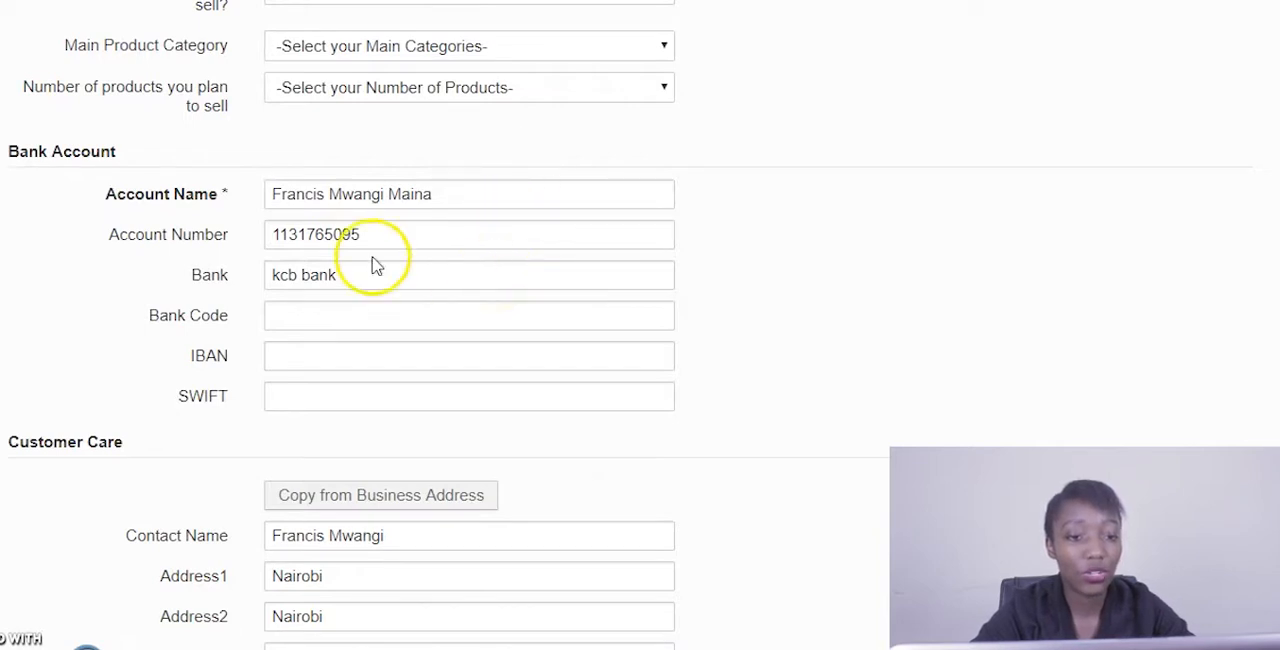
{"action": "mouse_move", "coordinate": [320, 268]}
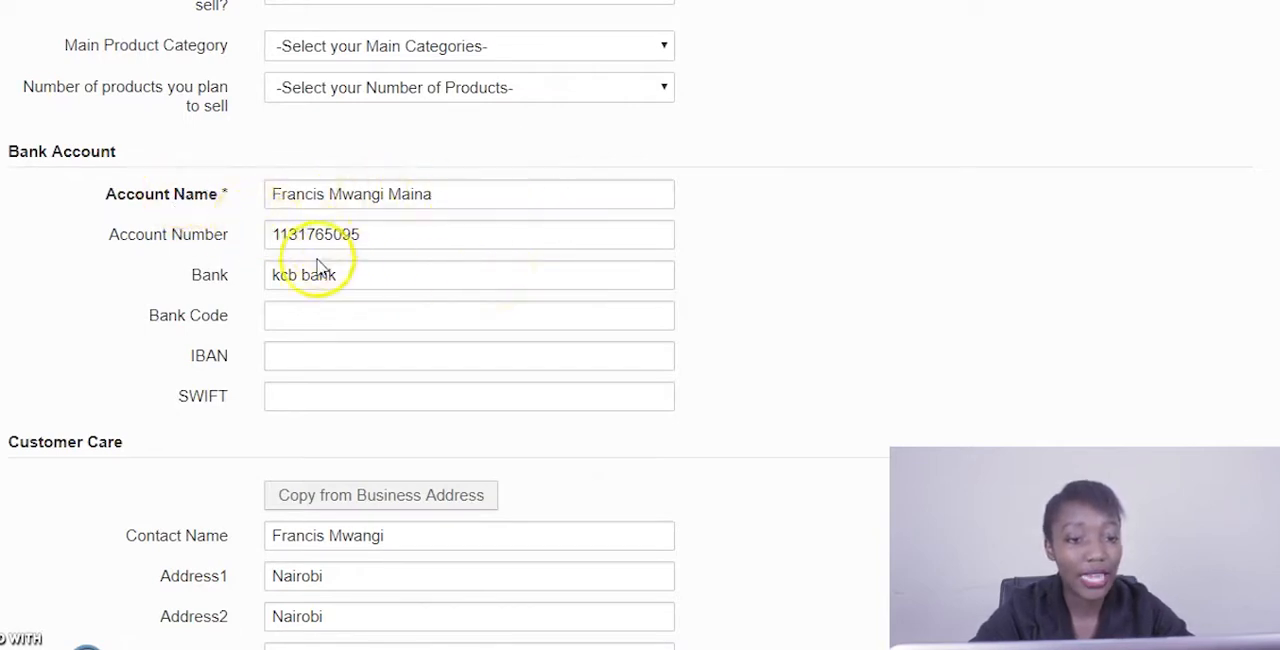
{"action": "mouse_move", "coordinate": [178, 234]}
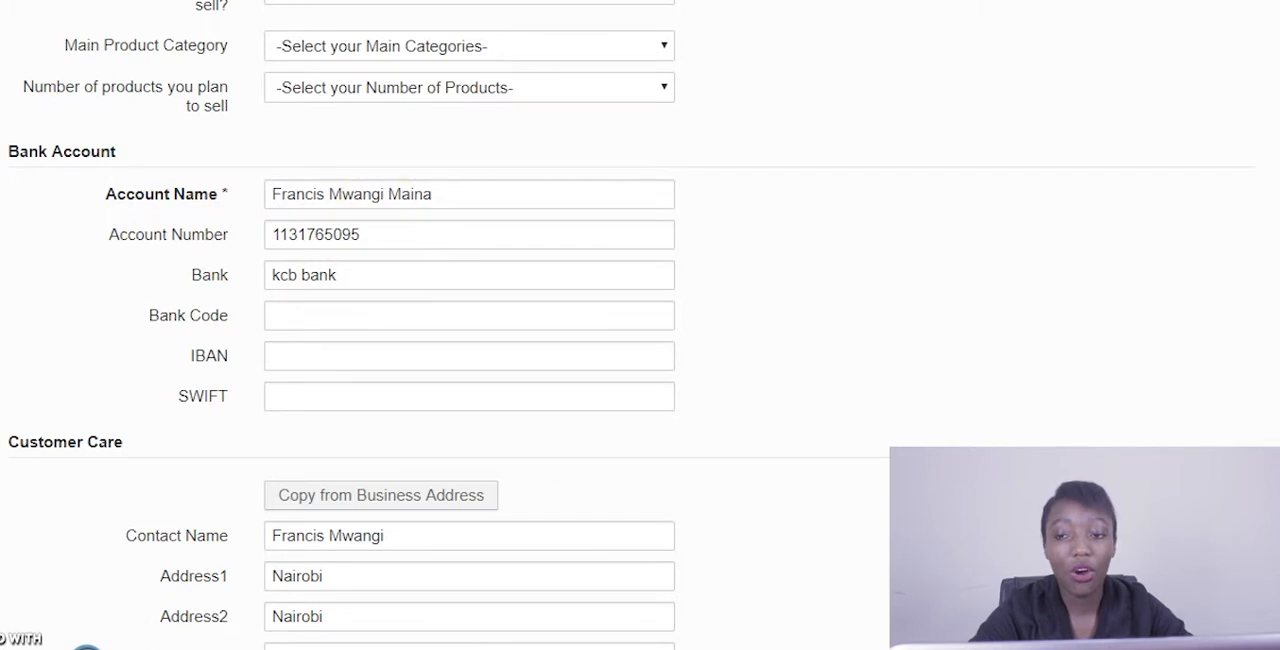
{"action": "scroll", "scroll_direction": "up", "scroll_amount": 3}
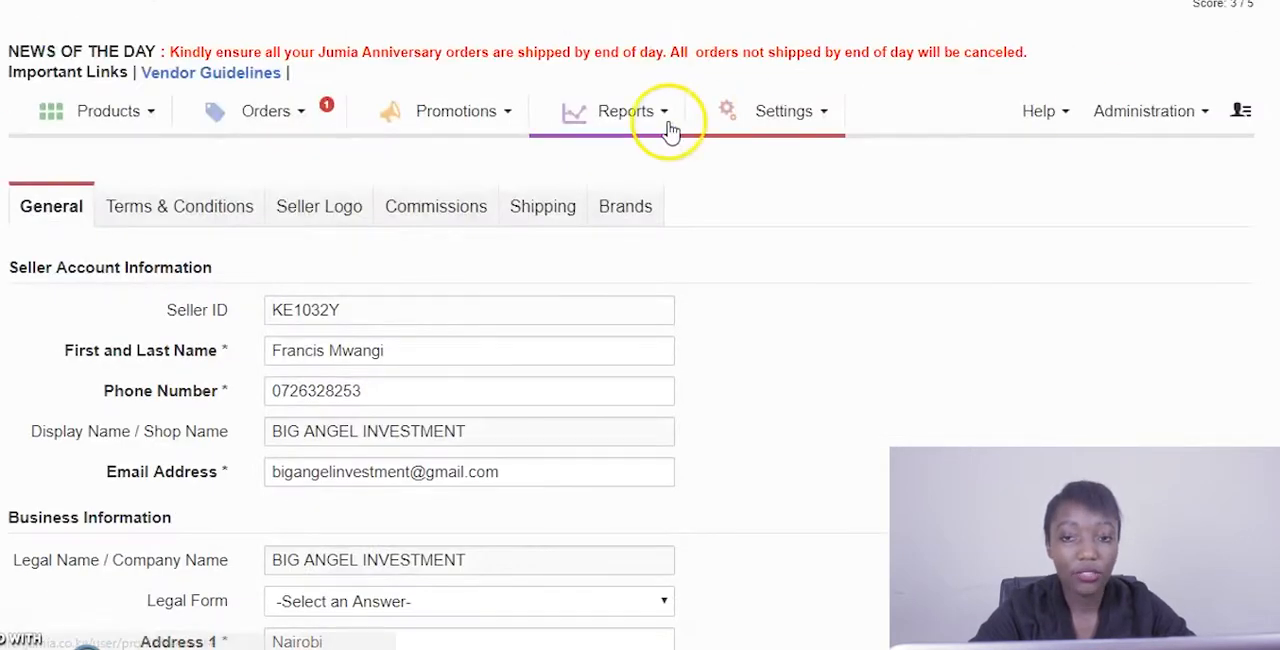
Return to Account Statements and highlight the 10–16 Jul 2017 payout of 175,631.68 KES.
{"action": "left_click", "coordinate": [624, 110]}
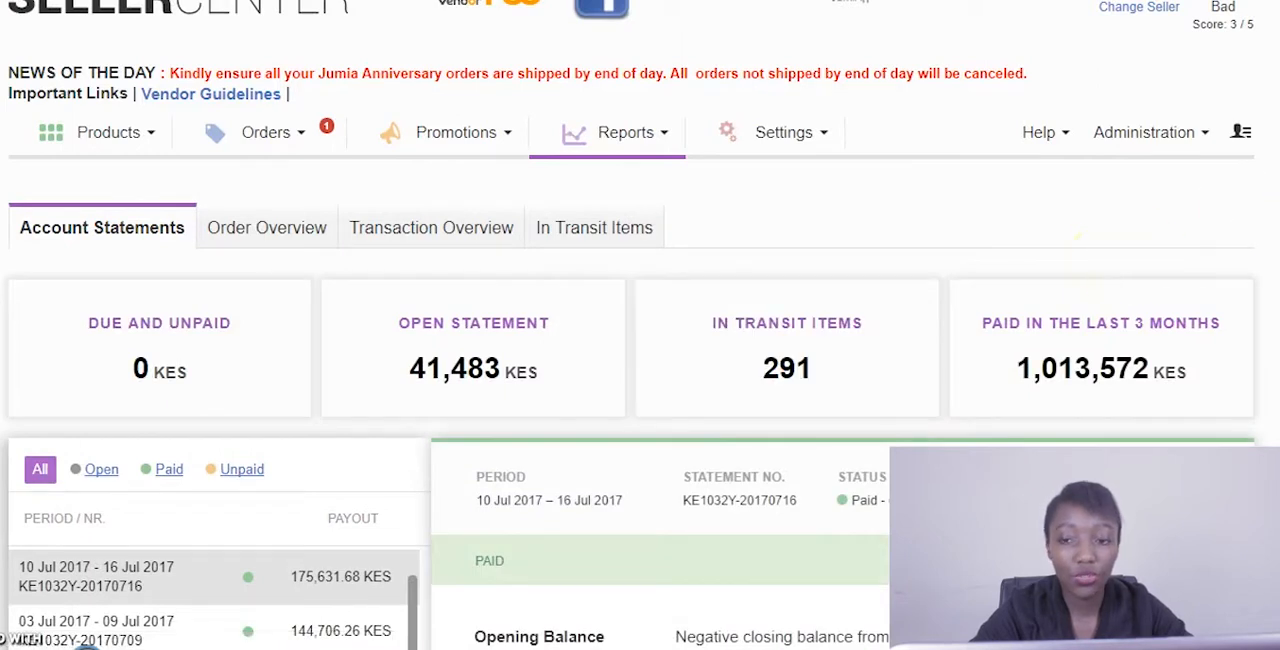
{"action": "scroll", "scroll_direction": "down", "scroll_amount": 3}
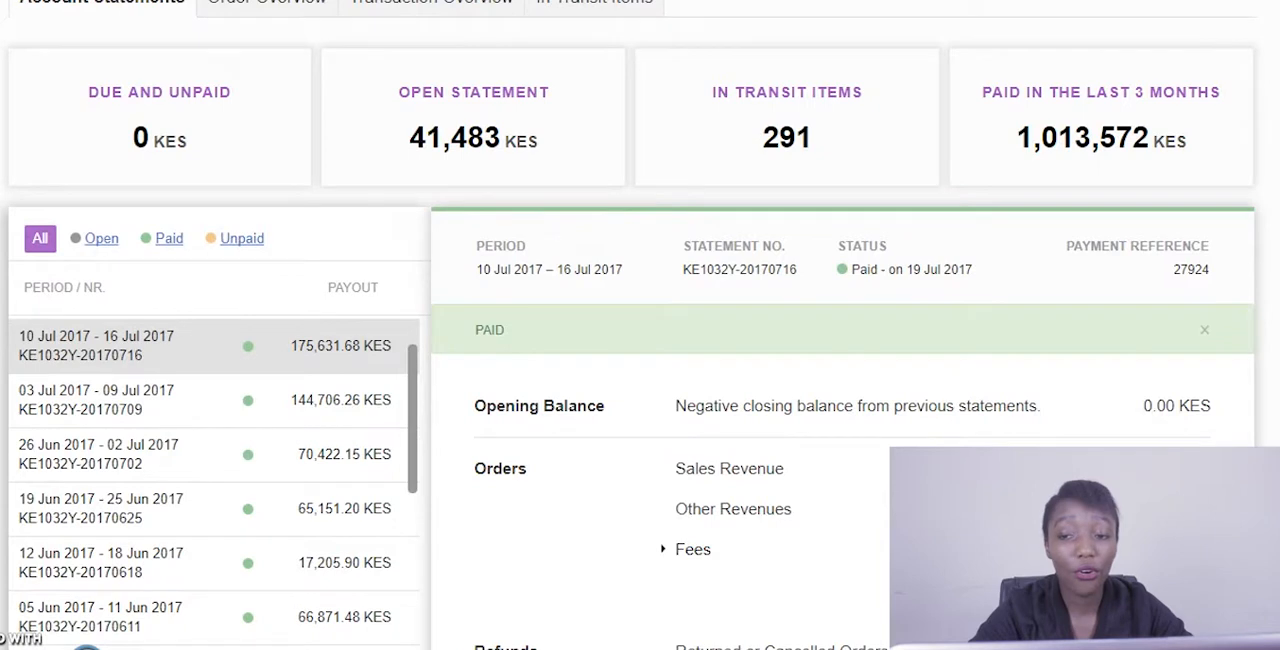
{"action": "scroll", "scroll_direction": "down", "scroll_amount": 3}
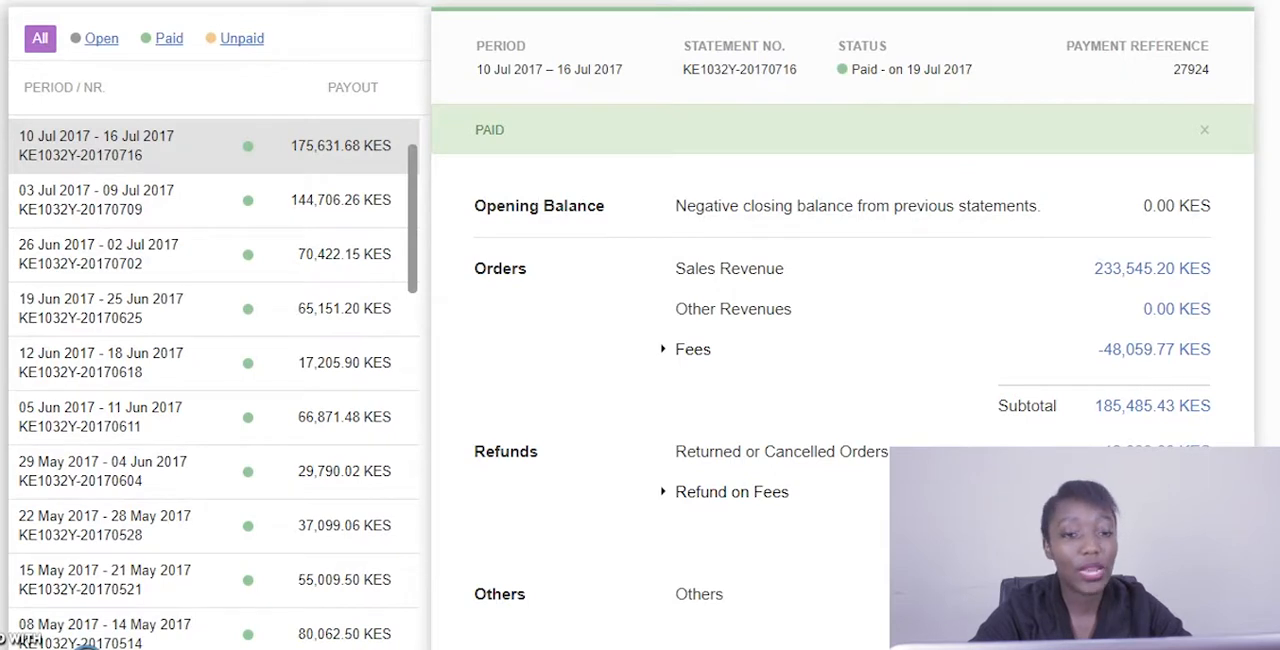
{"action": "scroll", "scroll_direction": "down", "scroll_amount": 3}
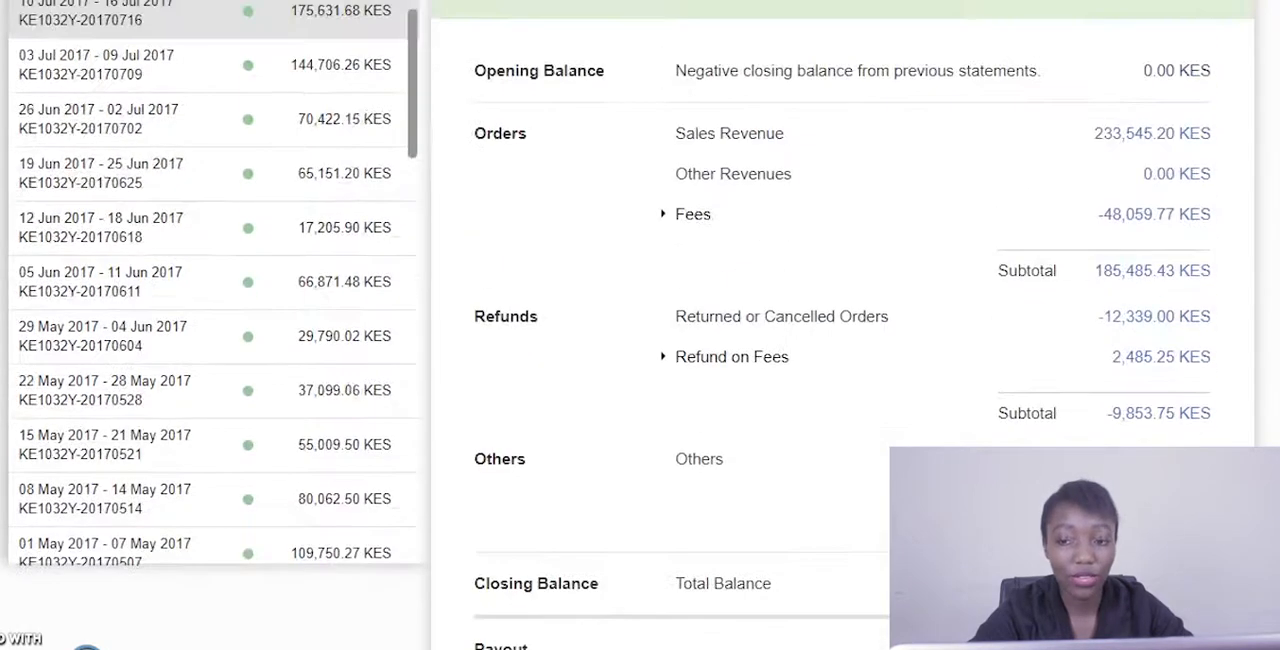
{"action": "scroll", "scroll_direction": "up", "scroll_amount": 3}
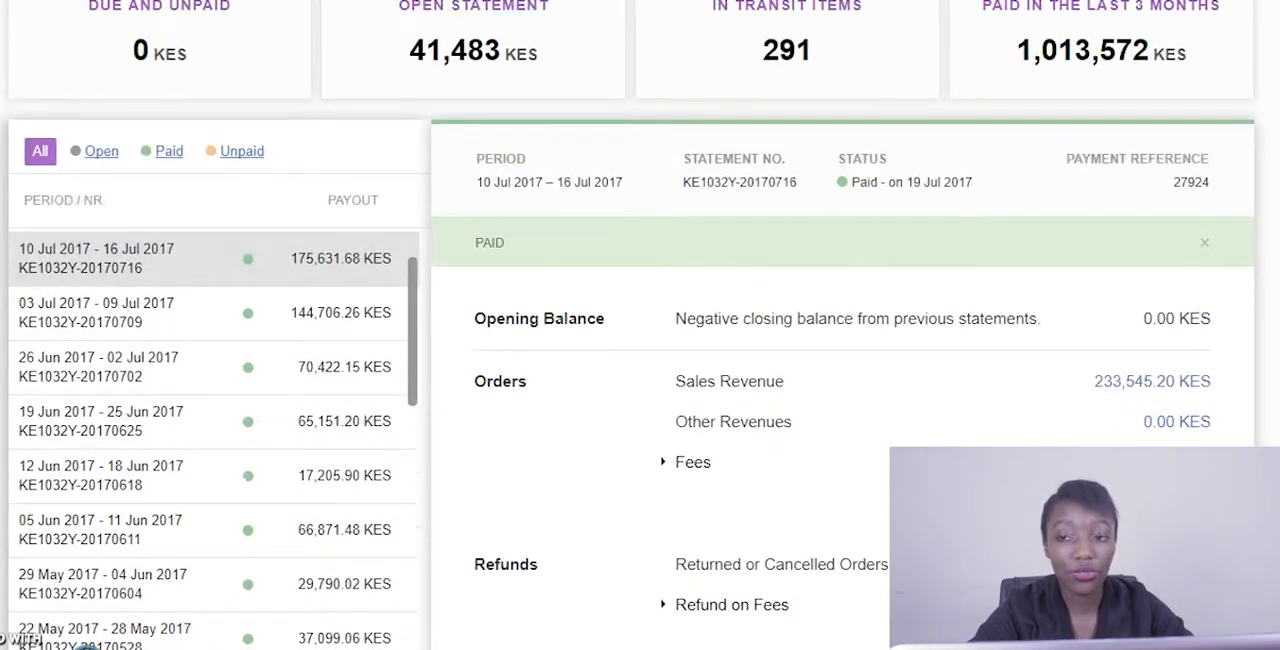
{"action": "scroll", "scroll_direction": "up", "scroll_amount": 3}
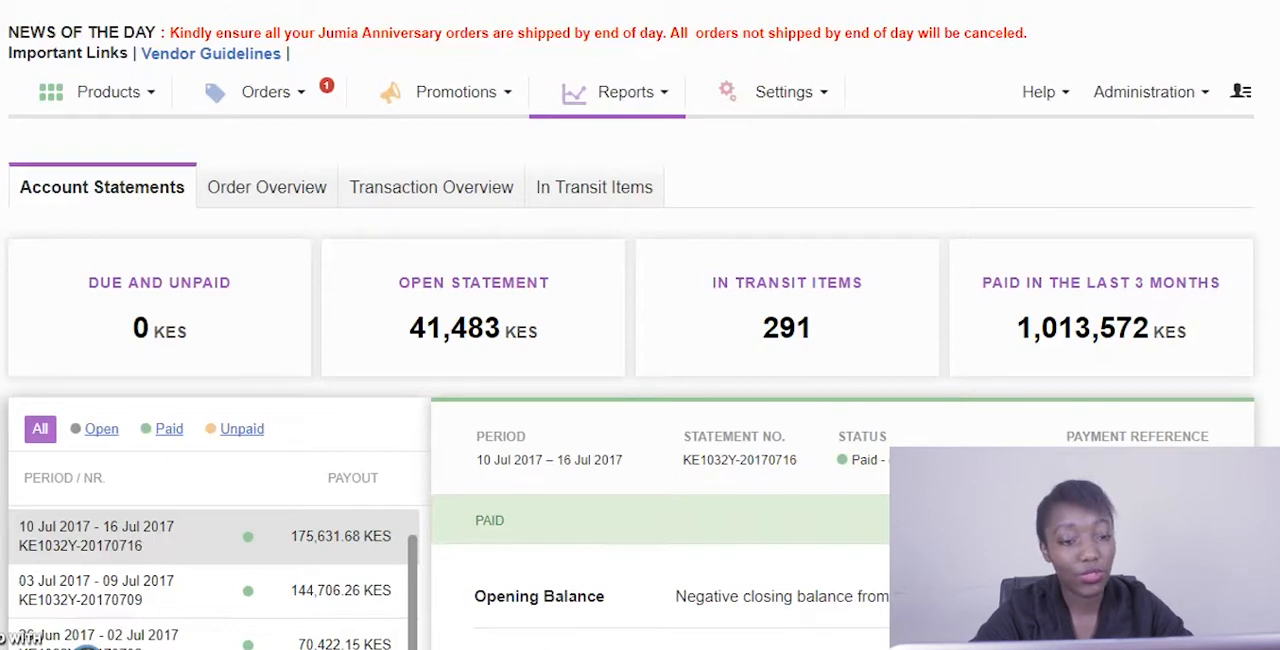
{"action": "scroll", "scroll_direction": "down", "scroll_amount": 3}
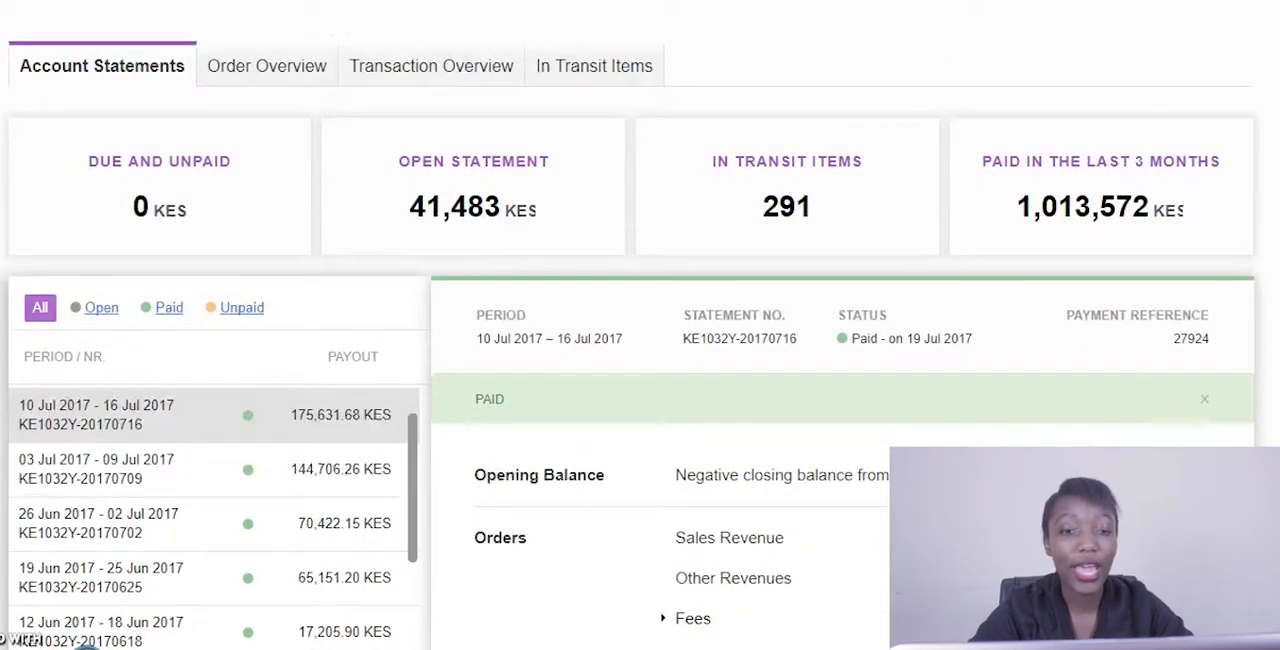
{"action": "scroll", "scroll_direction": "down", "scroll_amount": 3}
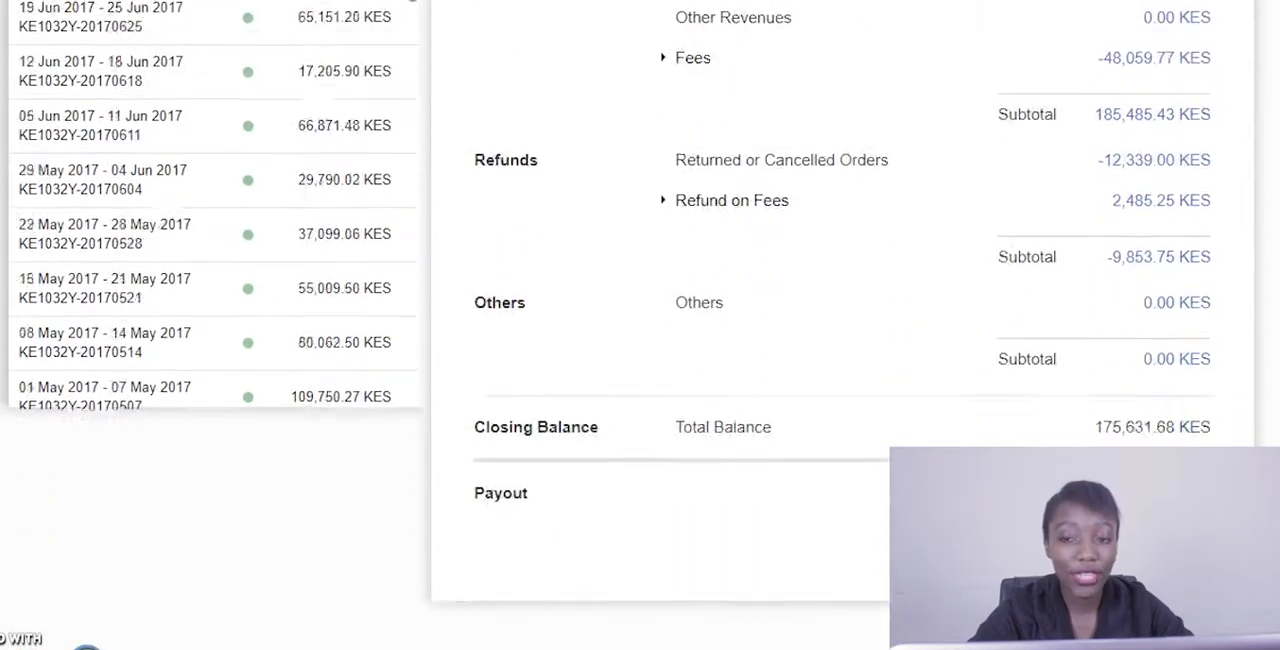
{"action": "scroll", "scroll_direction": "down", "scroll_amount": 3}
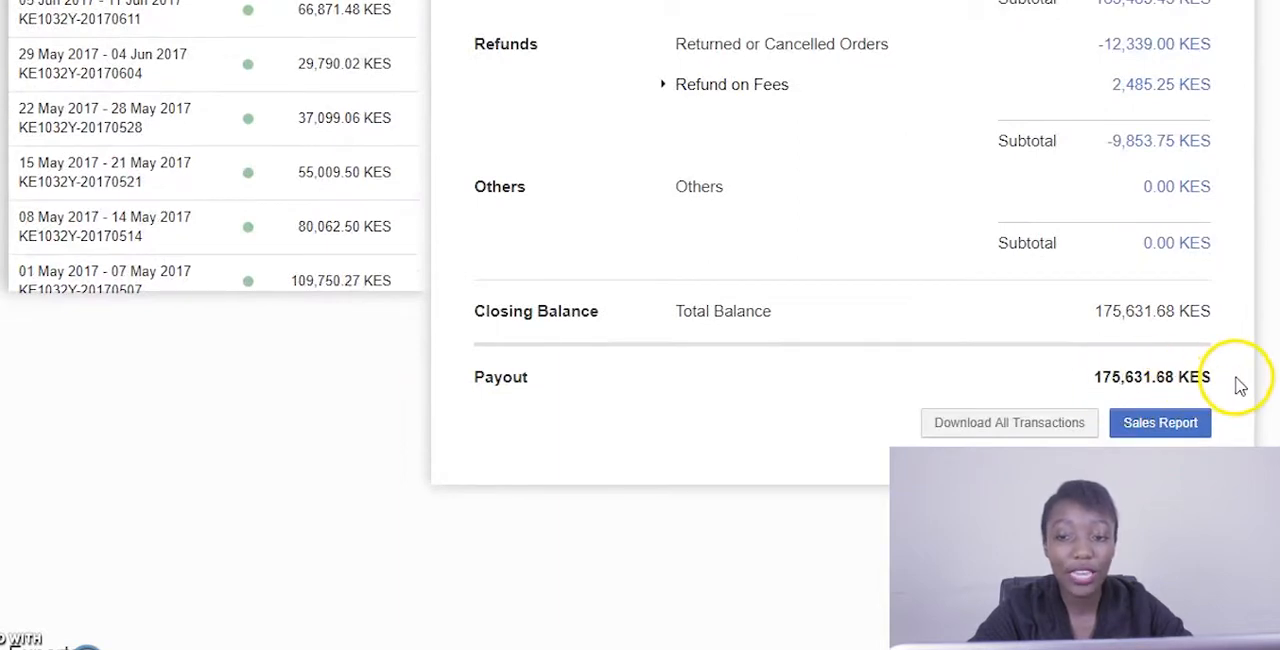
{"action": "double_click", "coordinate": [1152, 376]}
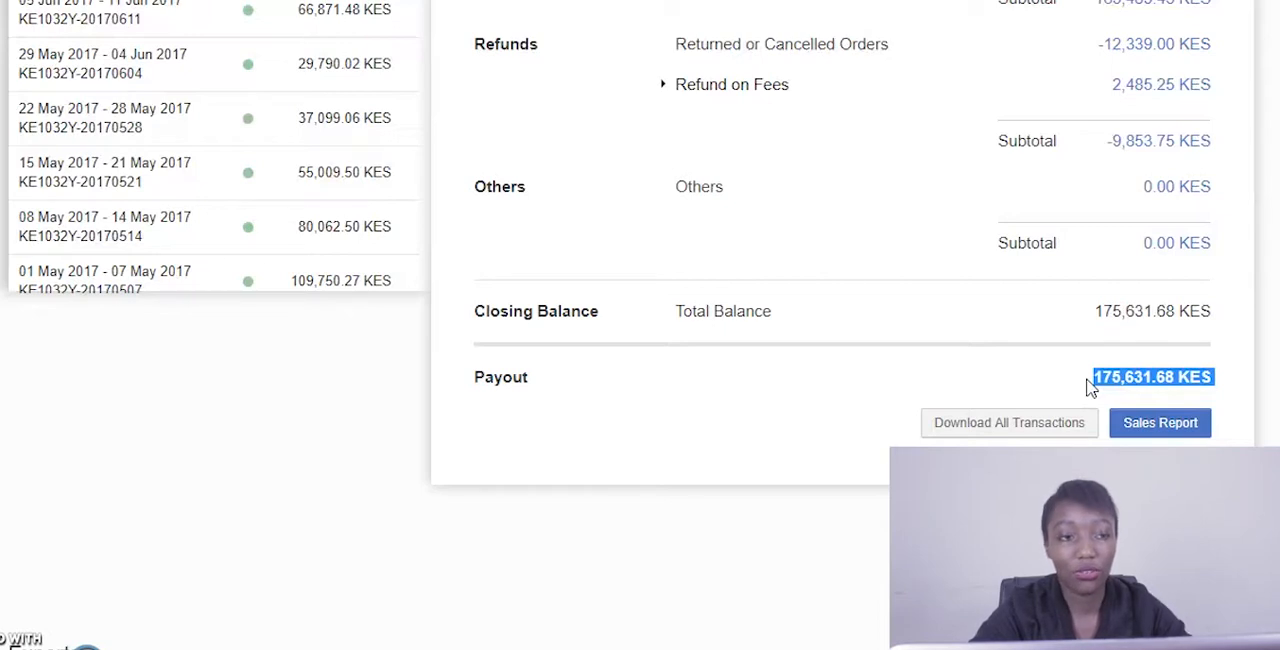
{"action": "mouse_move", "coordinate": [1244, 378]}
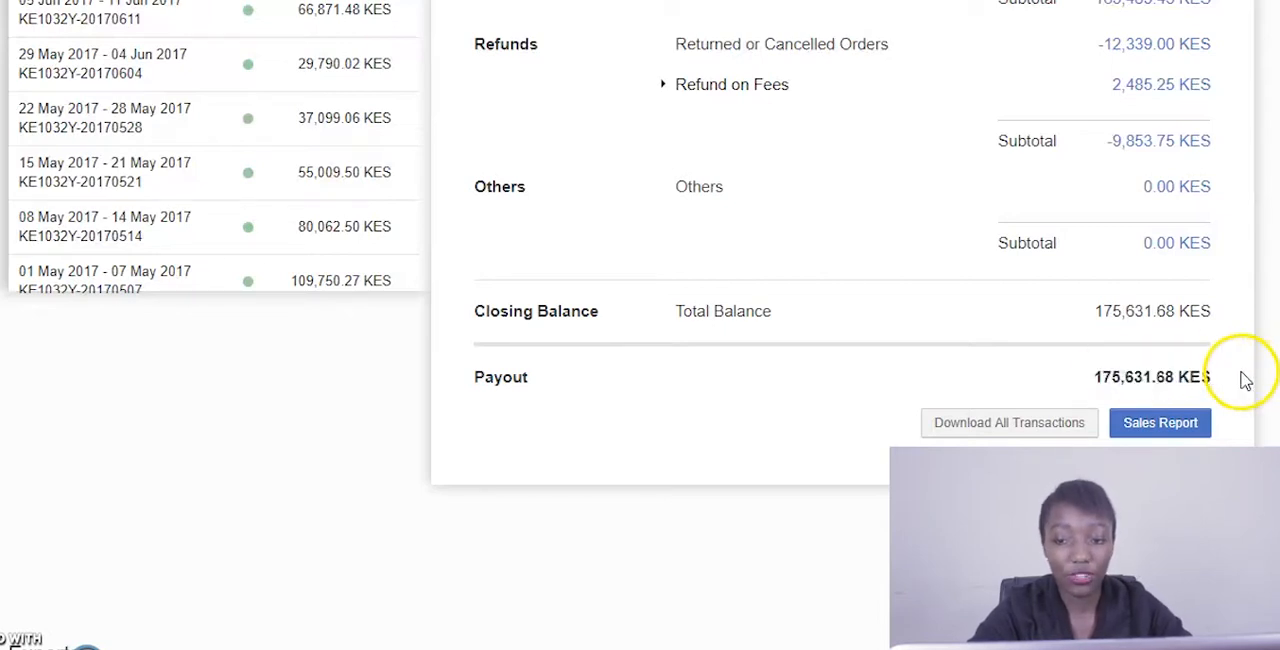
{"action": "scroll", "scroll_direction": "up", "scroll_amount": 3}
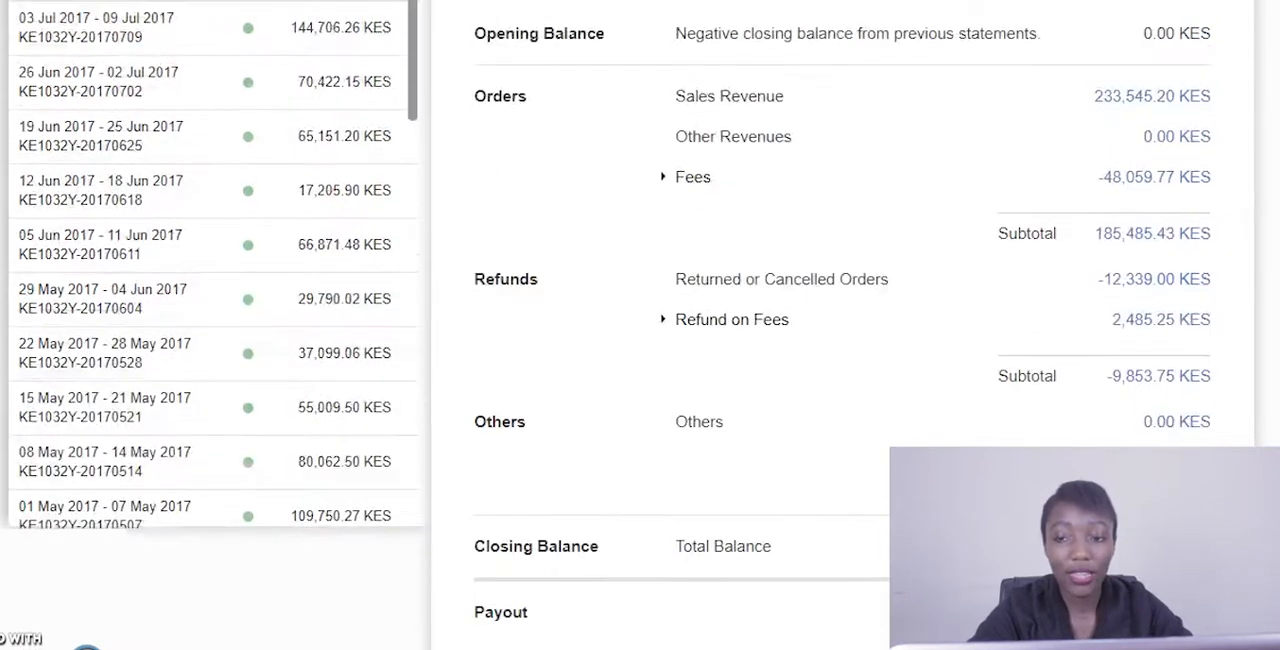
{"action": "scroll", "scroll_direction": "up", "scroll_amount": 3}
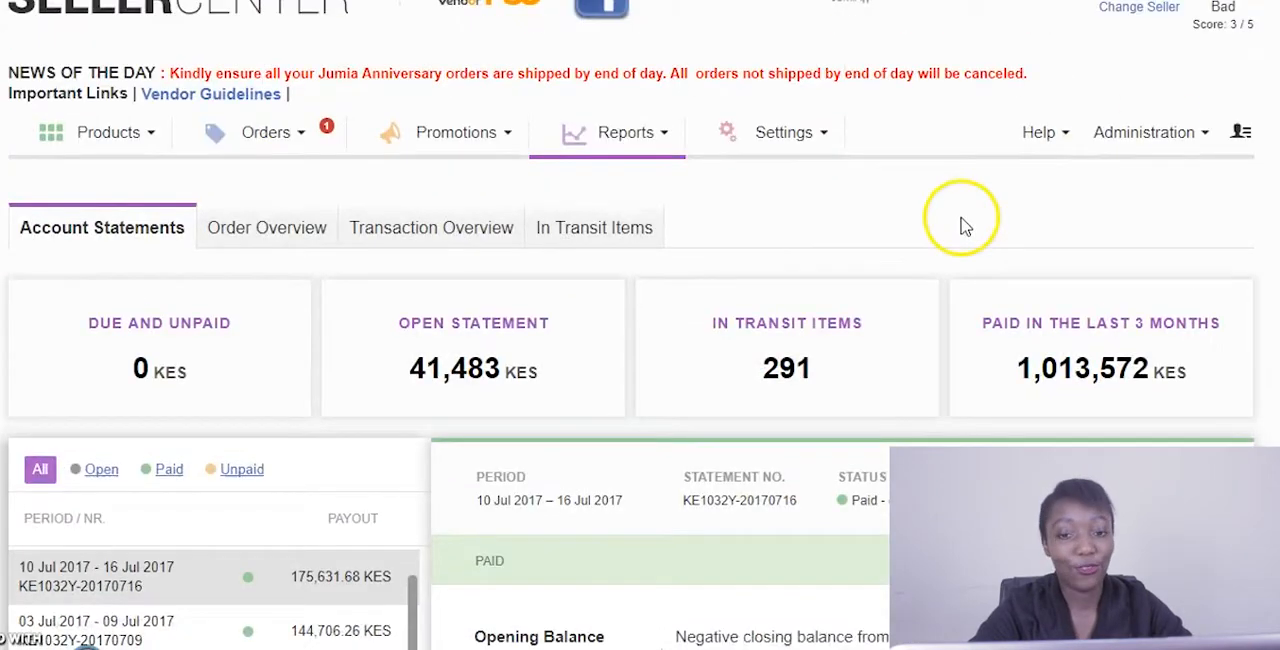